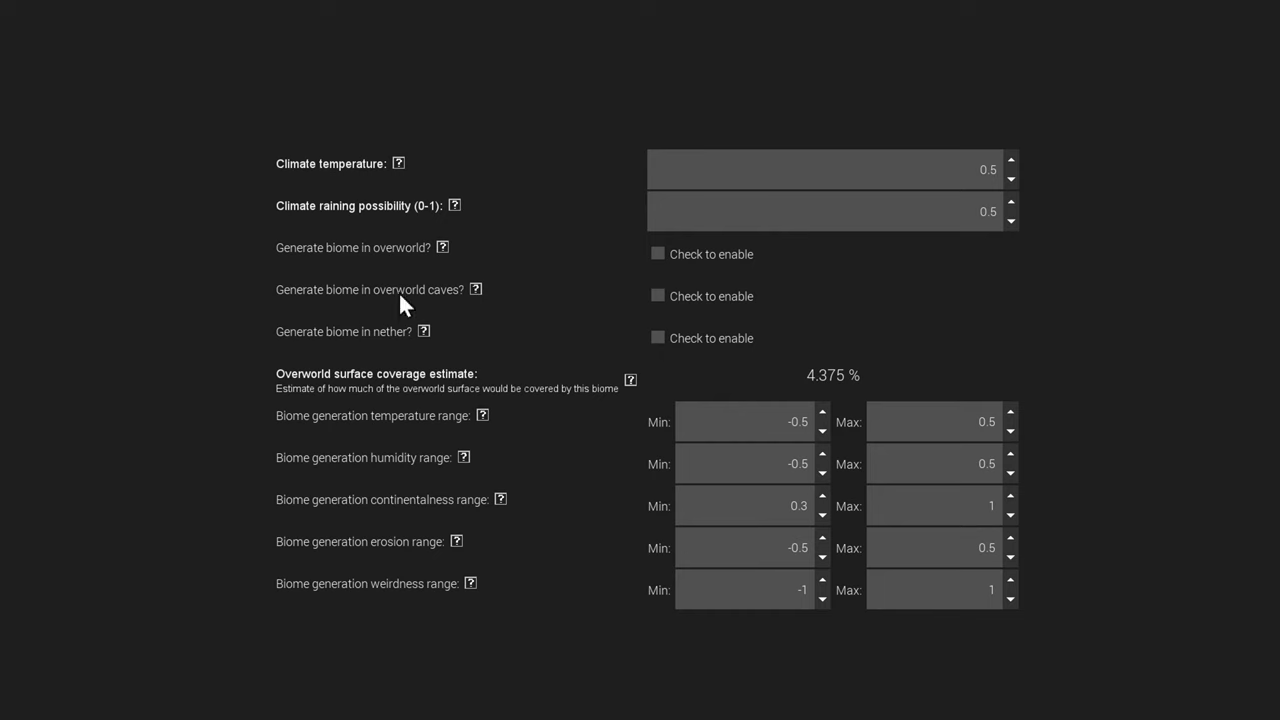
mouse_move(403, 305)
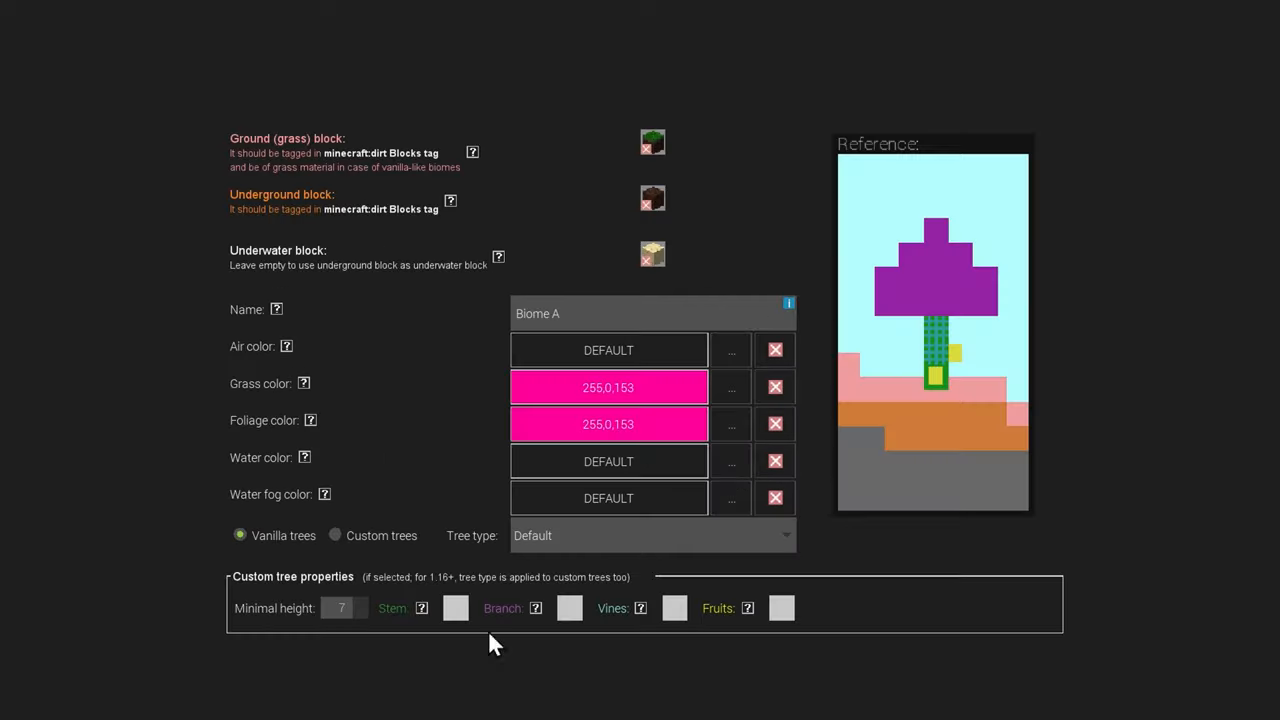
- Scroll down Biome A's appearance page to the bottom navigation bar
scroll(down, 3)
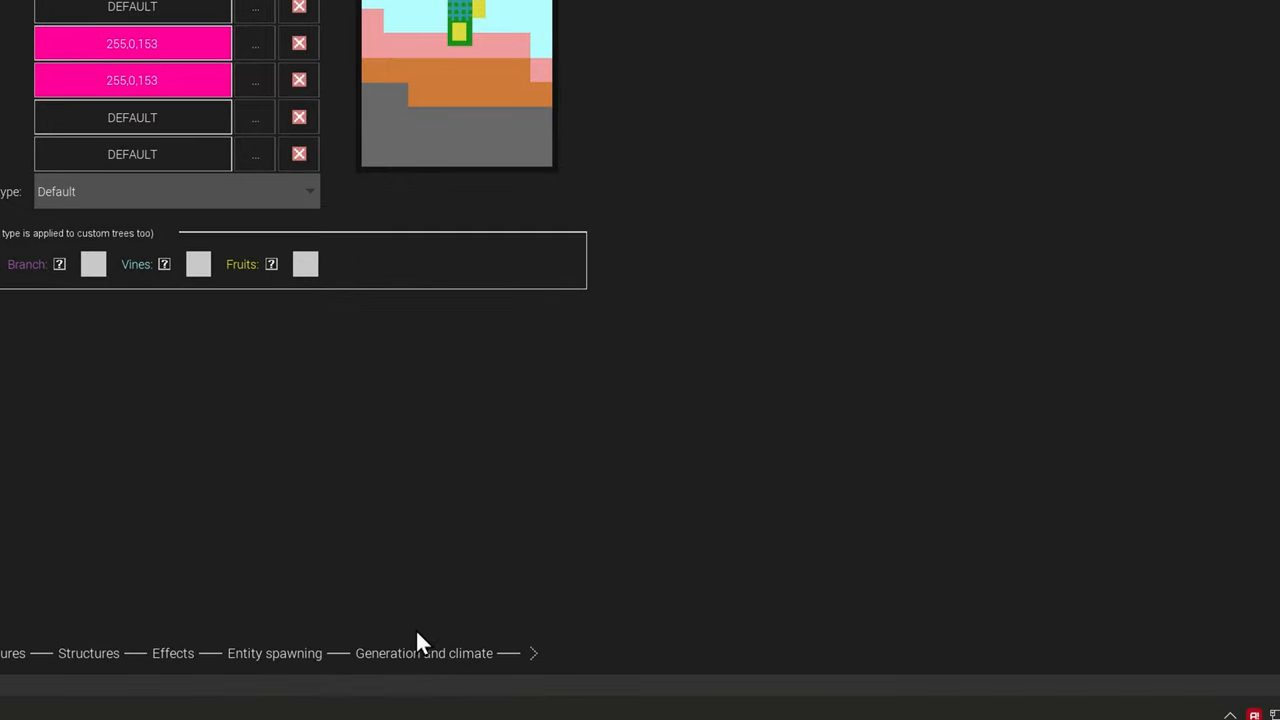
- Switch to the 'Generation and climate' page showing temperature and rain at 0.5
click(424, 653)
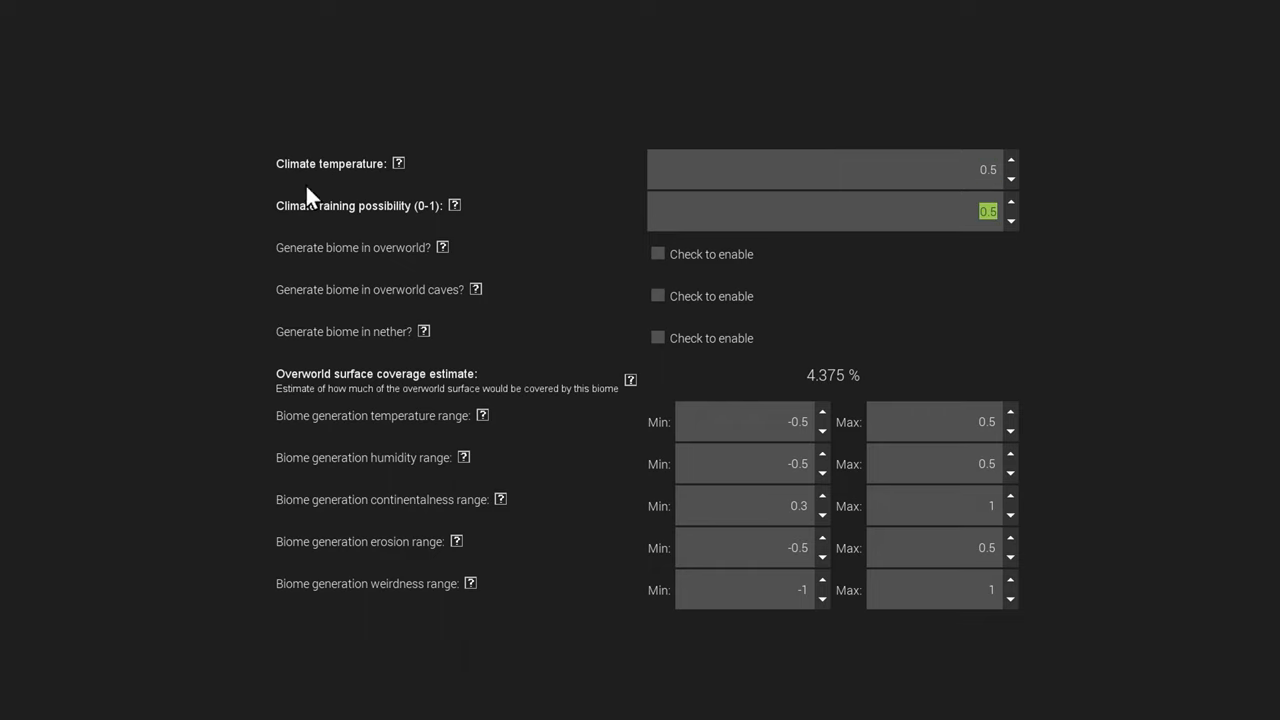
mouse_move(590, 148)
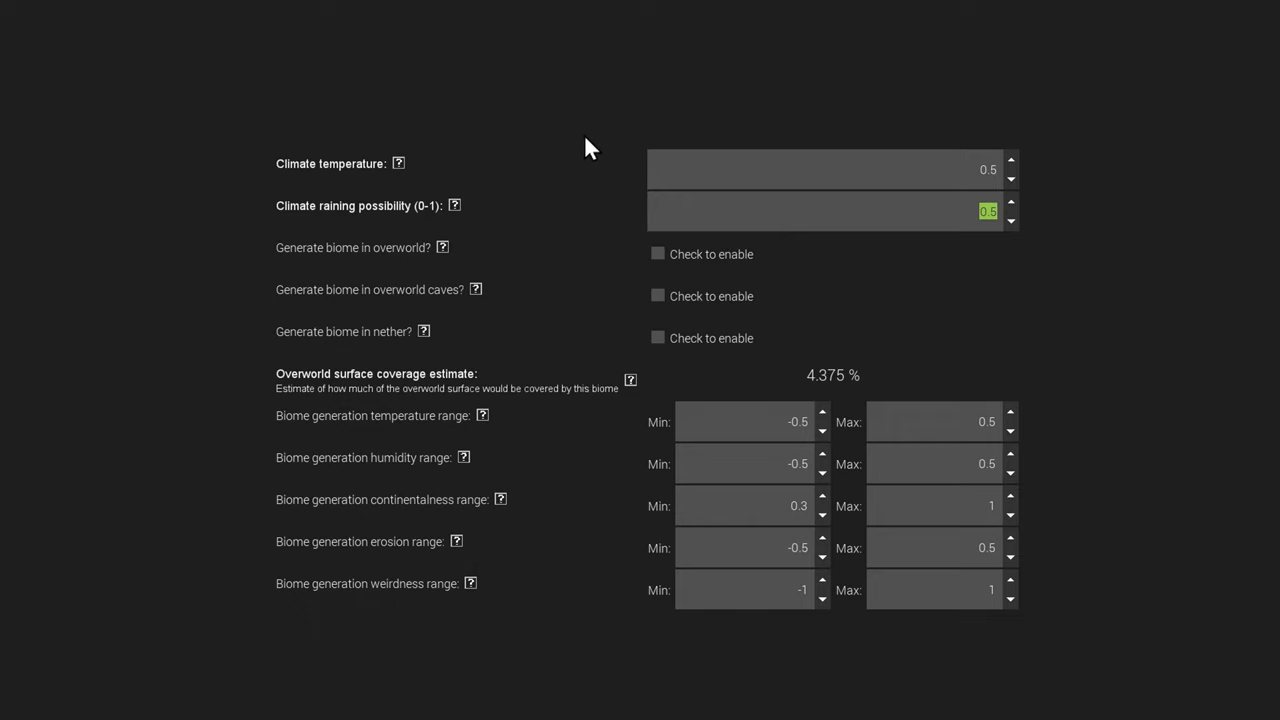
mouse_move(448, 150)
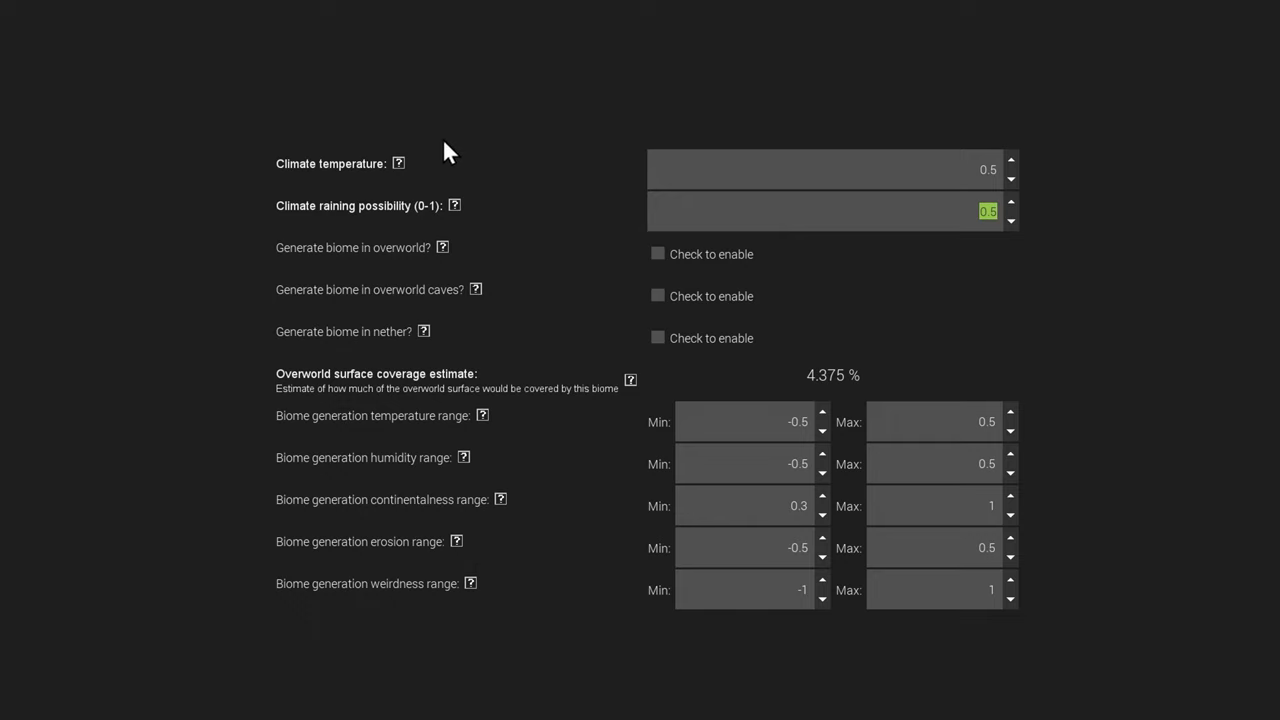
- Show the 'Climate temperature' help describing Snowy Tundra (0.0) and Desert (2.0) thresholds
click(398, 163)
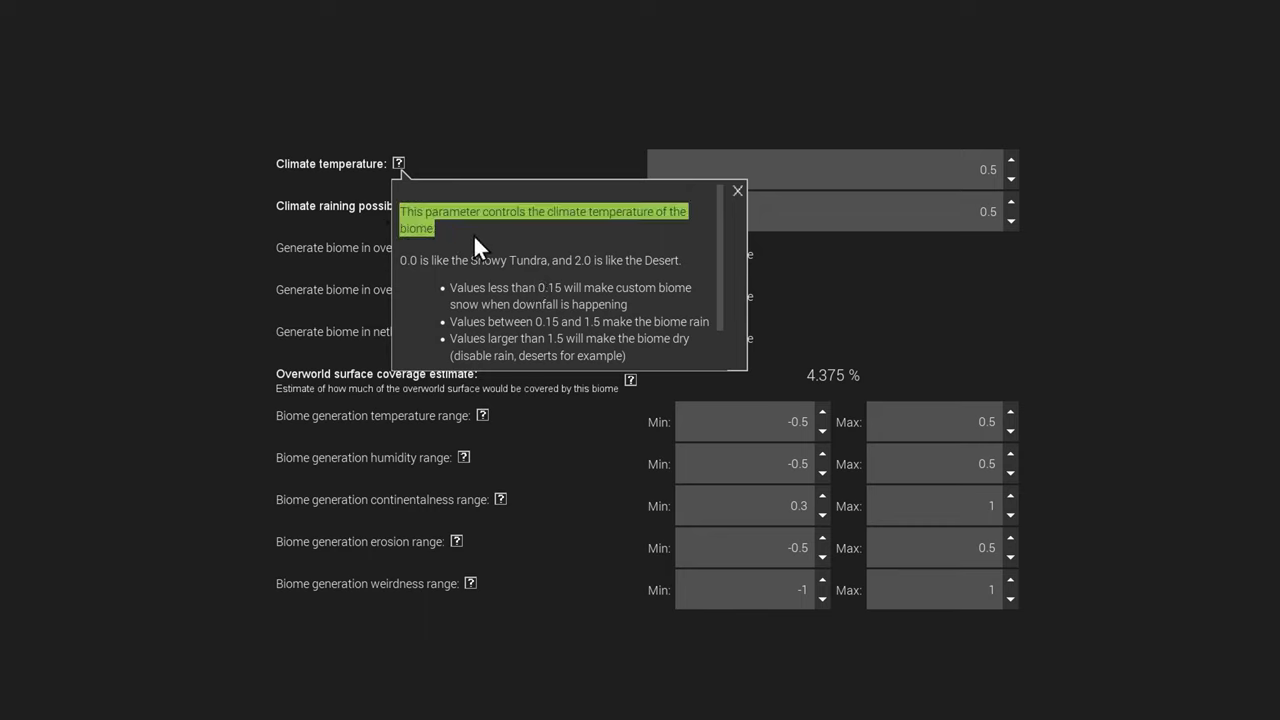
mouse_move(457, 233)
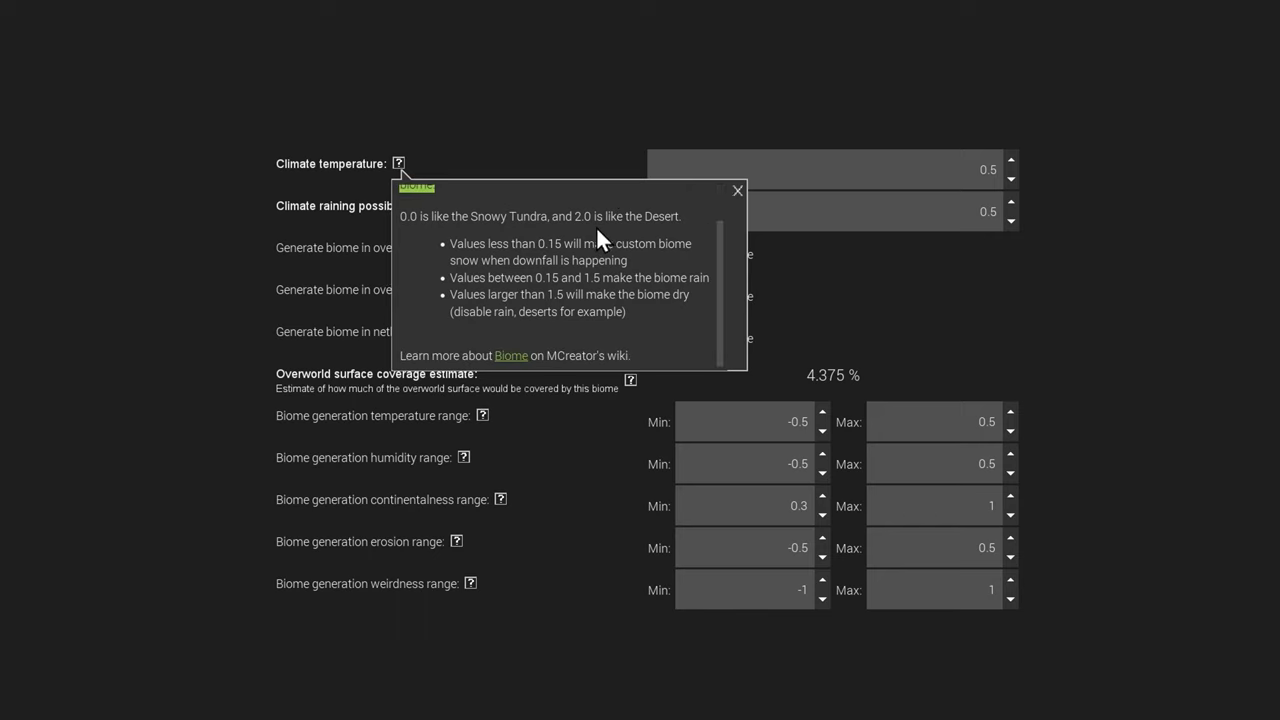
mouse_move(516, 228)
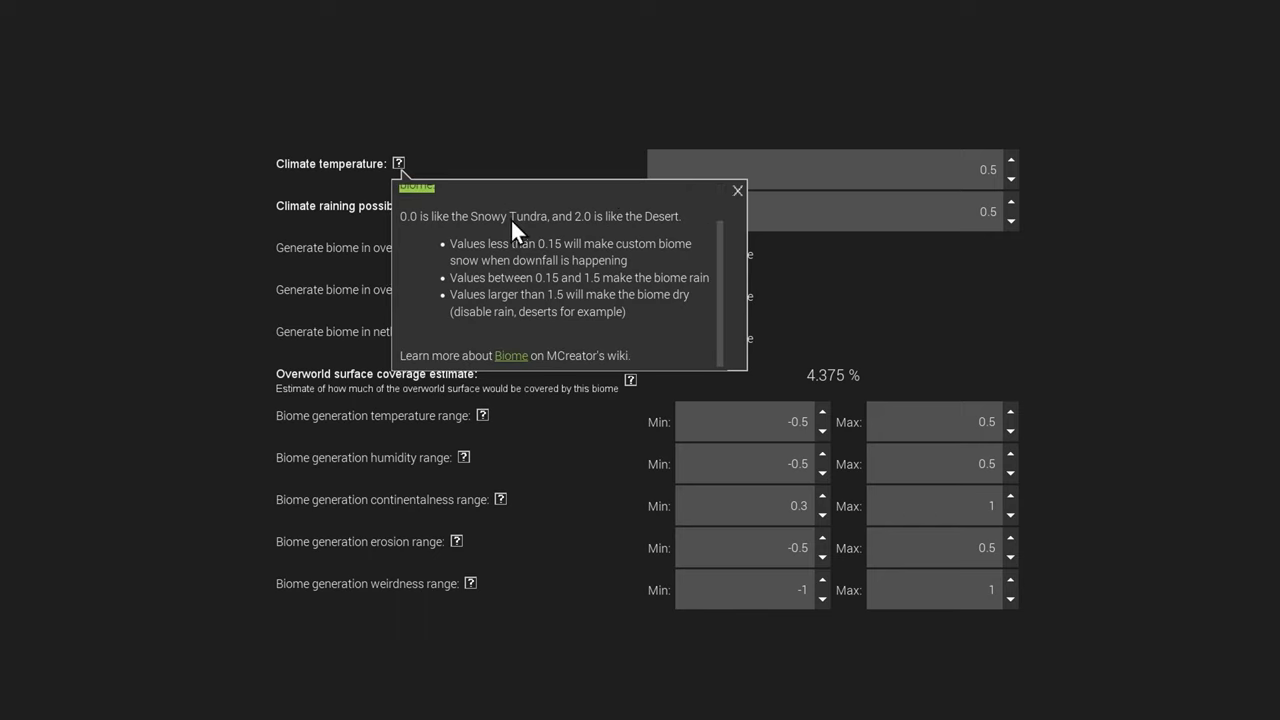
mouse_move(530, 232)
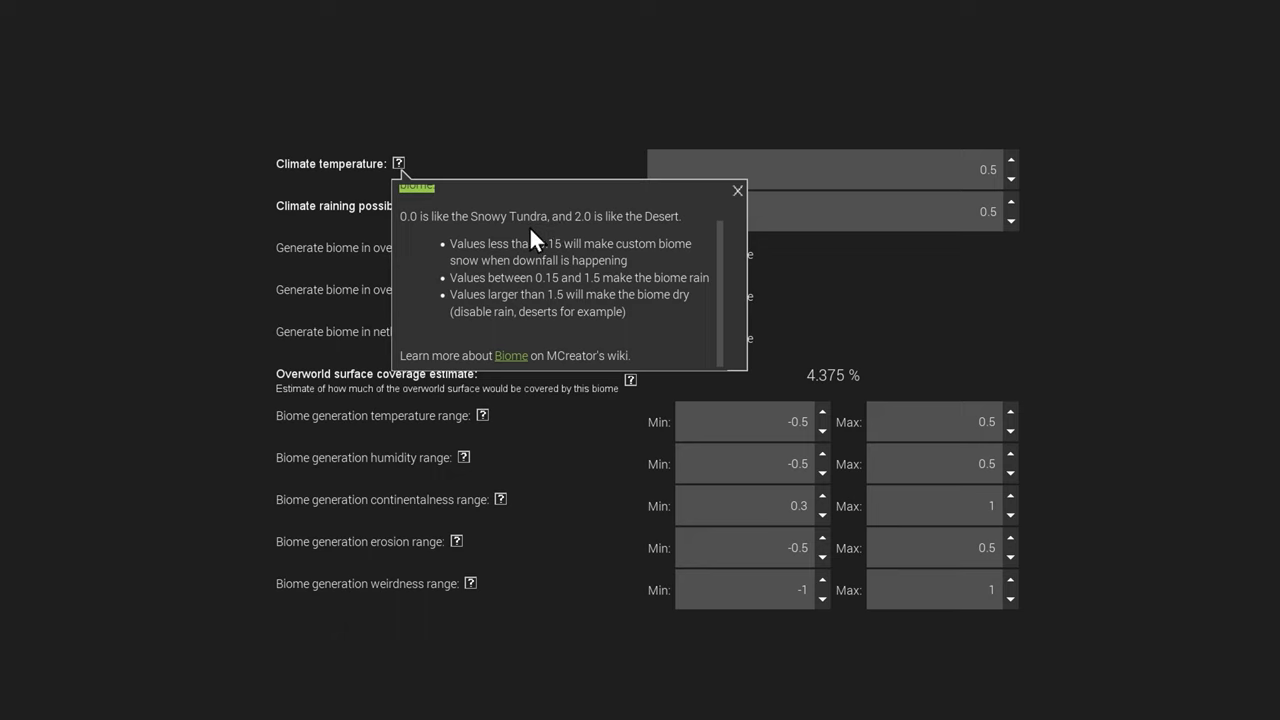
mouse_move(545, 232)
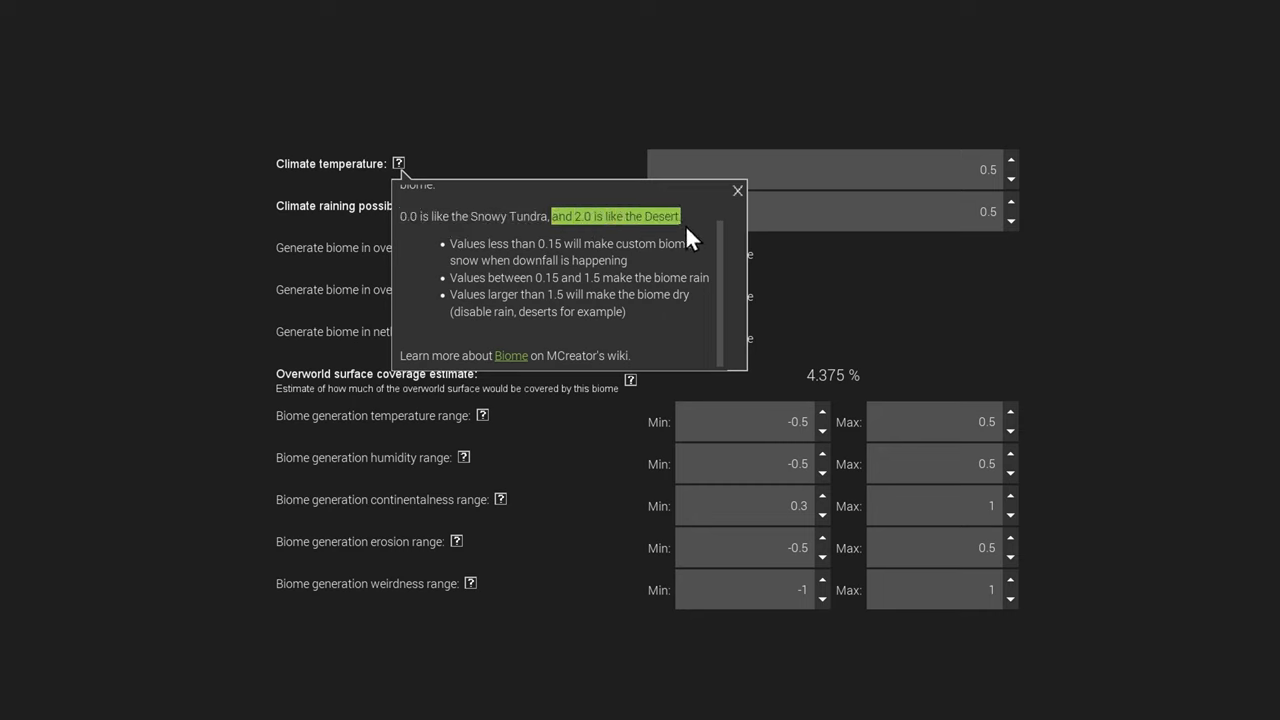
mouse_move(623, 263)
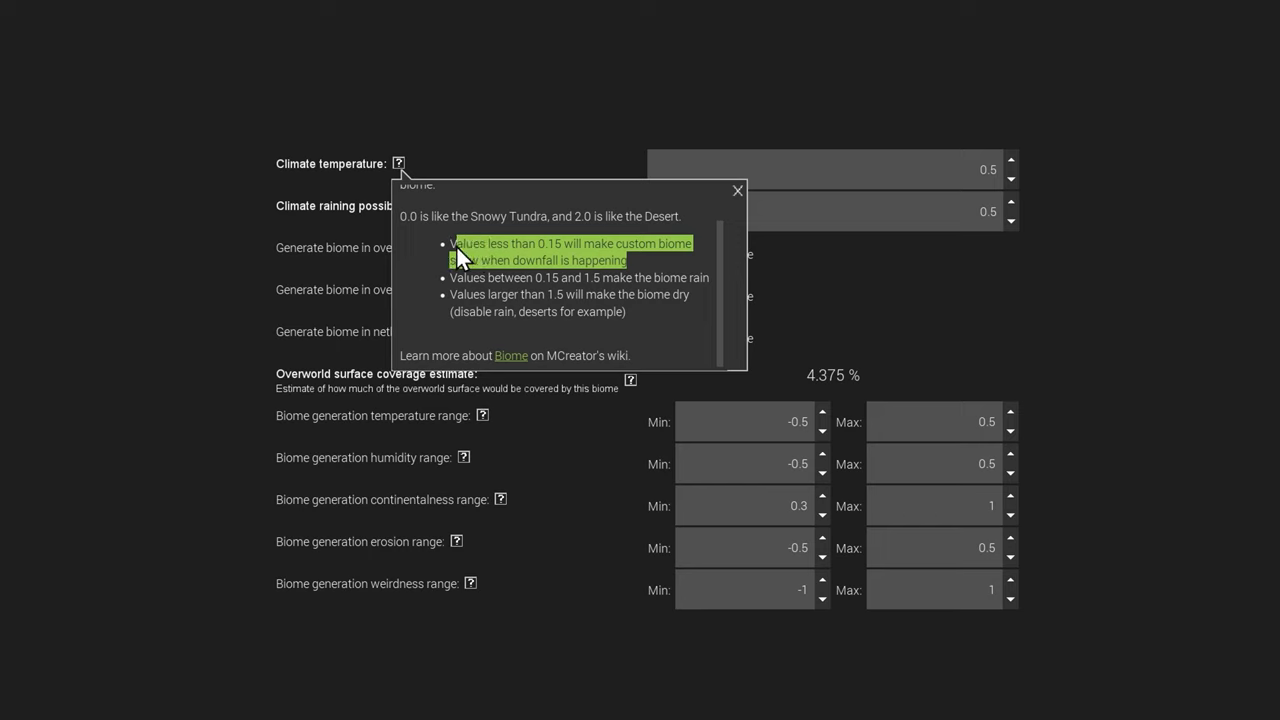
mouse_move(455, 258)
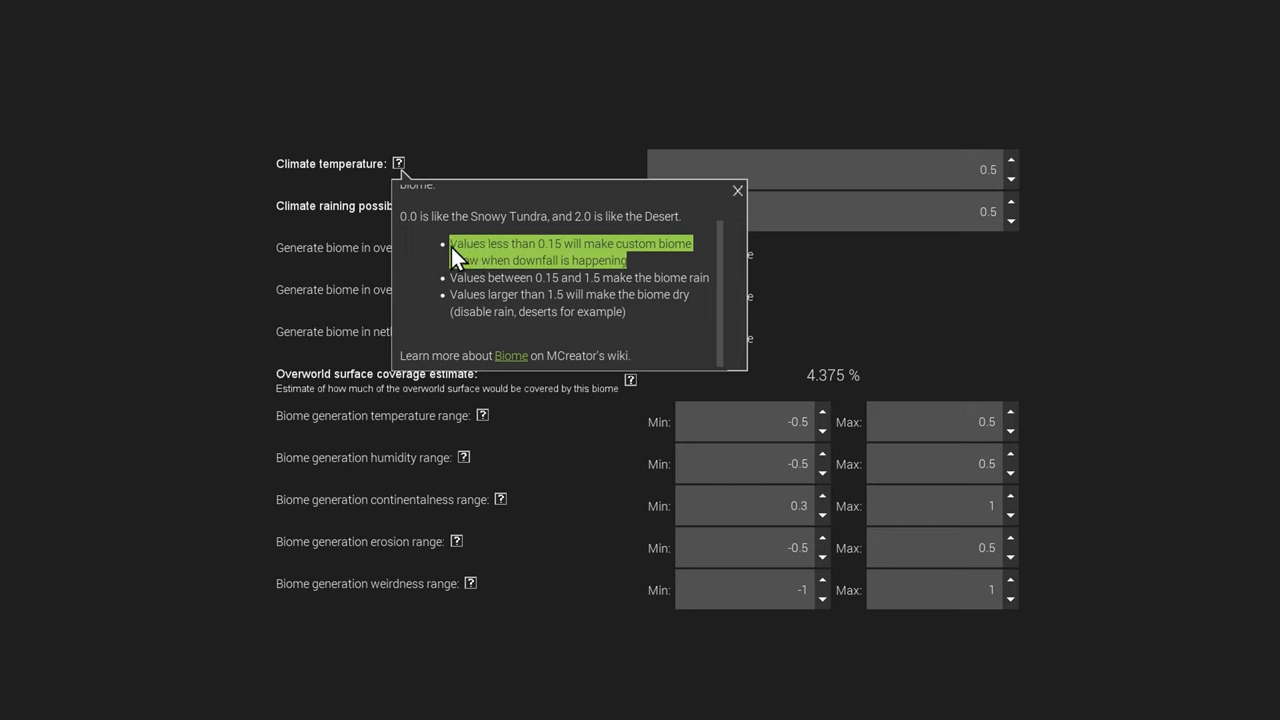
mouse_move(512, 275)
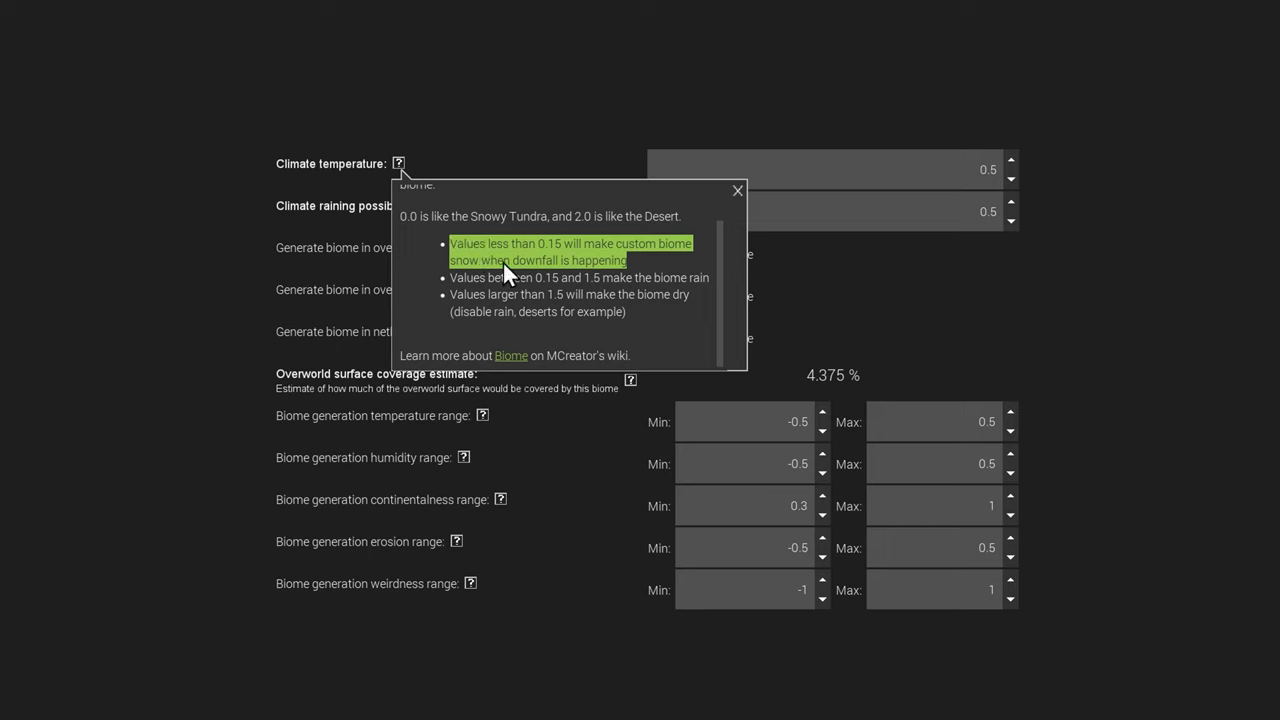
mouse_move(615, 270)
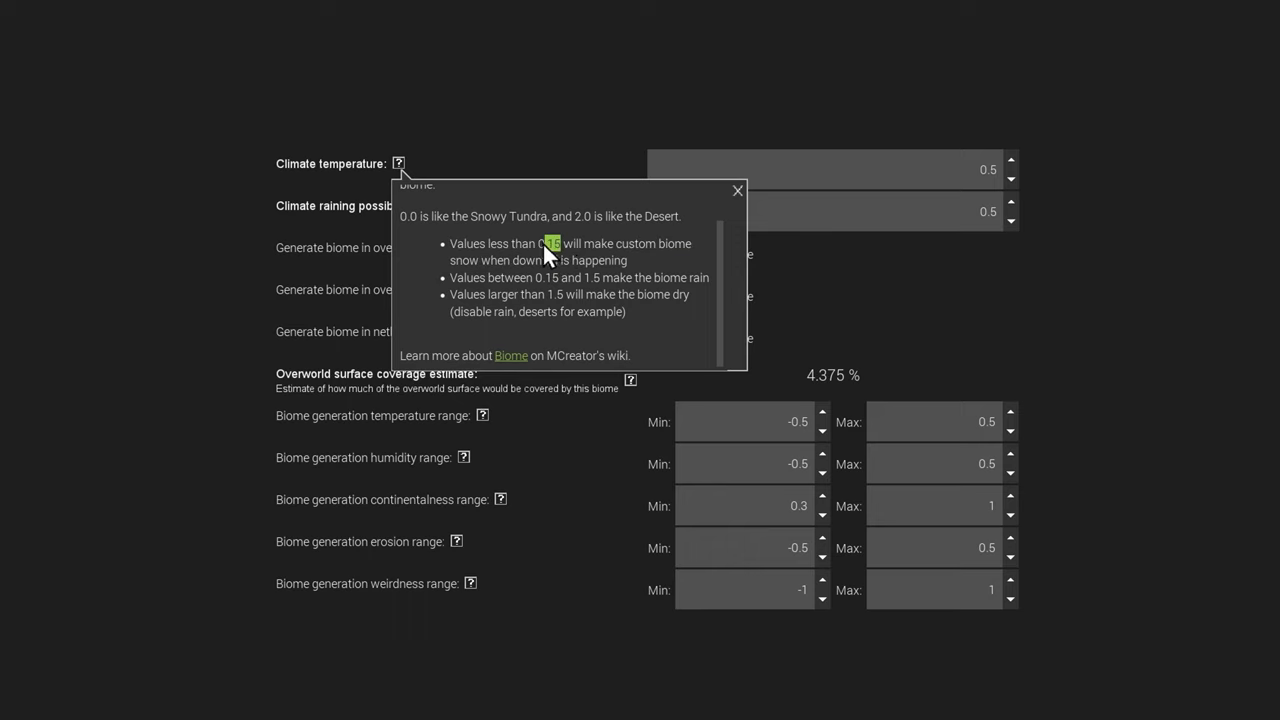
mouse_move(640, 295)
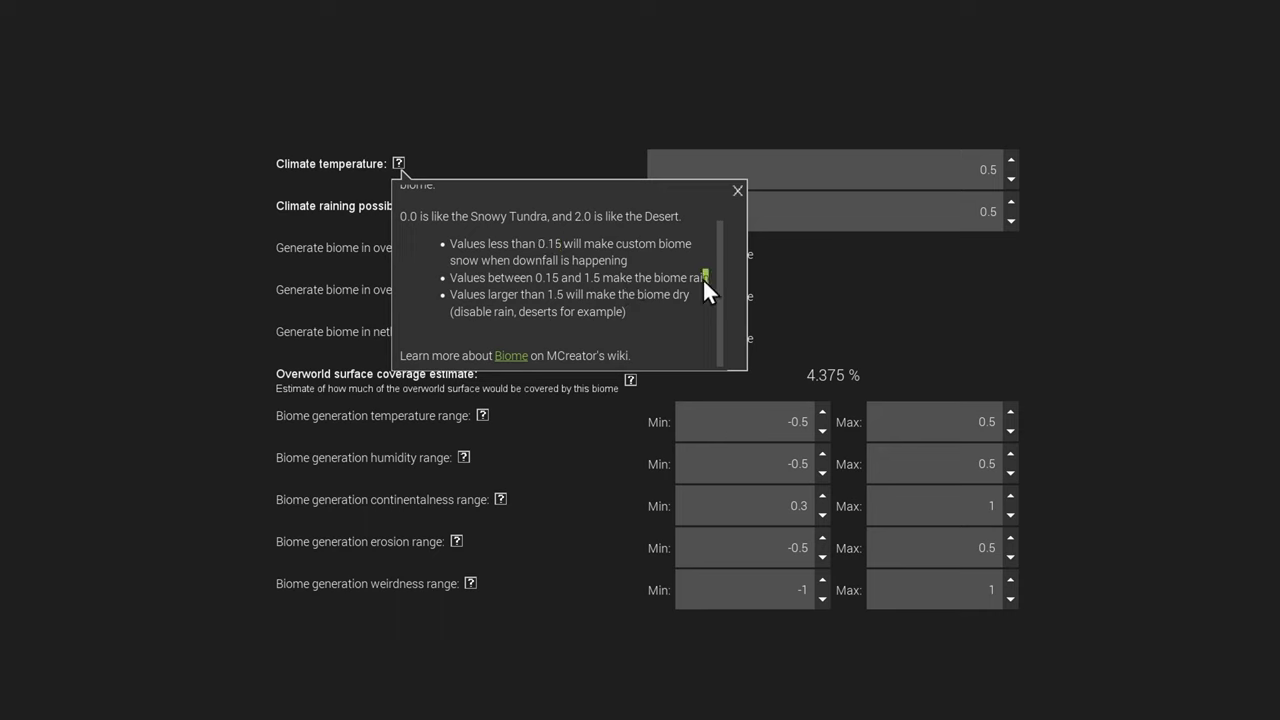
mouse_move(503, 293)
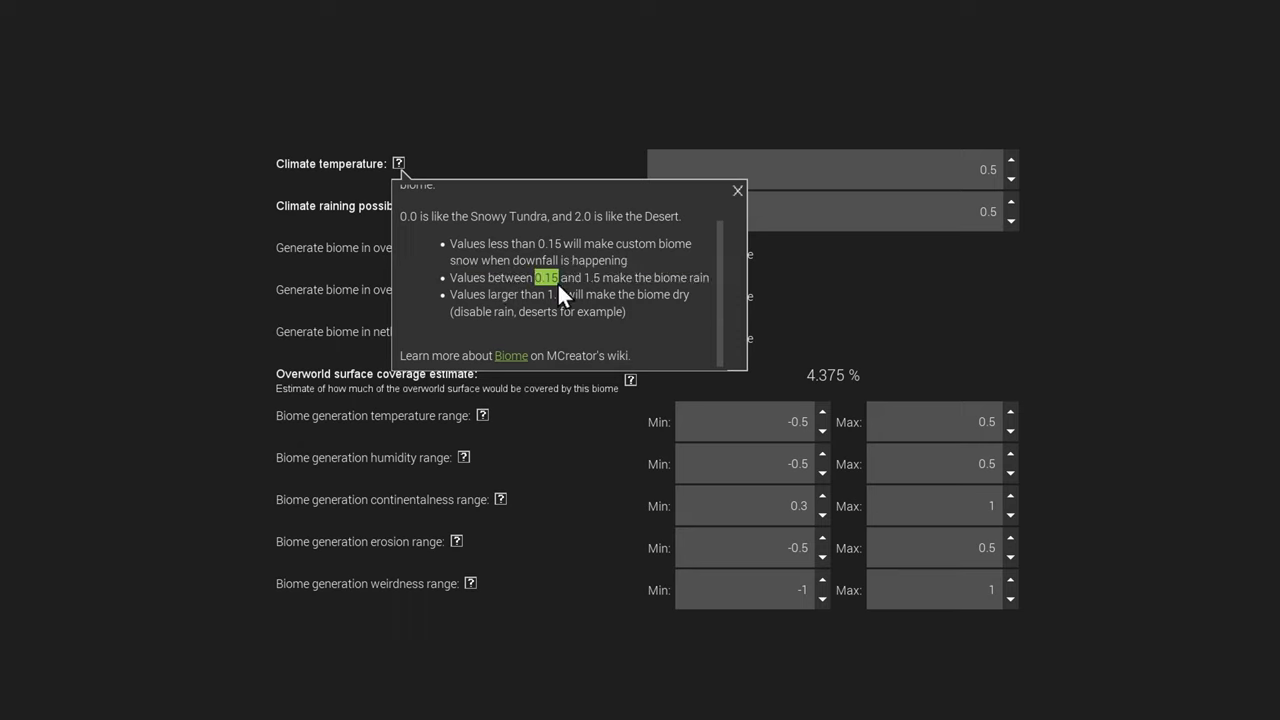
mouse_move(610, 290)
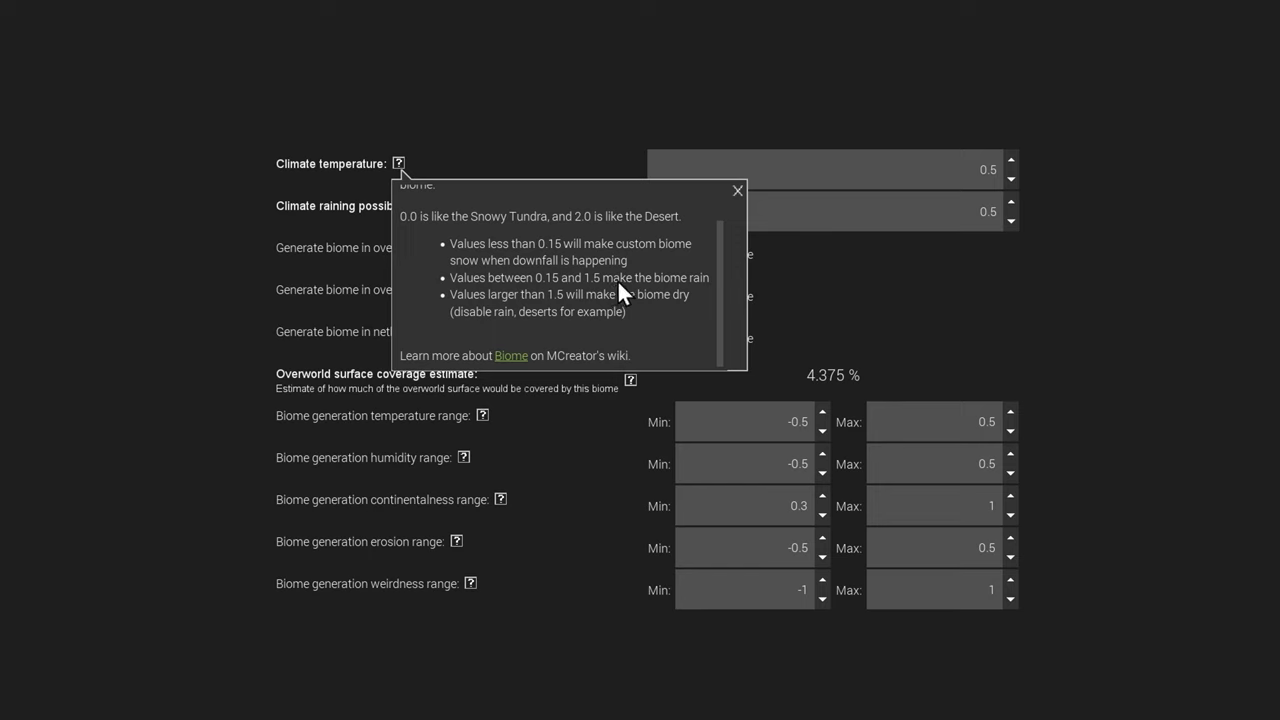
mouse_move(698, 288)
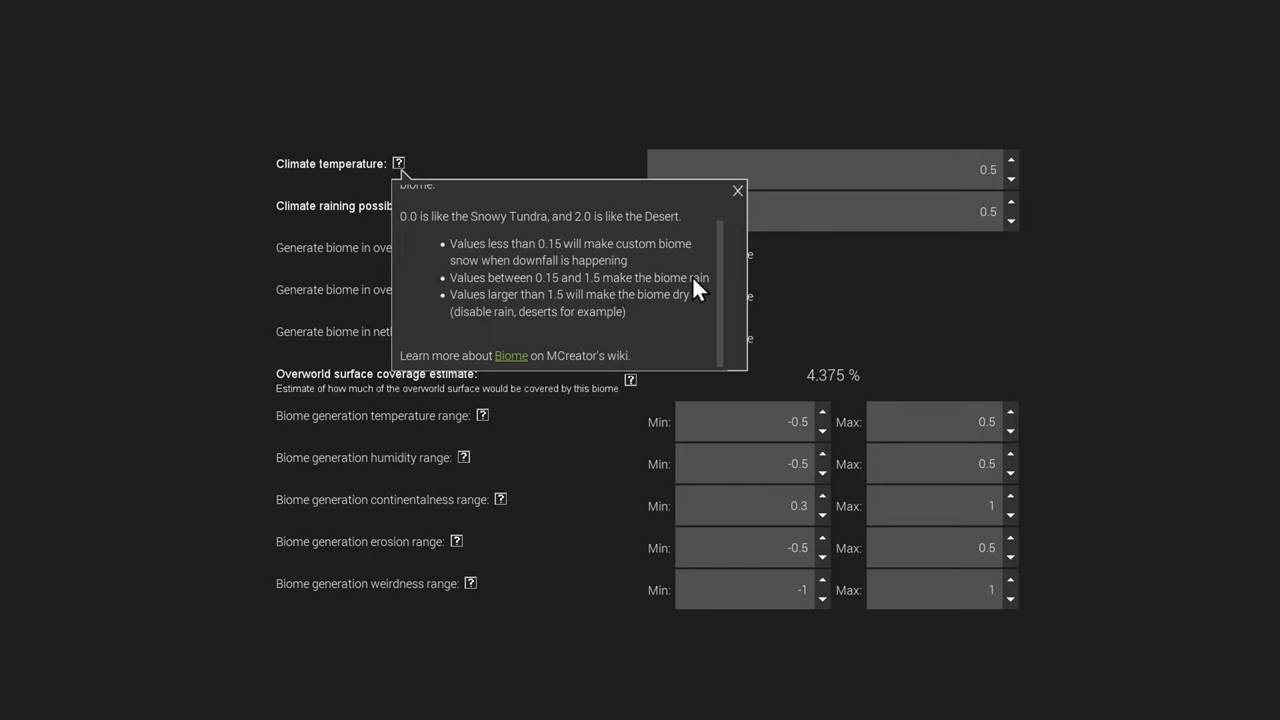
mouse_move(667, 318)
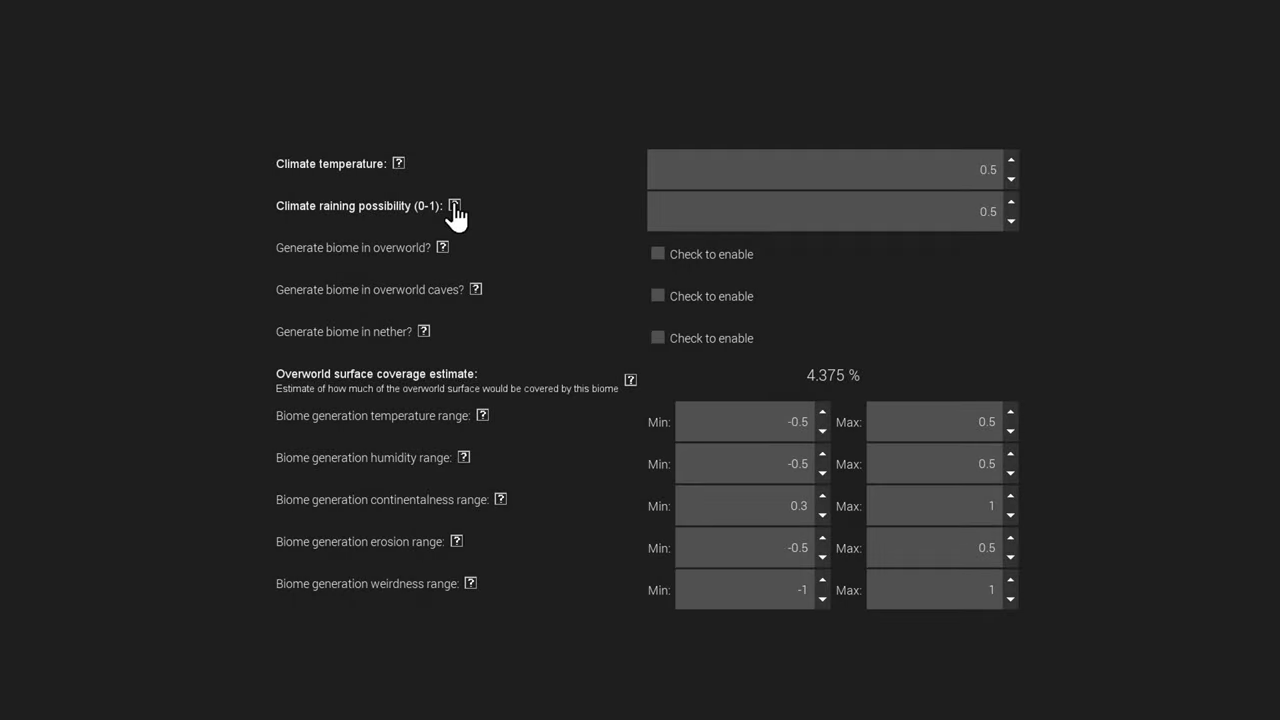
- Show the help for 'Climate raining possibility (0-1)', the chance of rain
click(455, 205)
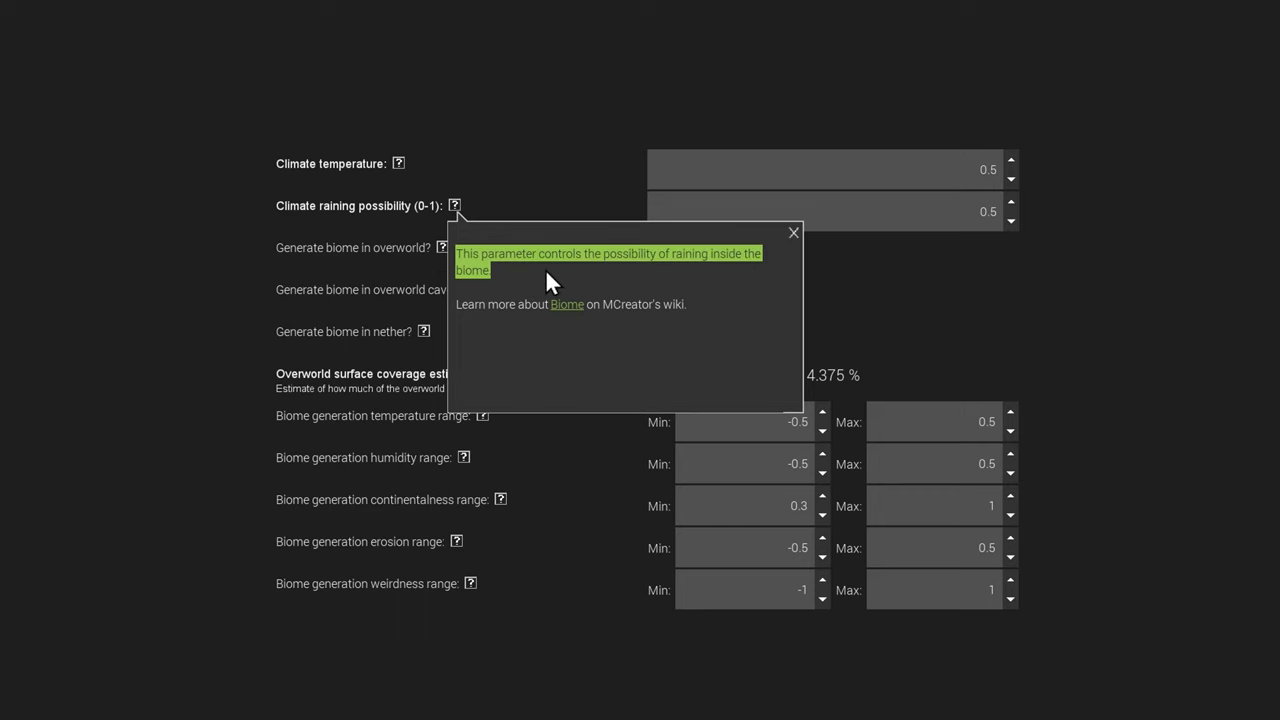
mouse_move(505, 240)
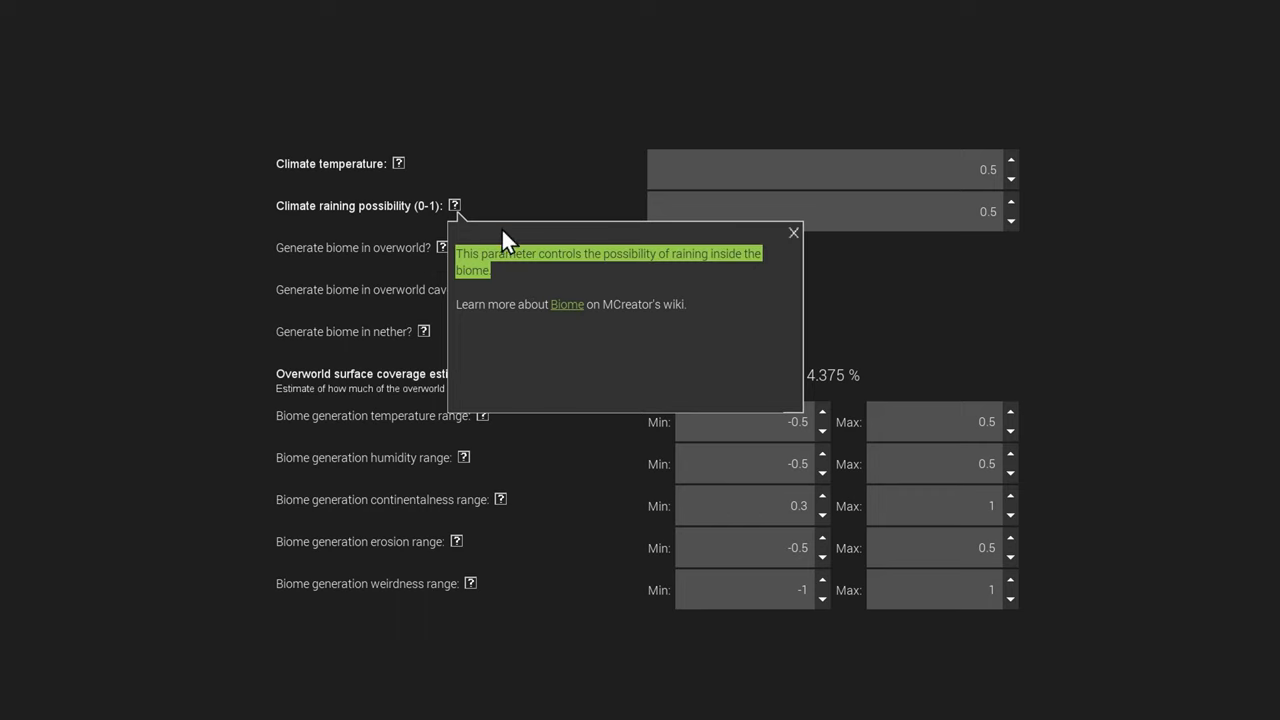
- Try raining possibility values with the spinner arrows, leaving it at 0.5
click(825, 211)
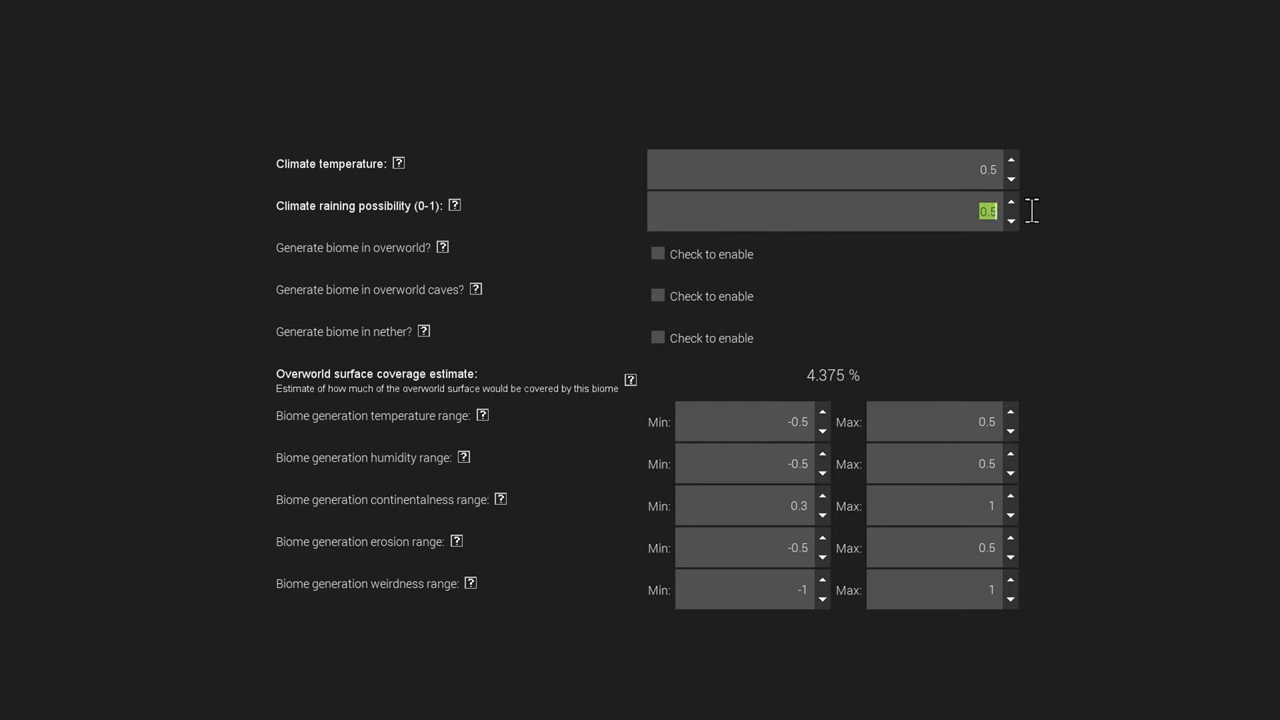
mouse_move(1012, 217)
text(0.9)
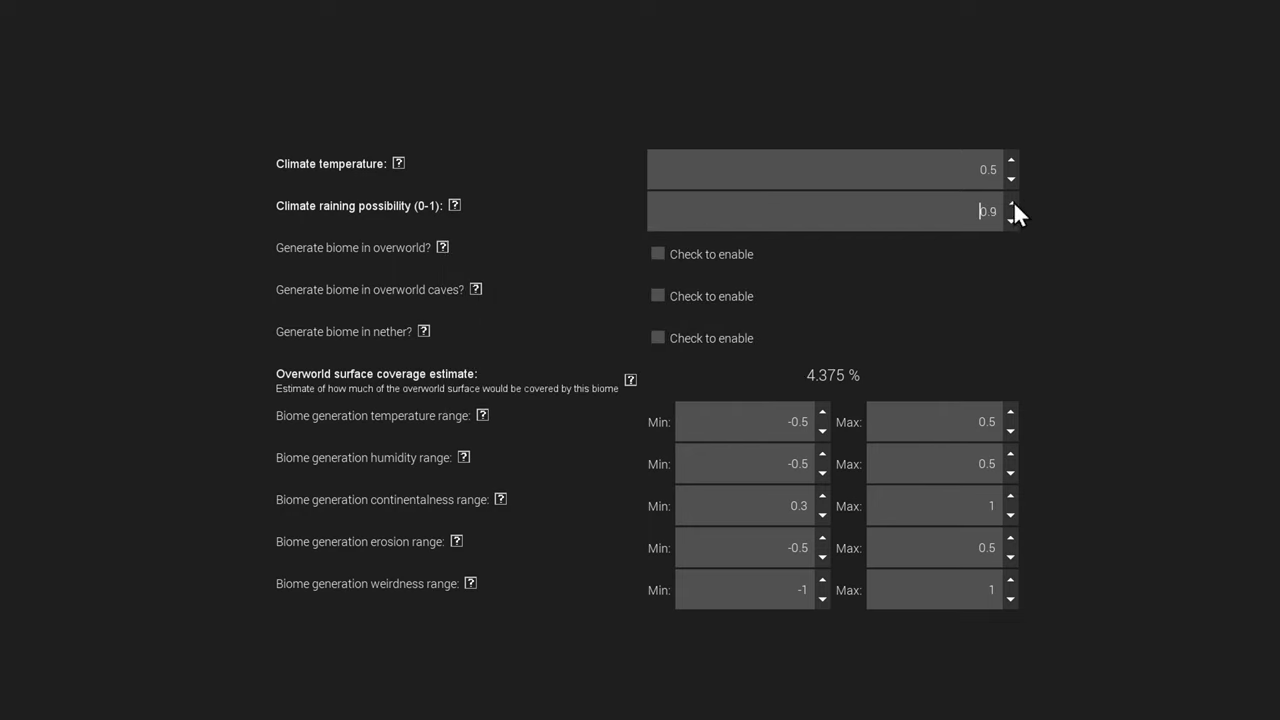
click(1011, 218)
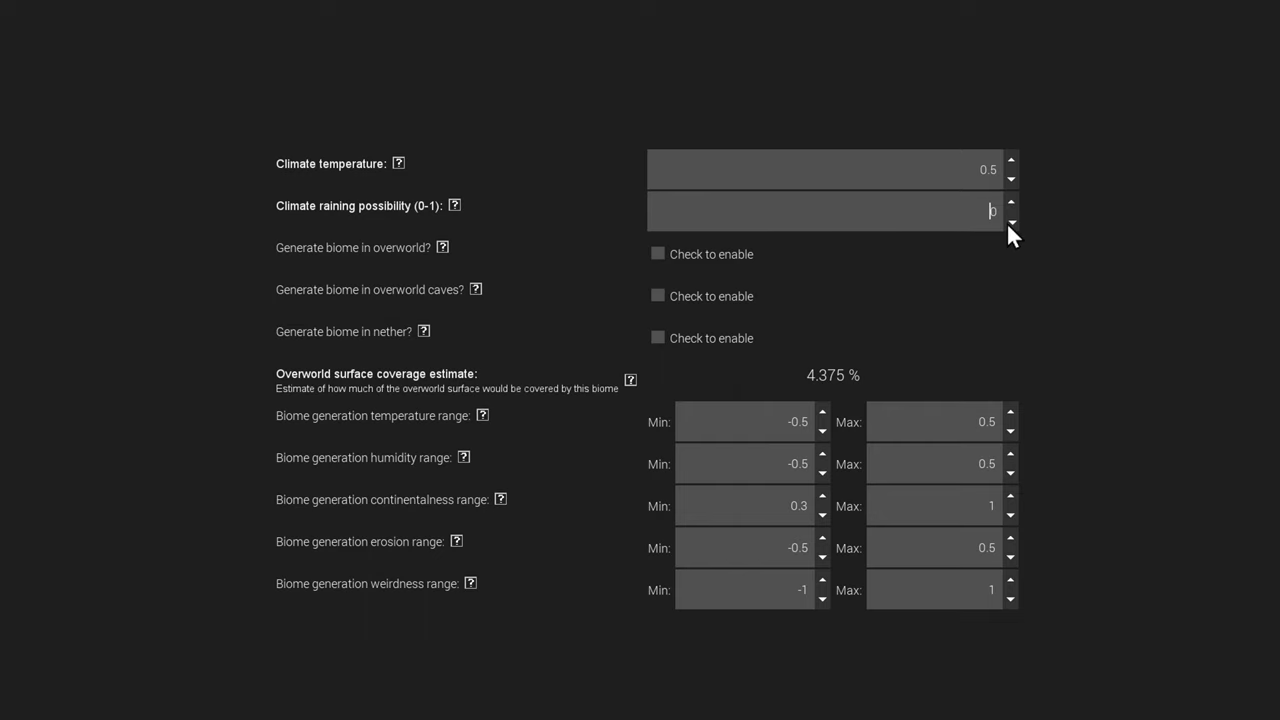
click(1012, 204)
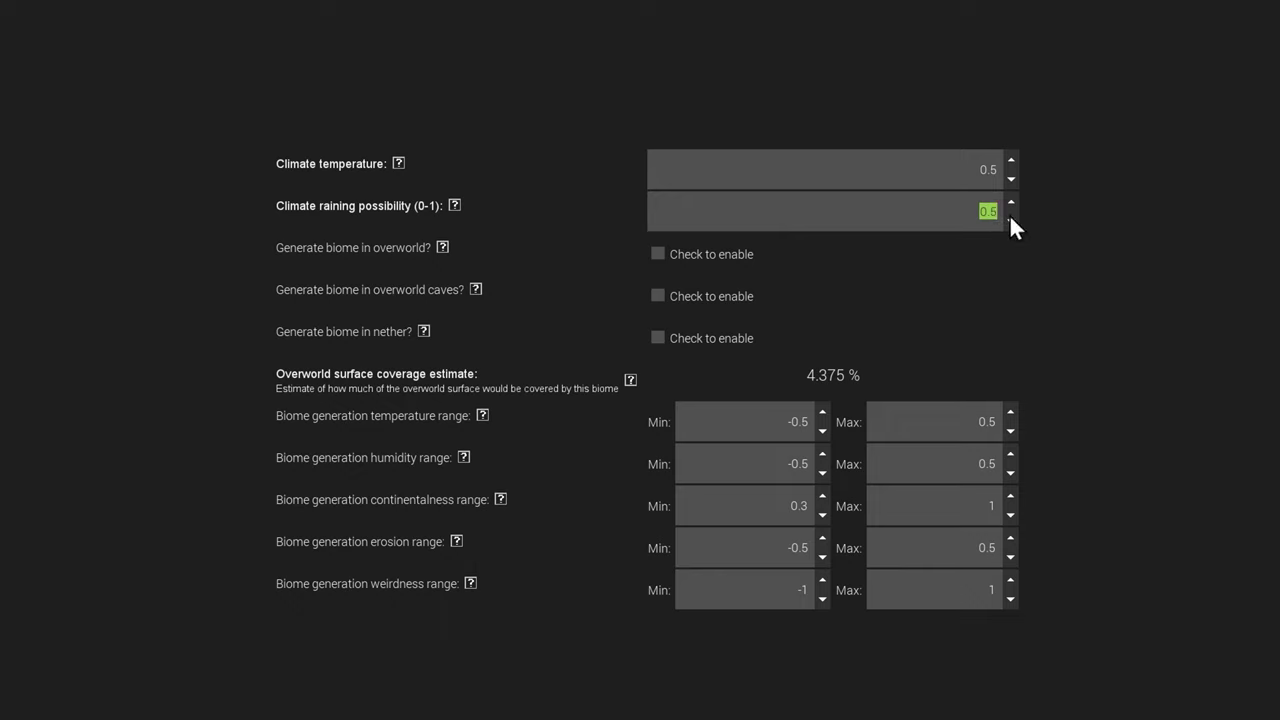
mouse_move(519, 269)
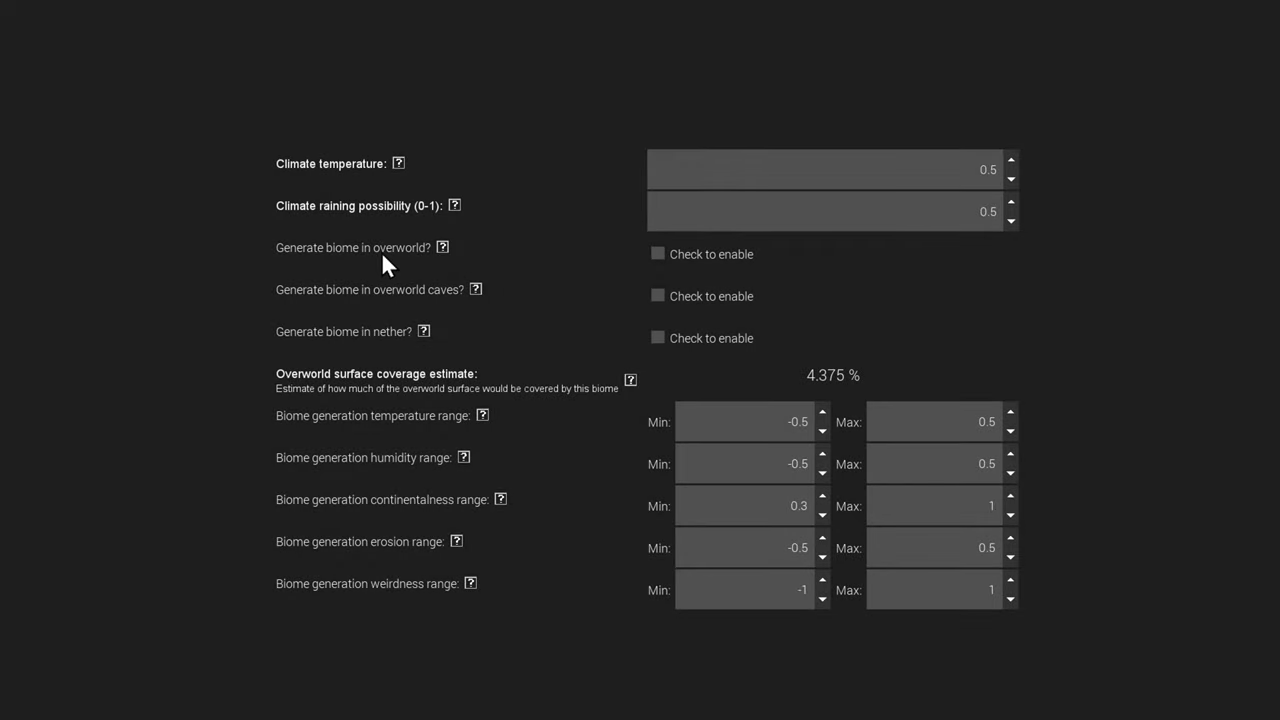
click(658, 337)
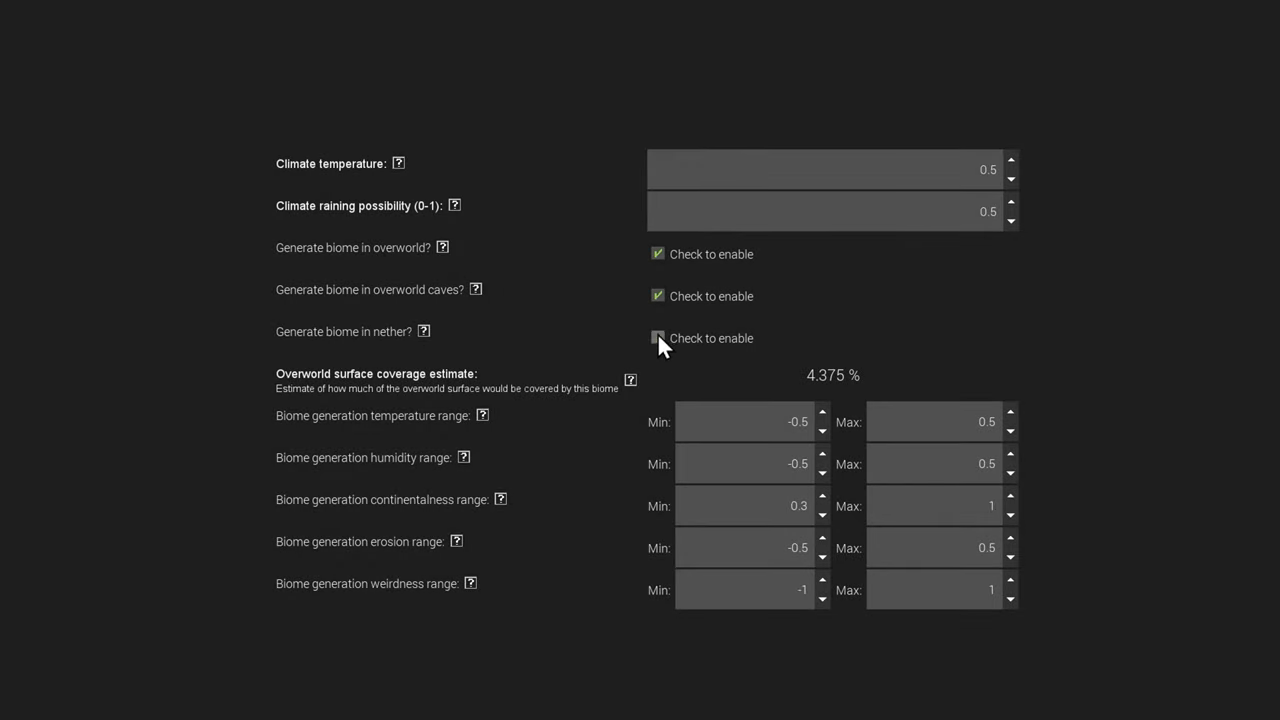
click(658, 253)
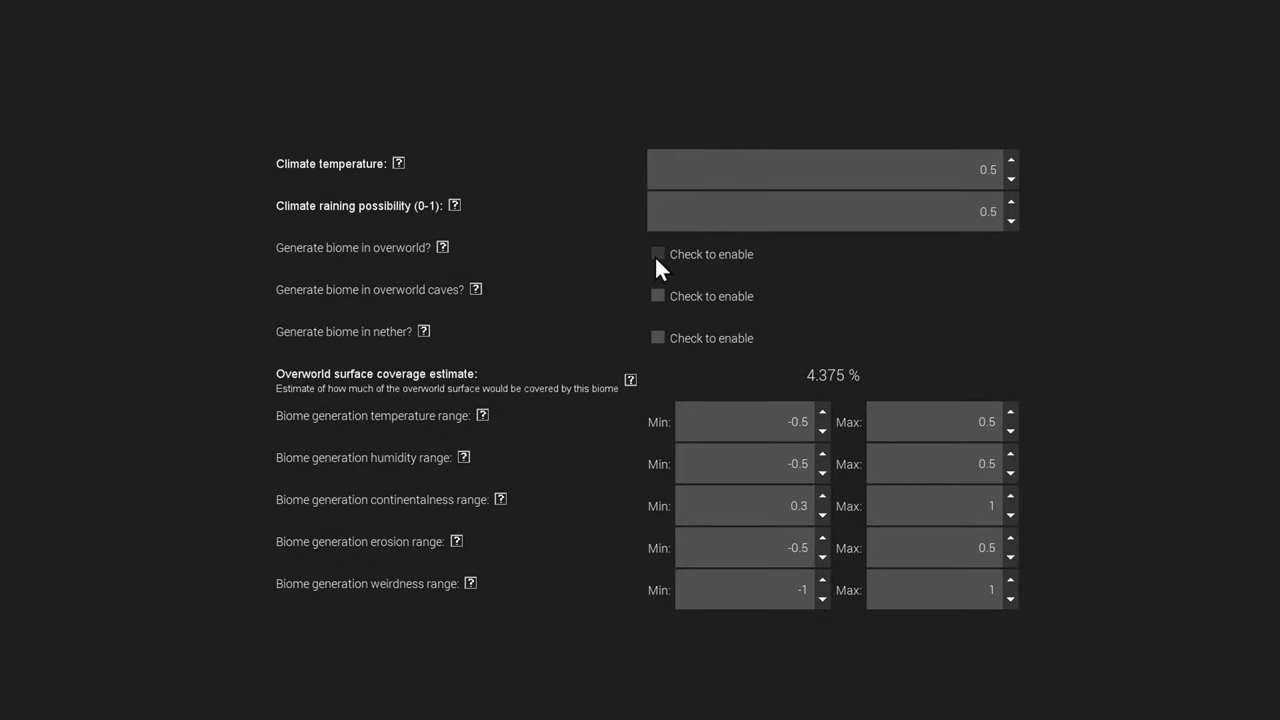
mouse_move(515, 327)
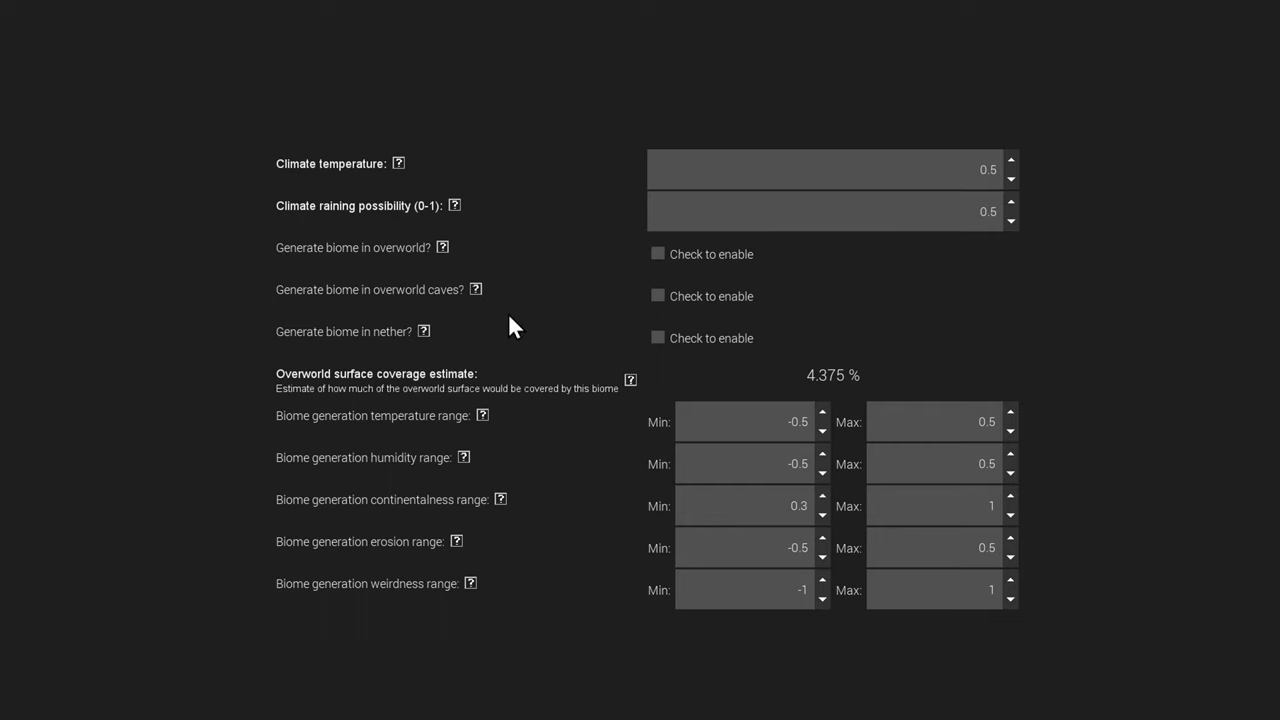
mouse_move(358, 265)
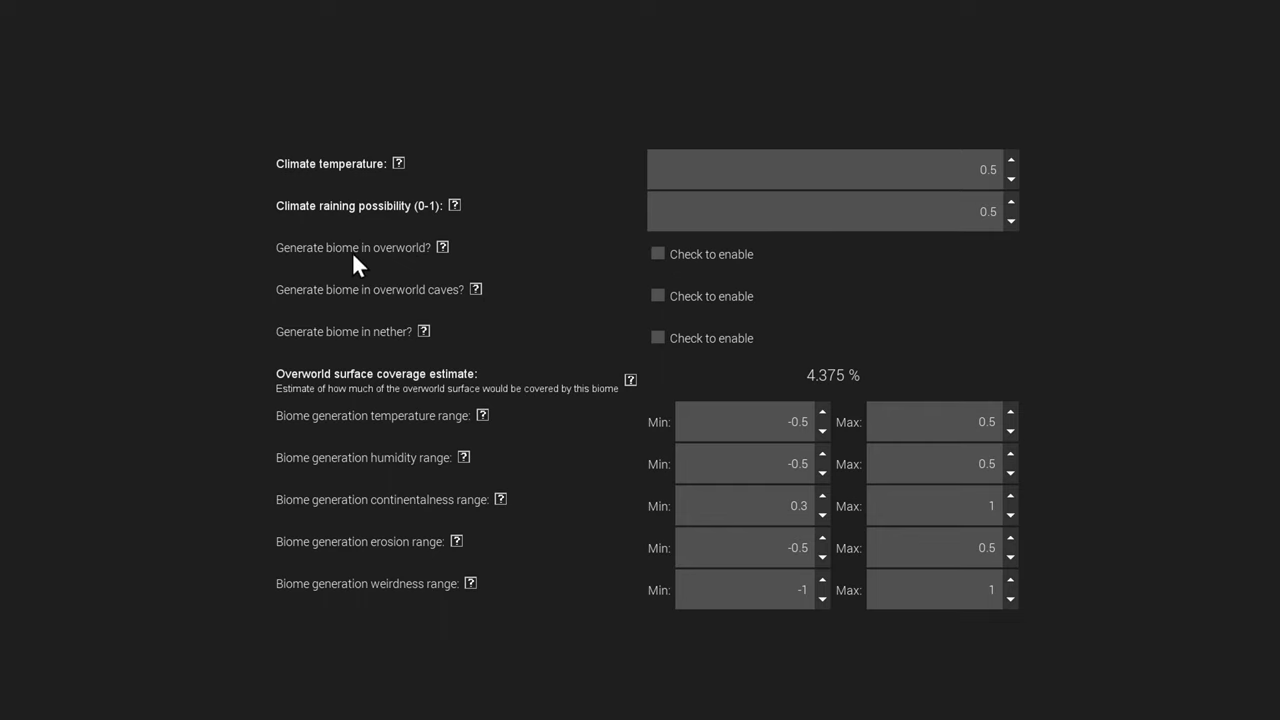
mouse_move(448, 265)
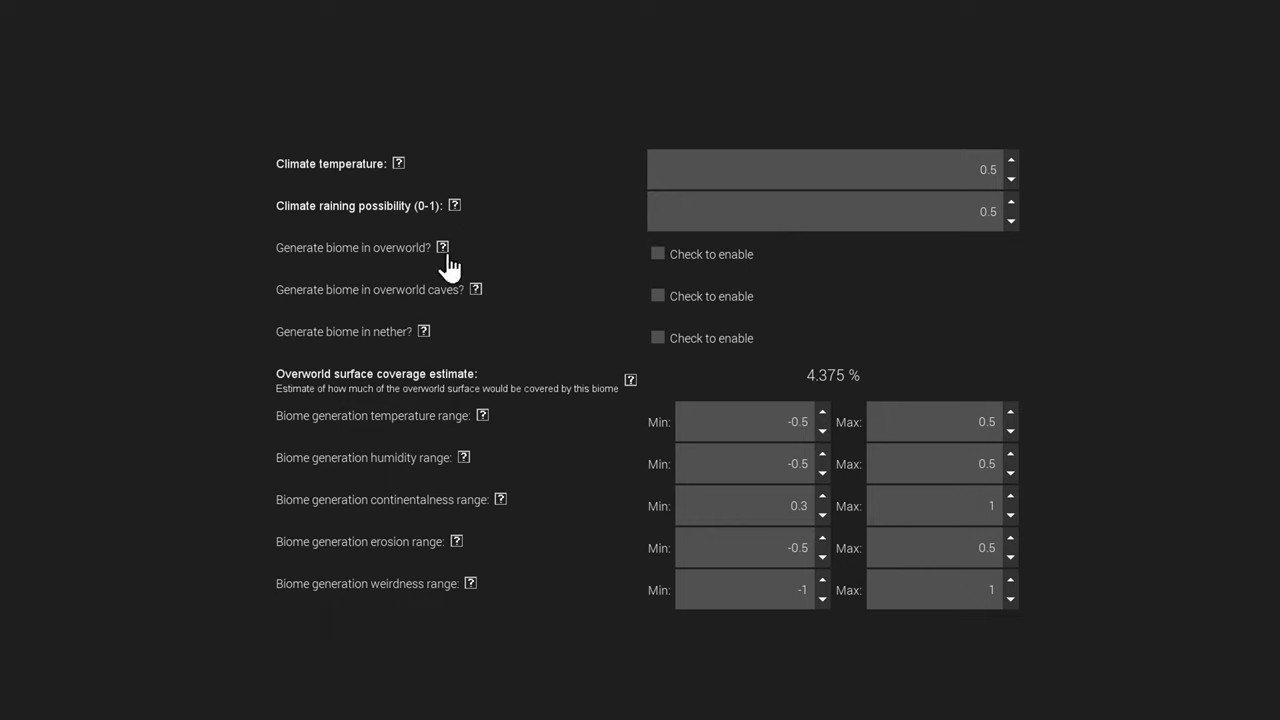
mouse_move(770, 385)
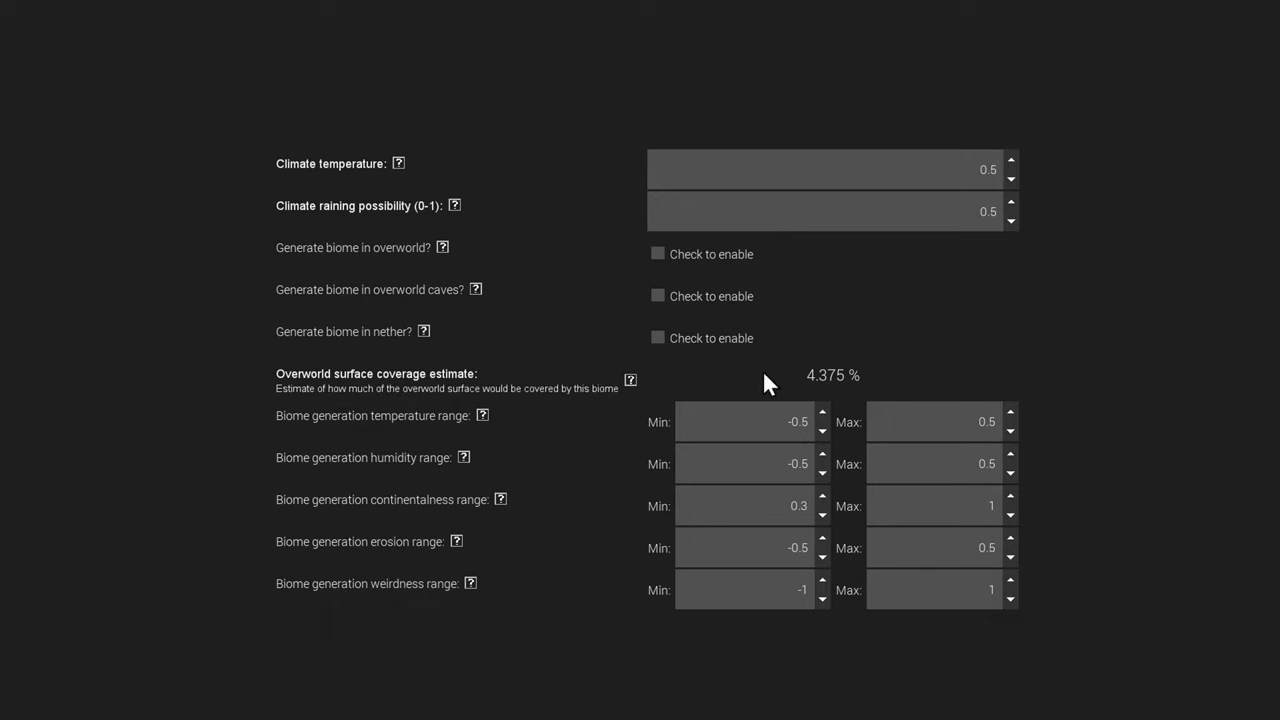
mouse_move(443, 248)
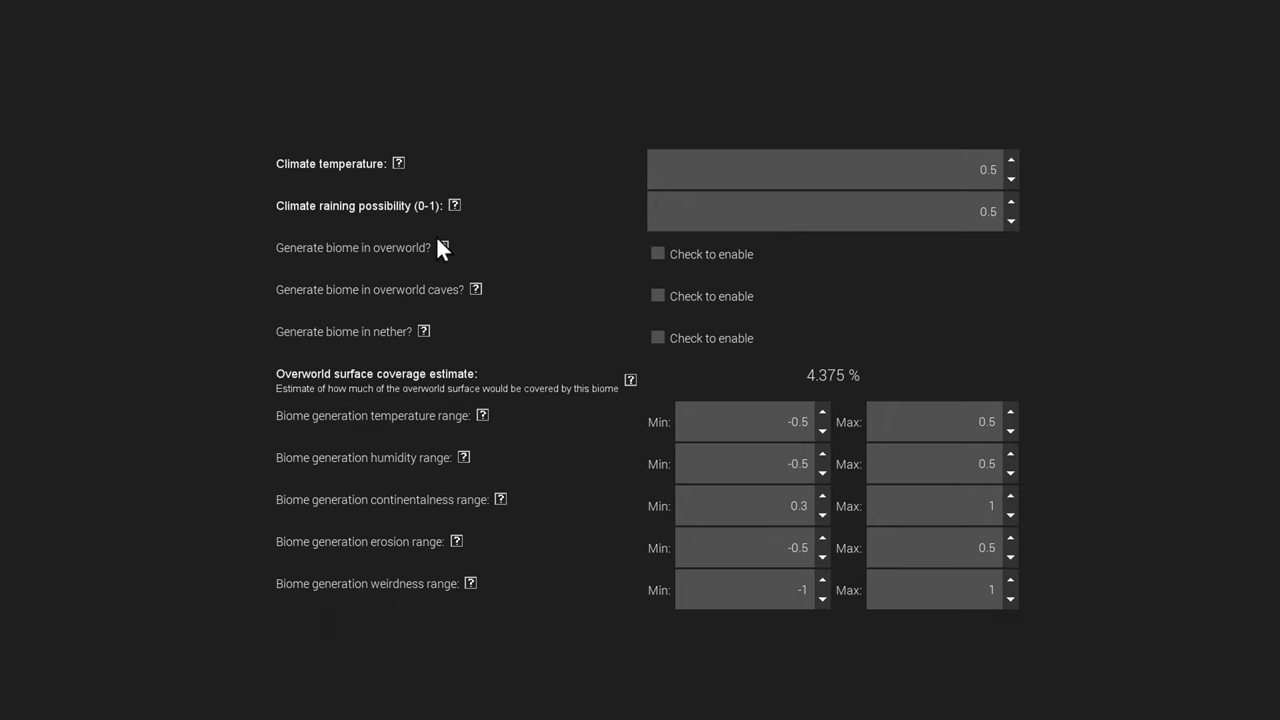
click(442, 247)
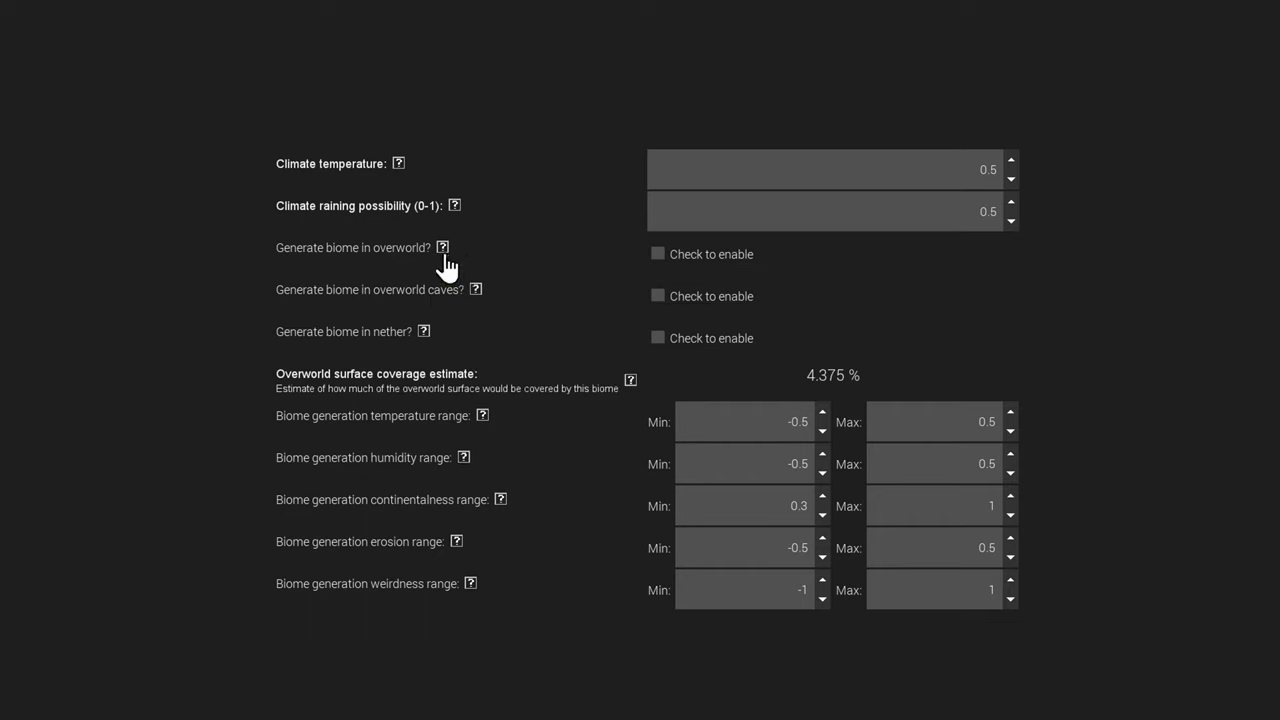
mouse_move(870, 408)
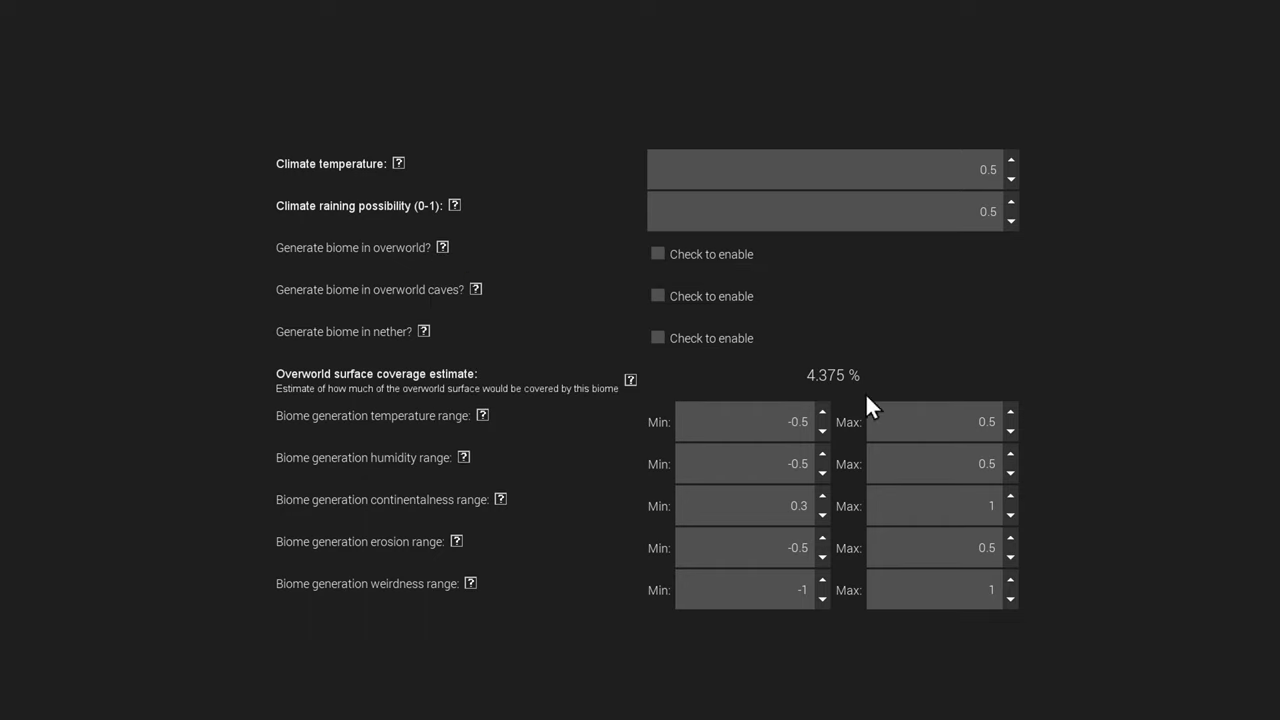
mouse_move(750, 392)
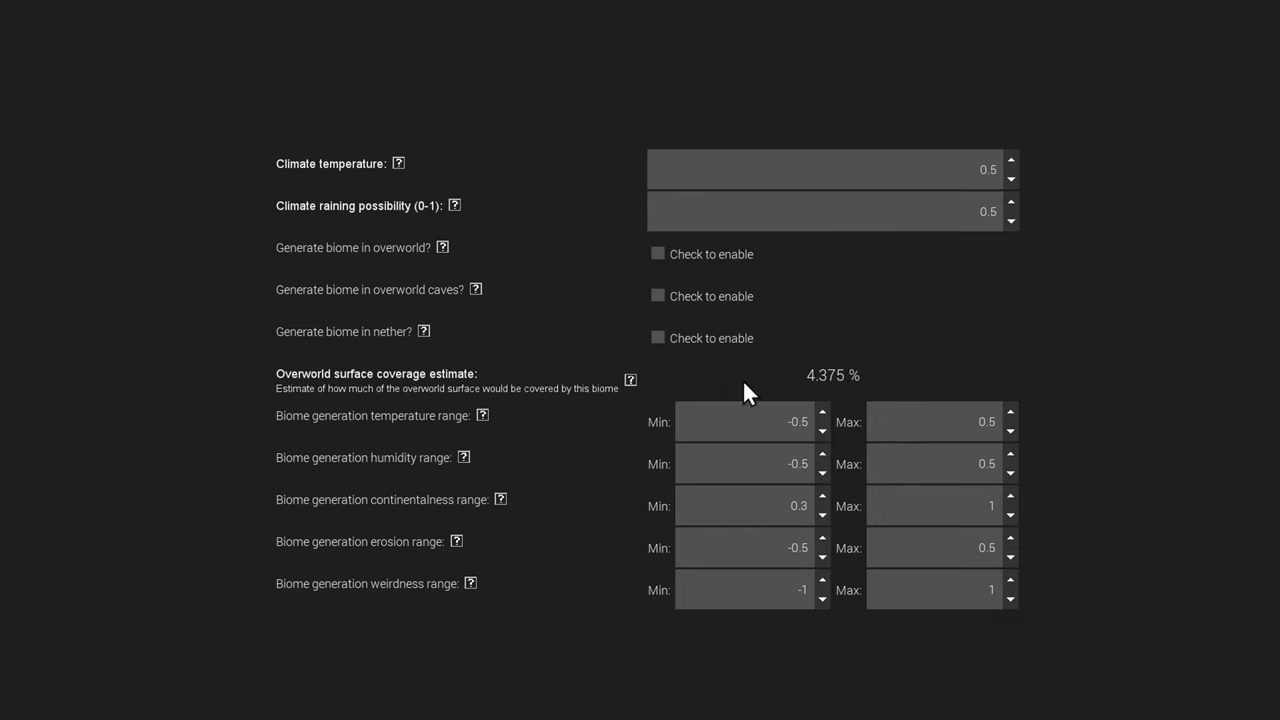
mouse_move(631, 388)
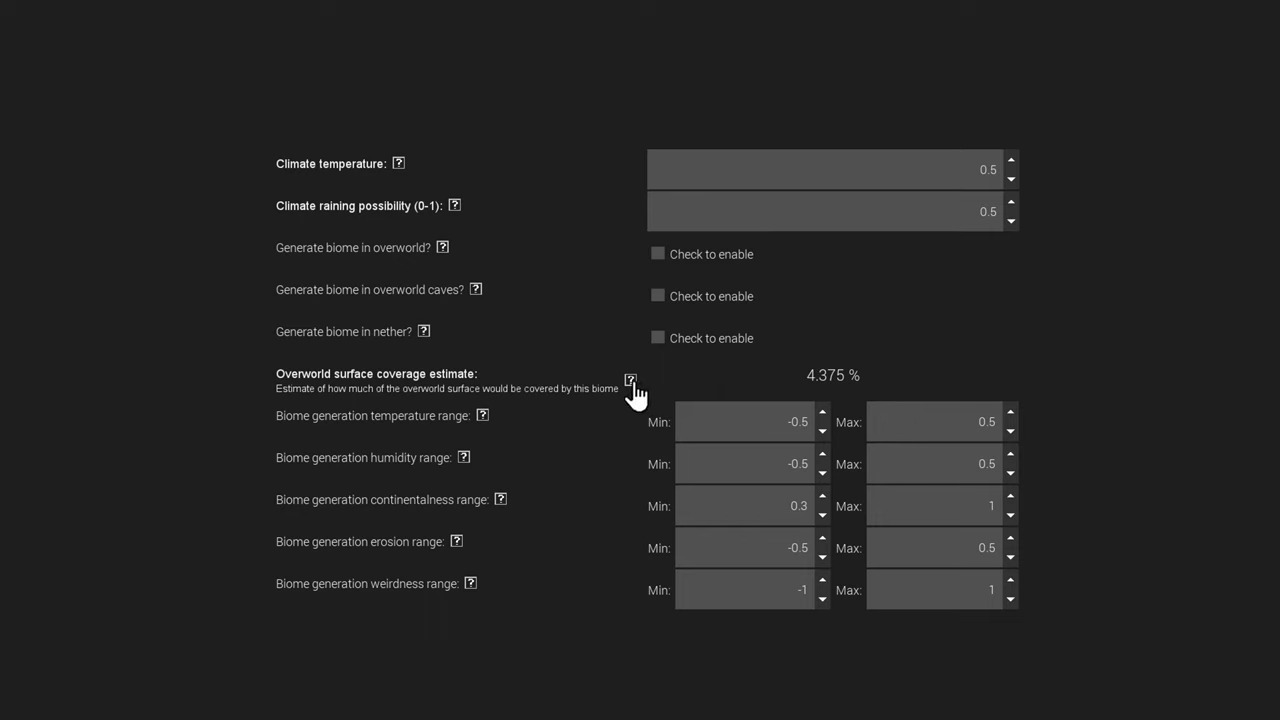
mouse_move(472, 265)
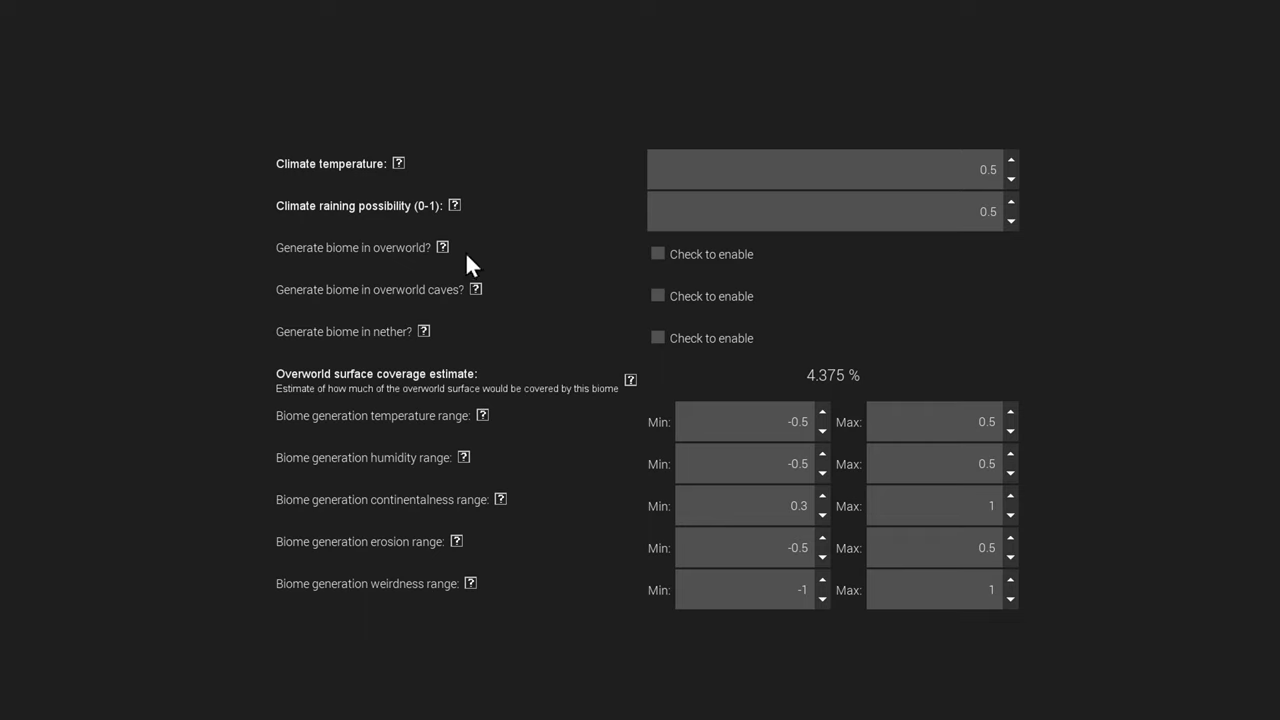
mouse_move(283, 302)
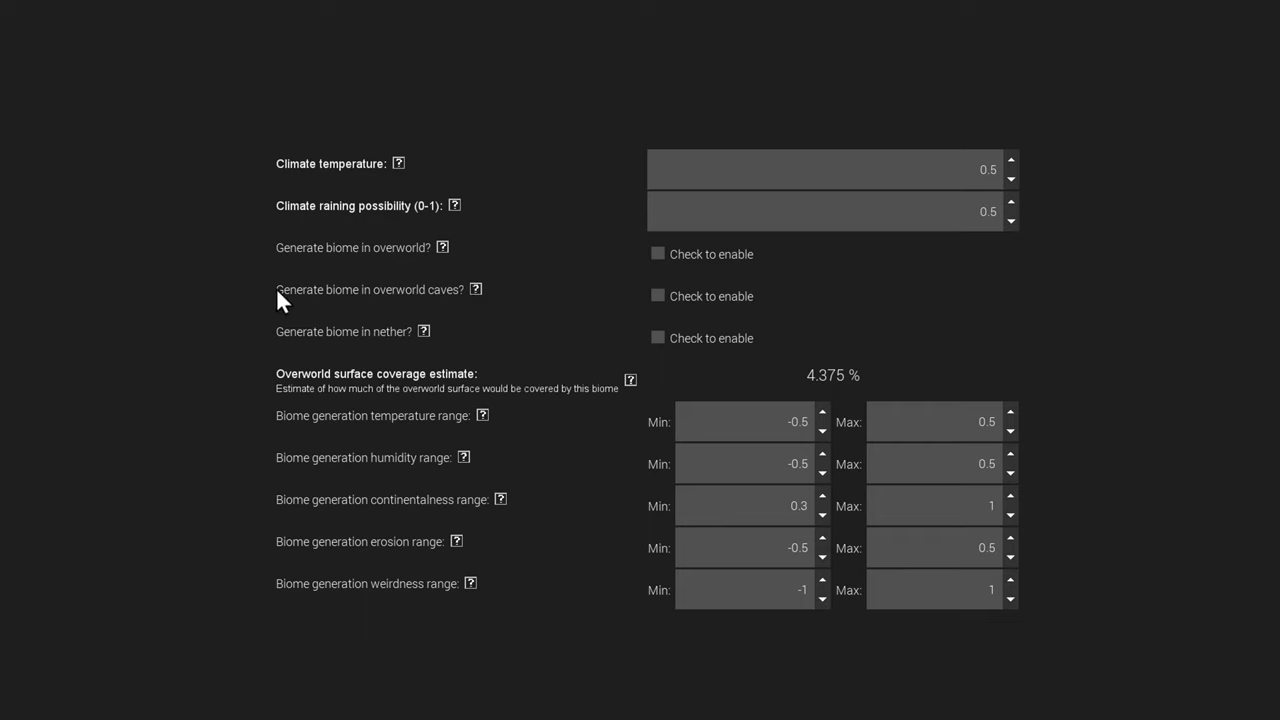
click(658, 296)
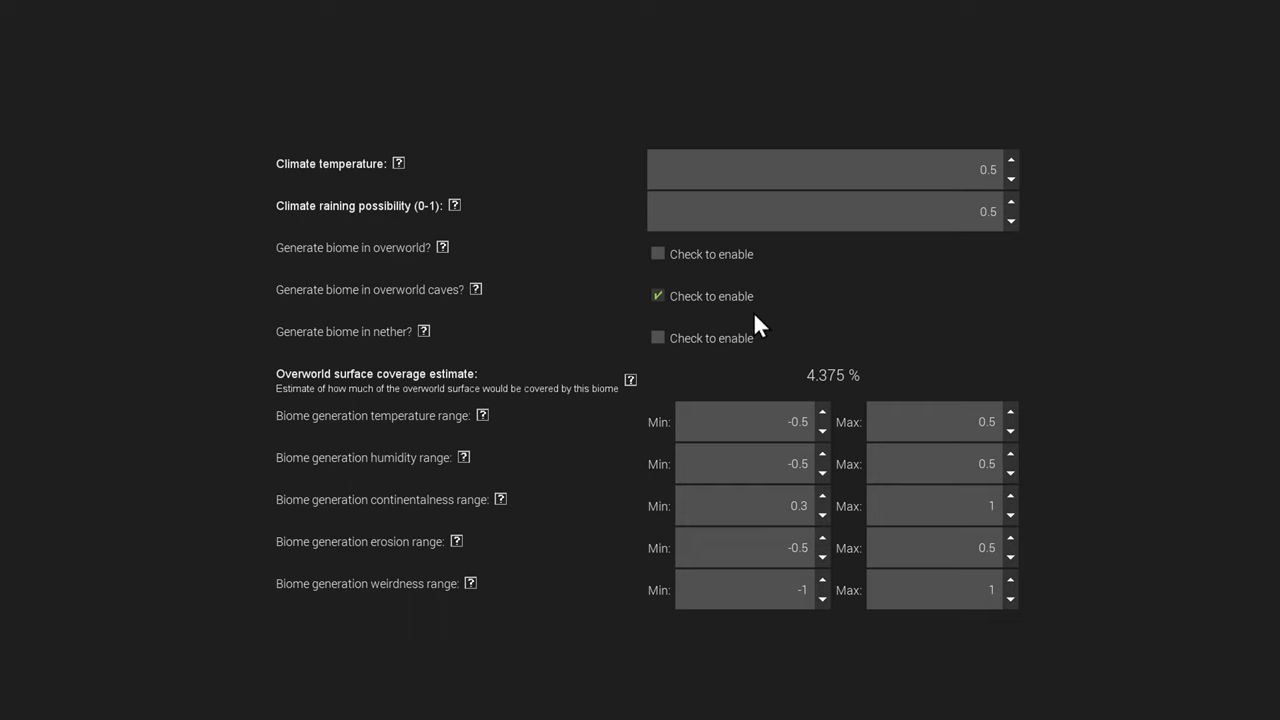
mouse_move(690, 310)
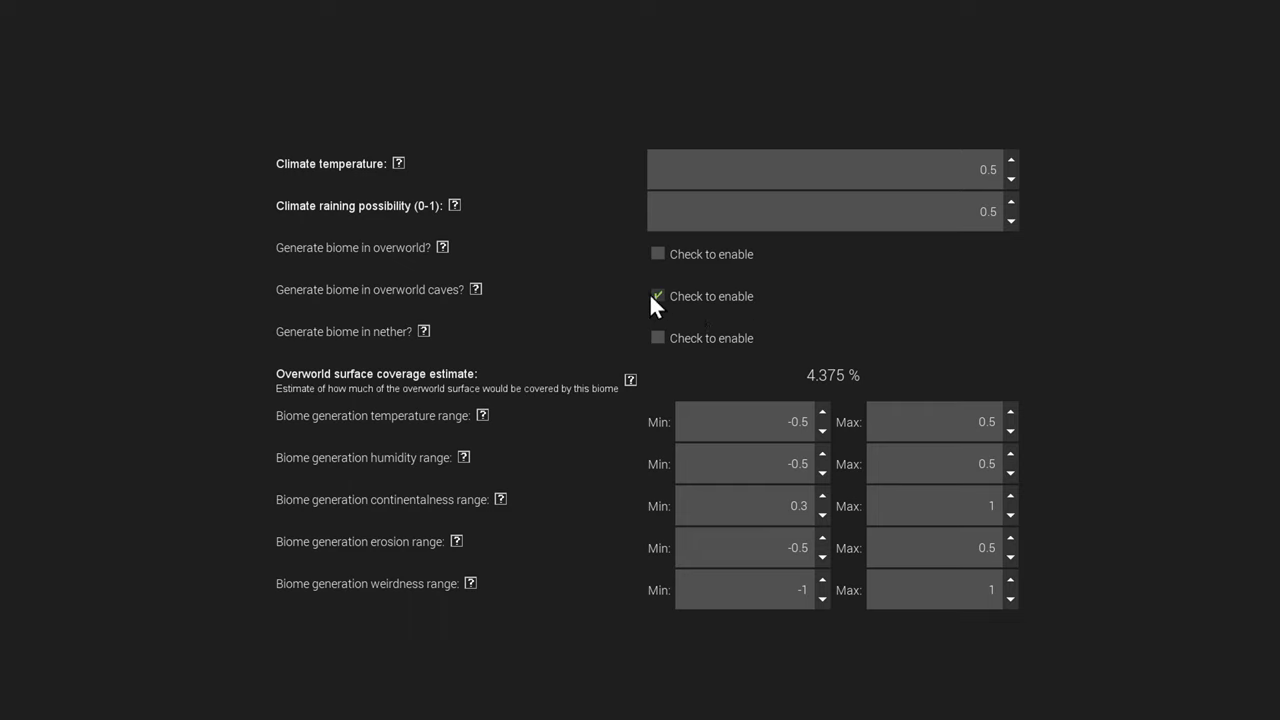
click(657, 296)
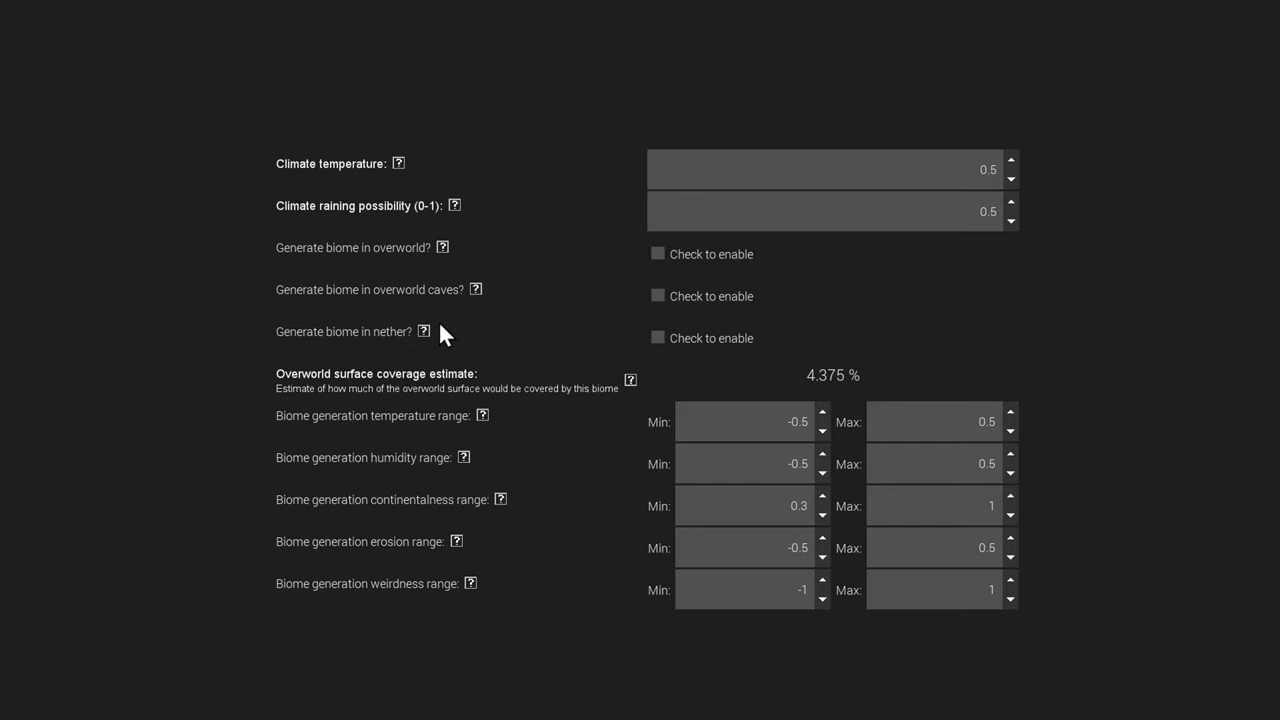
mouse_move(375, 362)
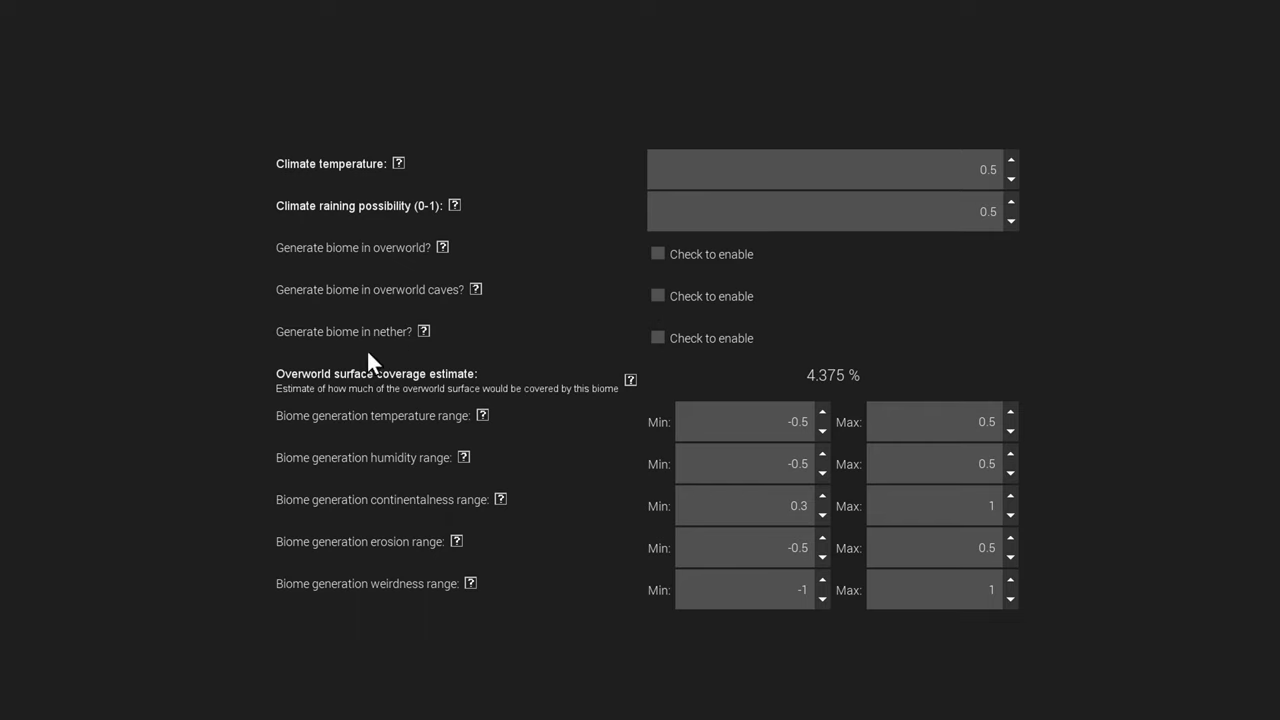
click(658, 337)
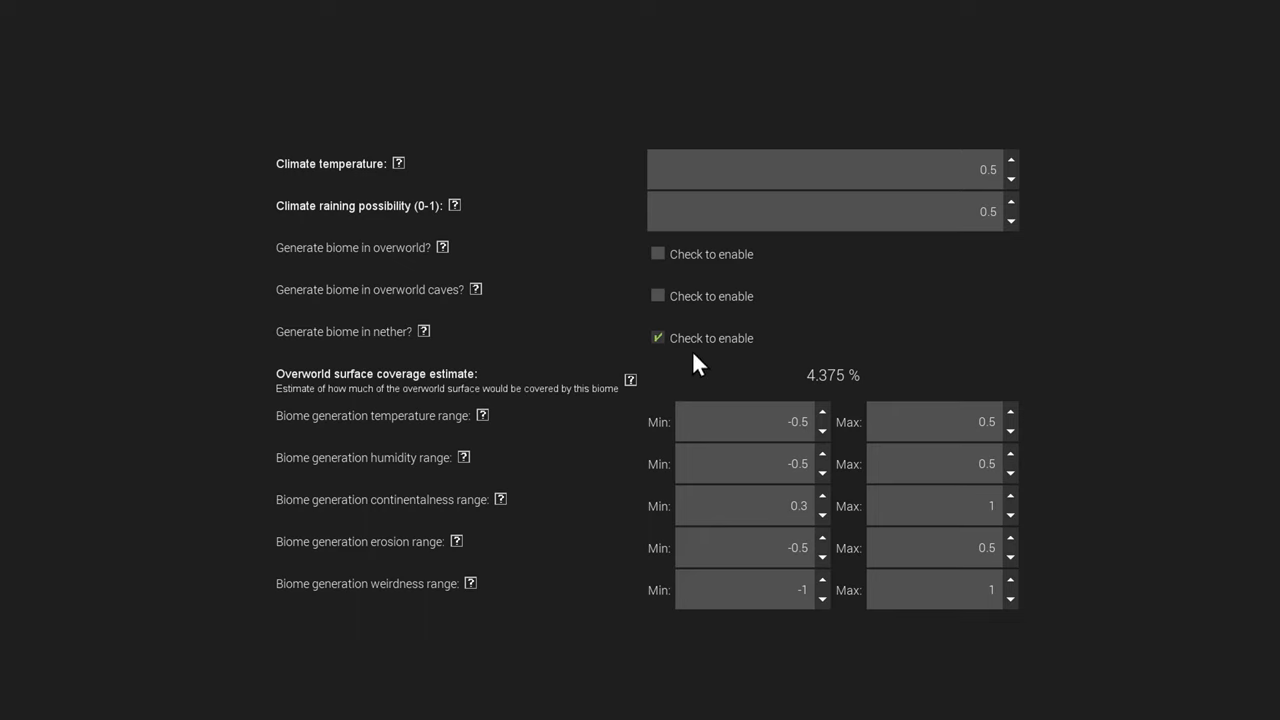
mouse_move(723, 343)
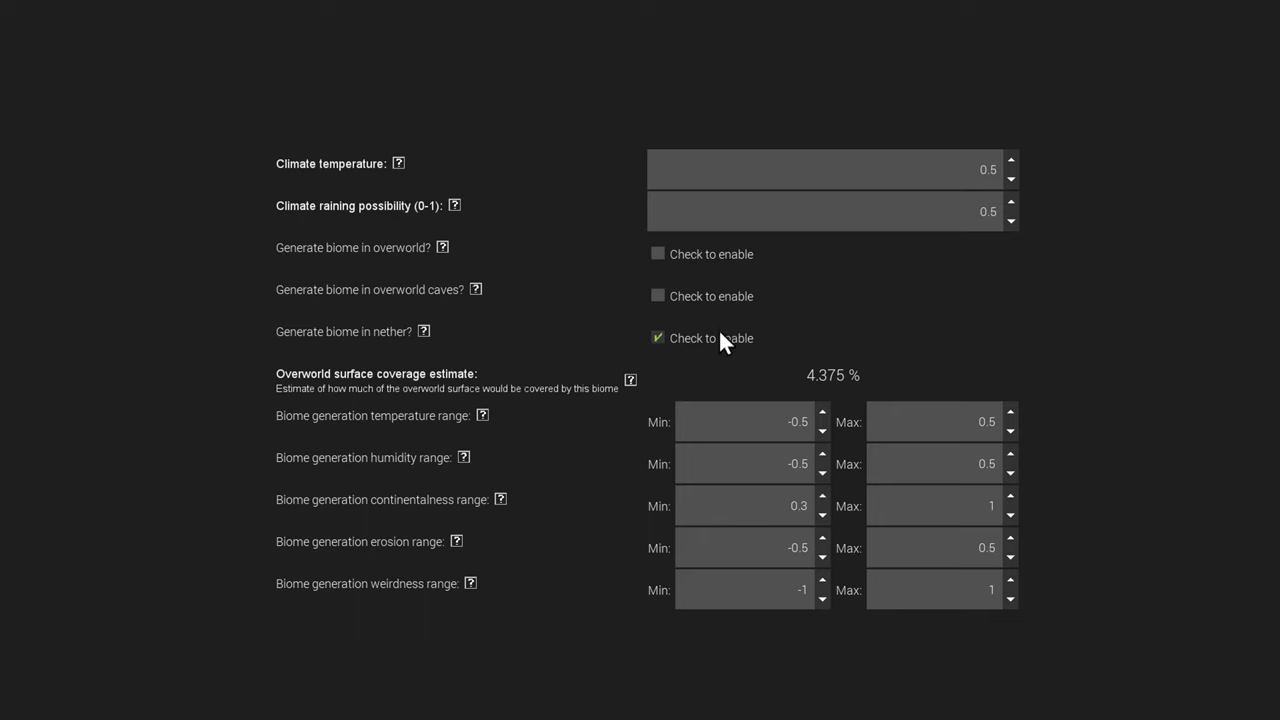
mouse_move(668, 357)
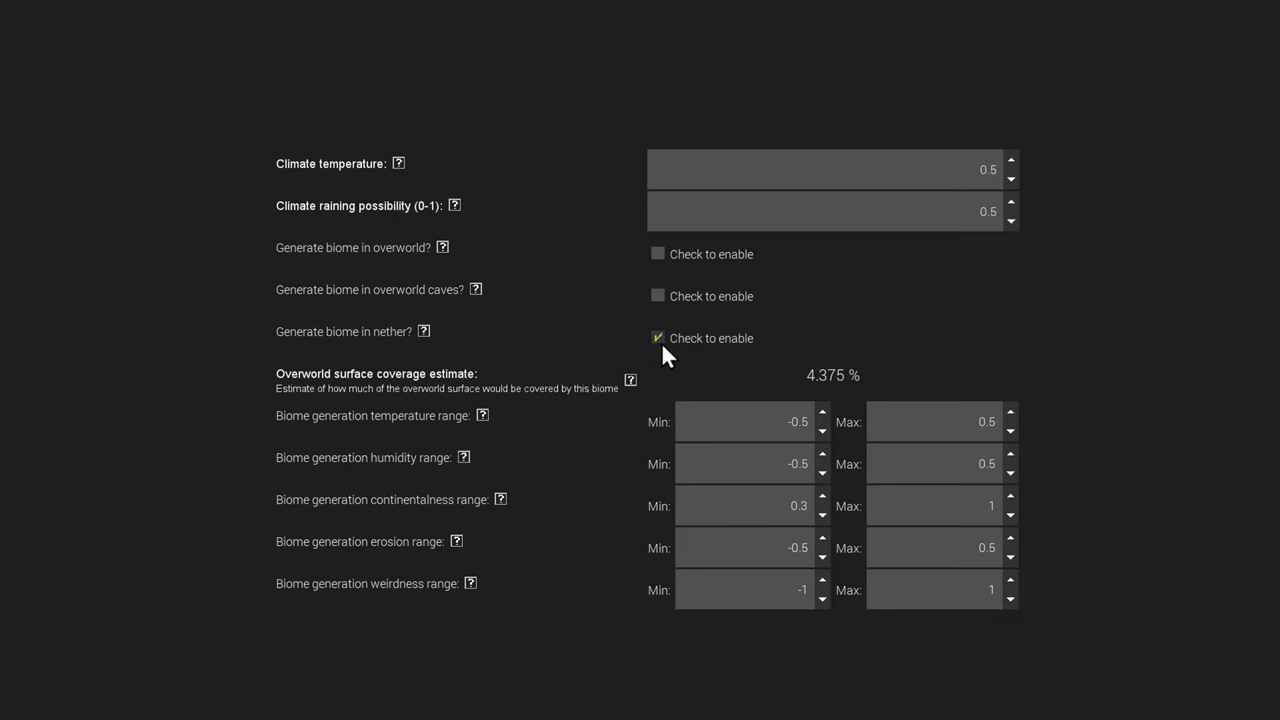
click(658, 337)
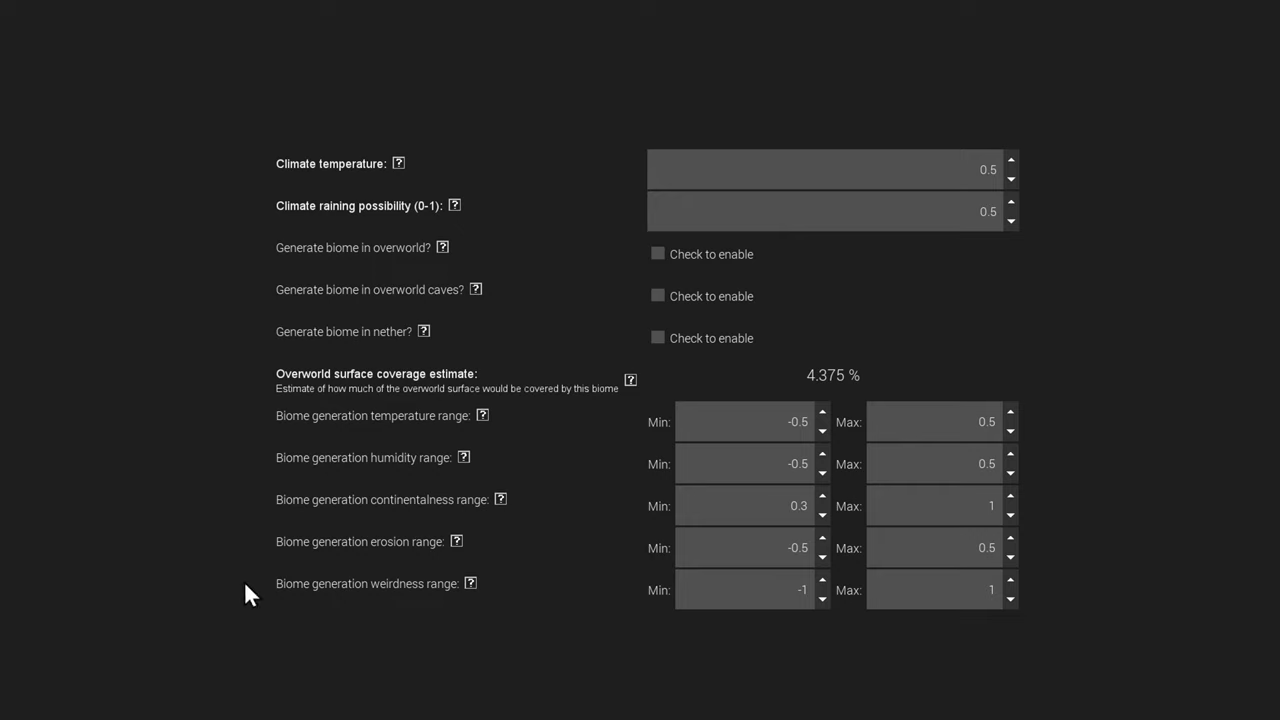
mouse_move(618, 630)
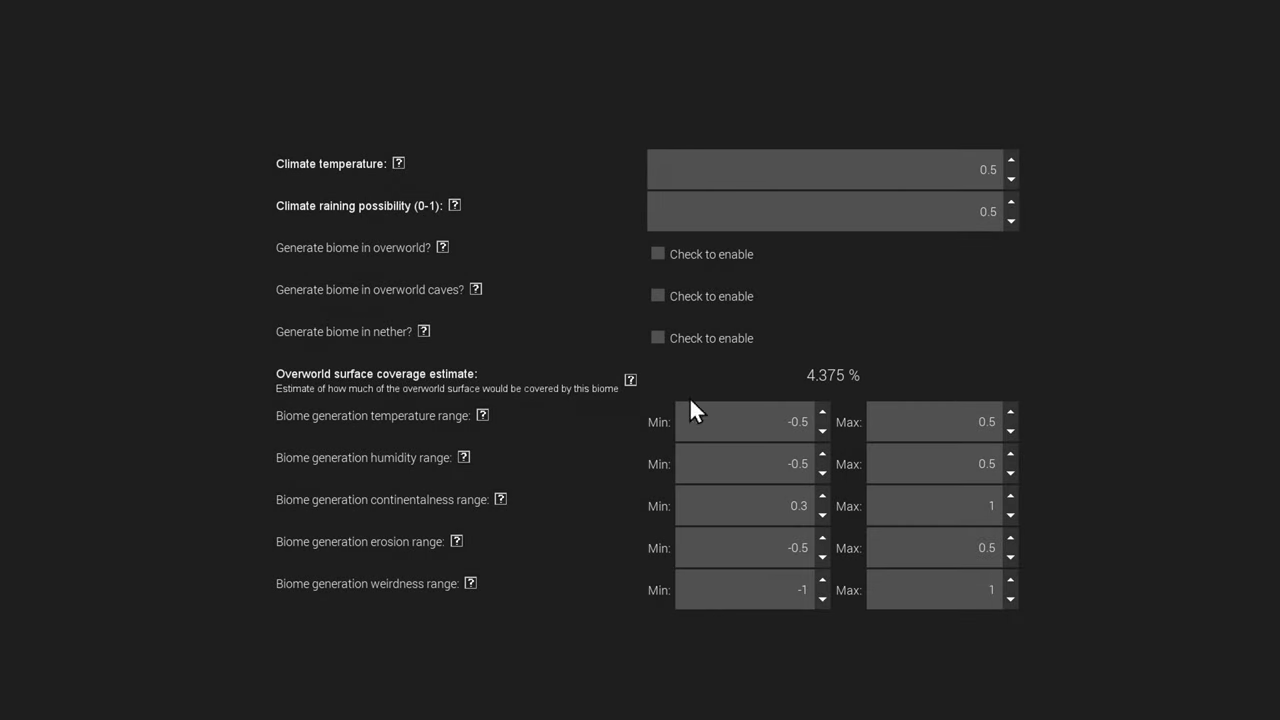
mouse_move(630, 390)
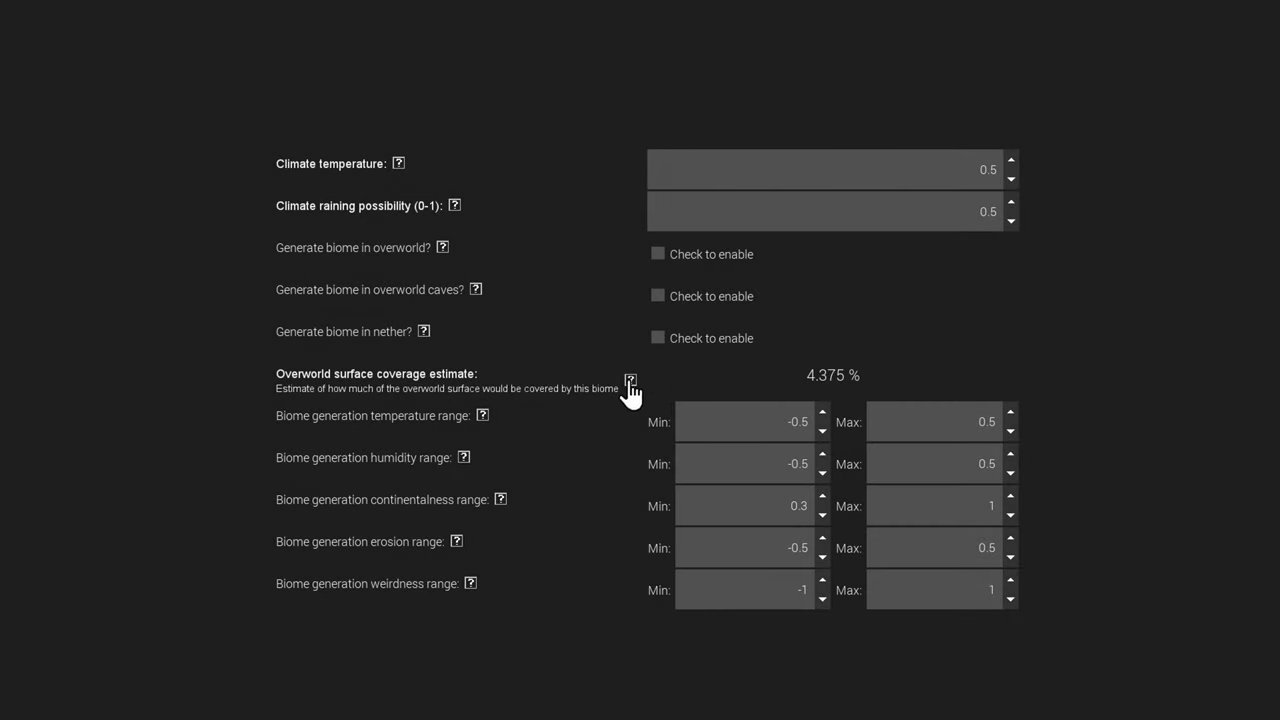
- Show the 'Overworld surface coverage estimate' help, invalid for Nether or cave biomes
click(630, 380)
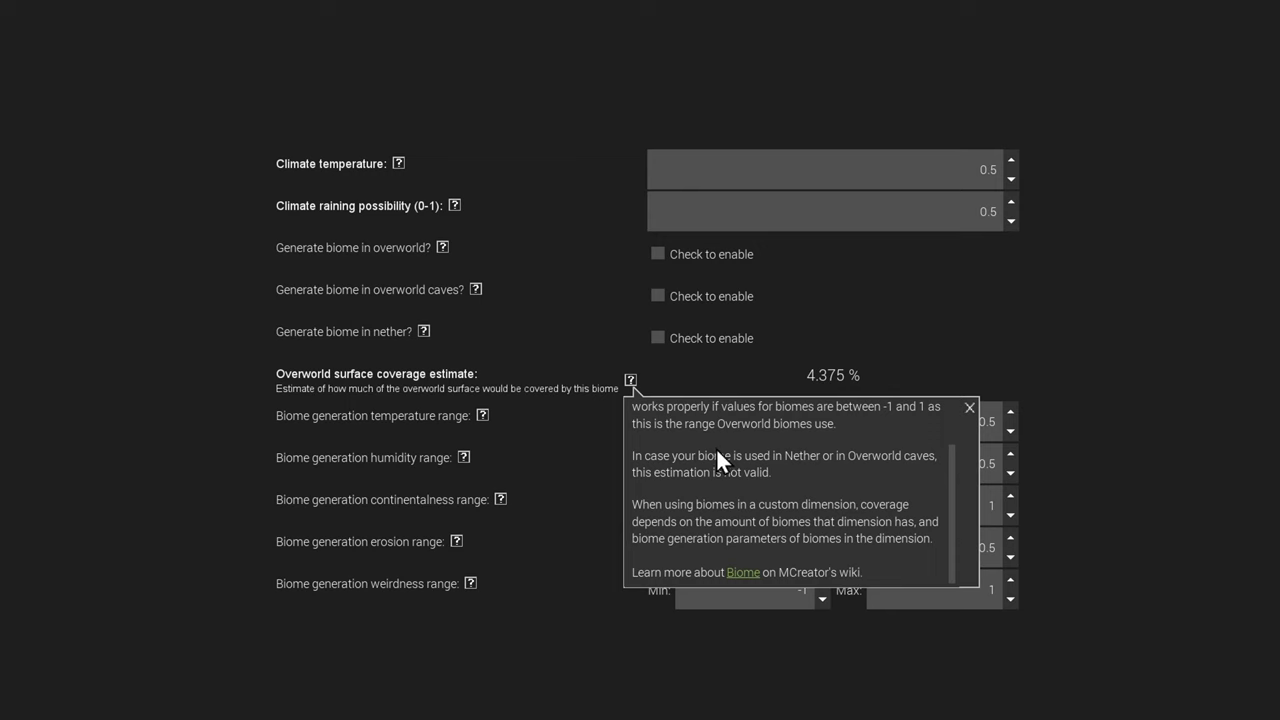
scroll(up, 3)
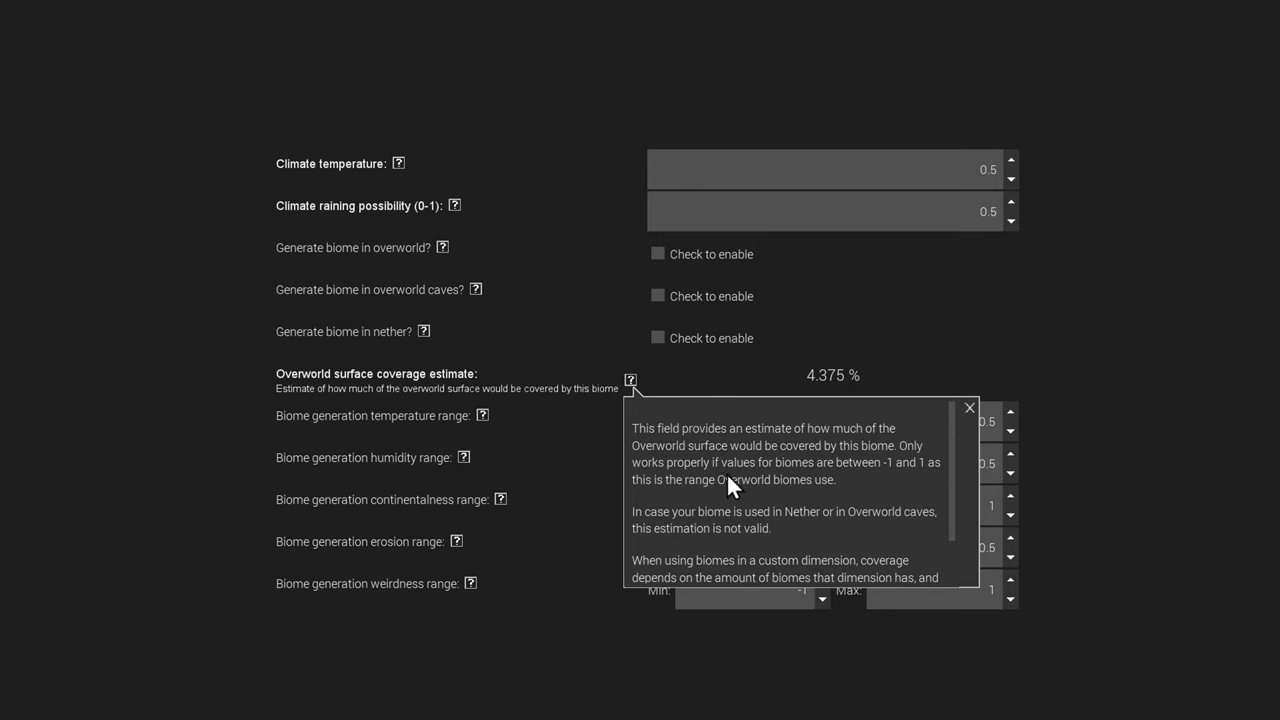
mouse_move(690, 450)
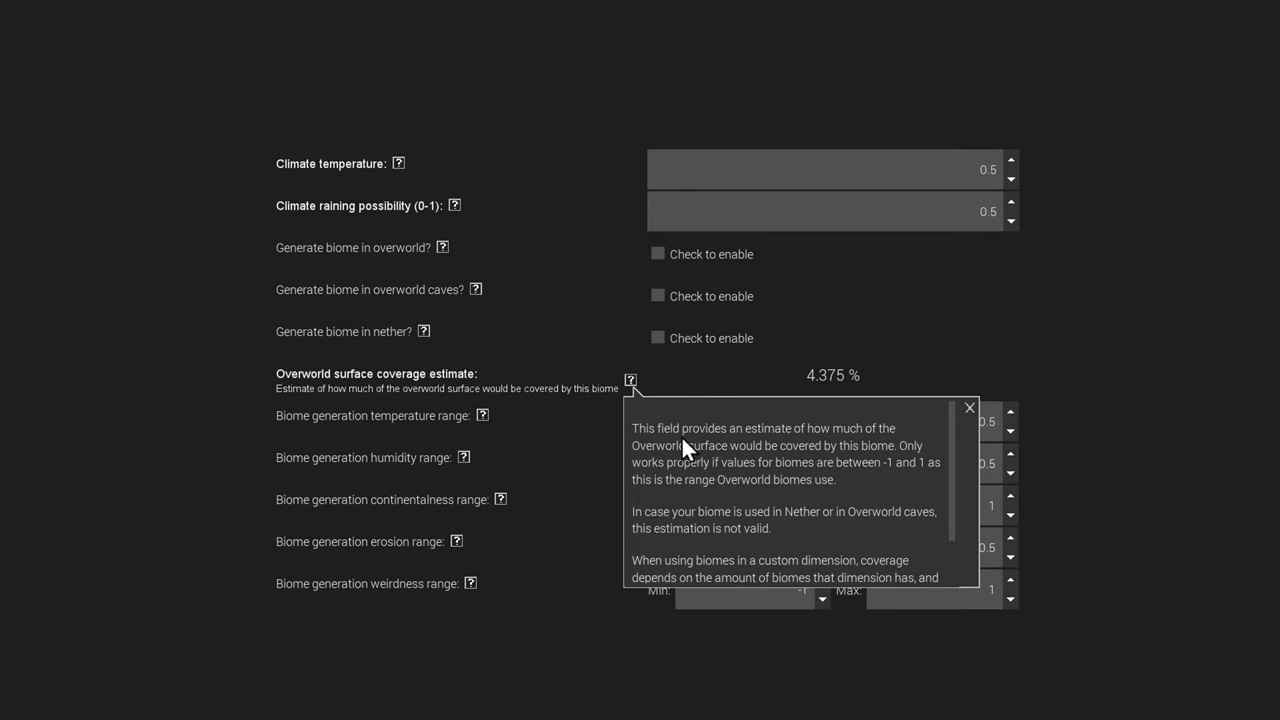
mouse_move(910, 443)
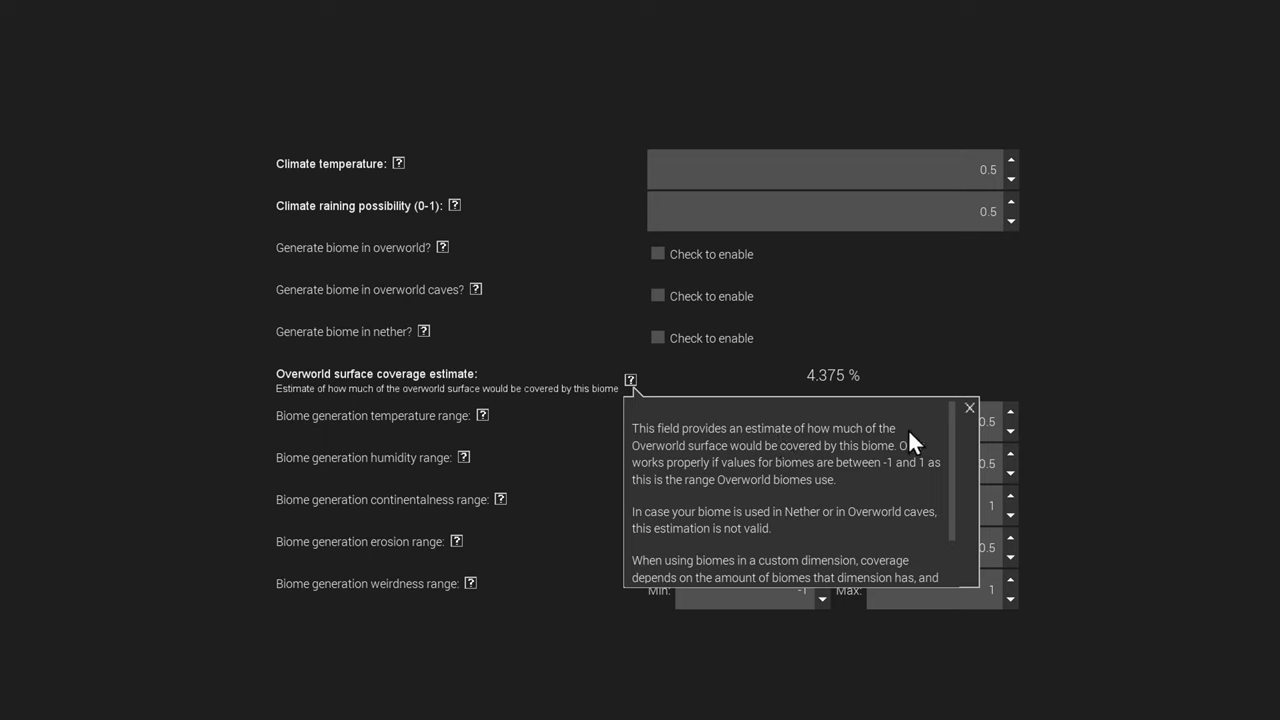
mouse_move(820, 467)
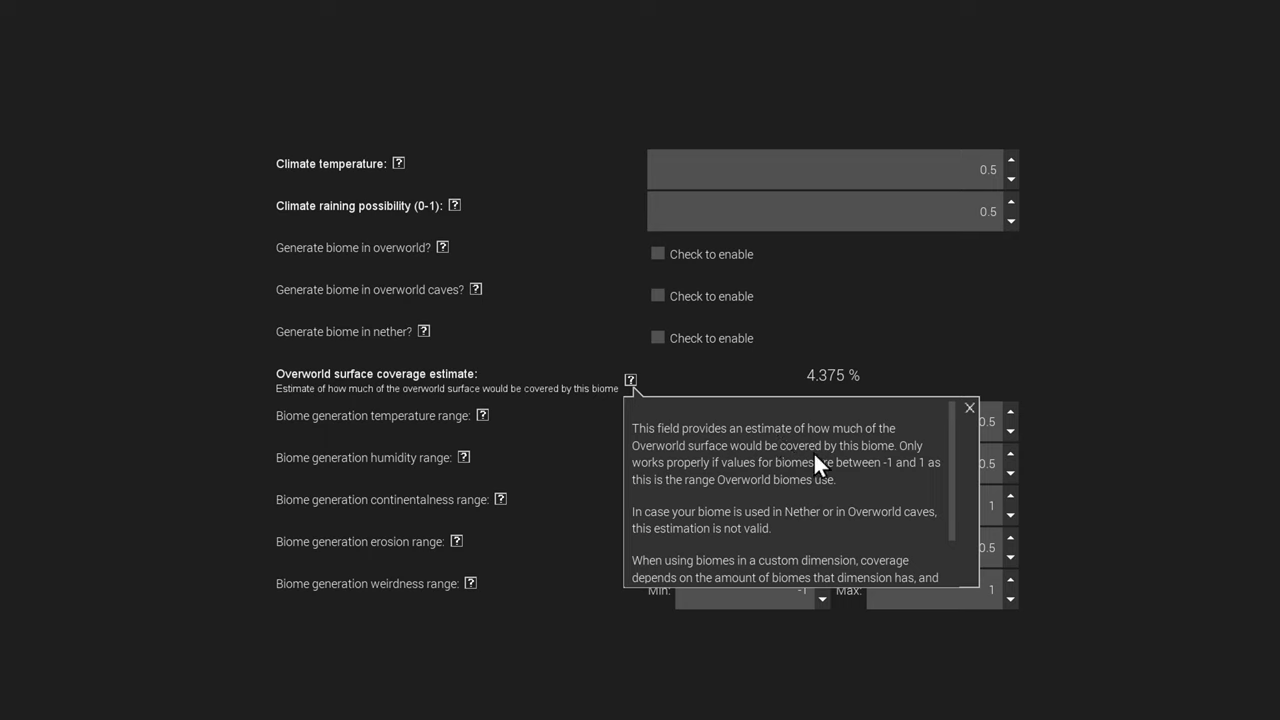
mouse_move(920, 465)
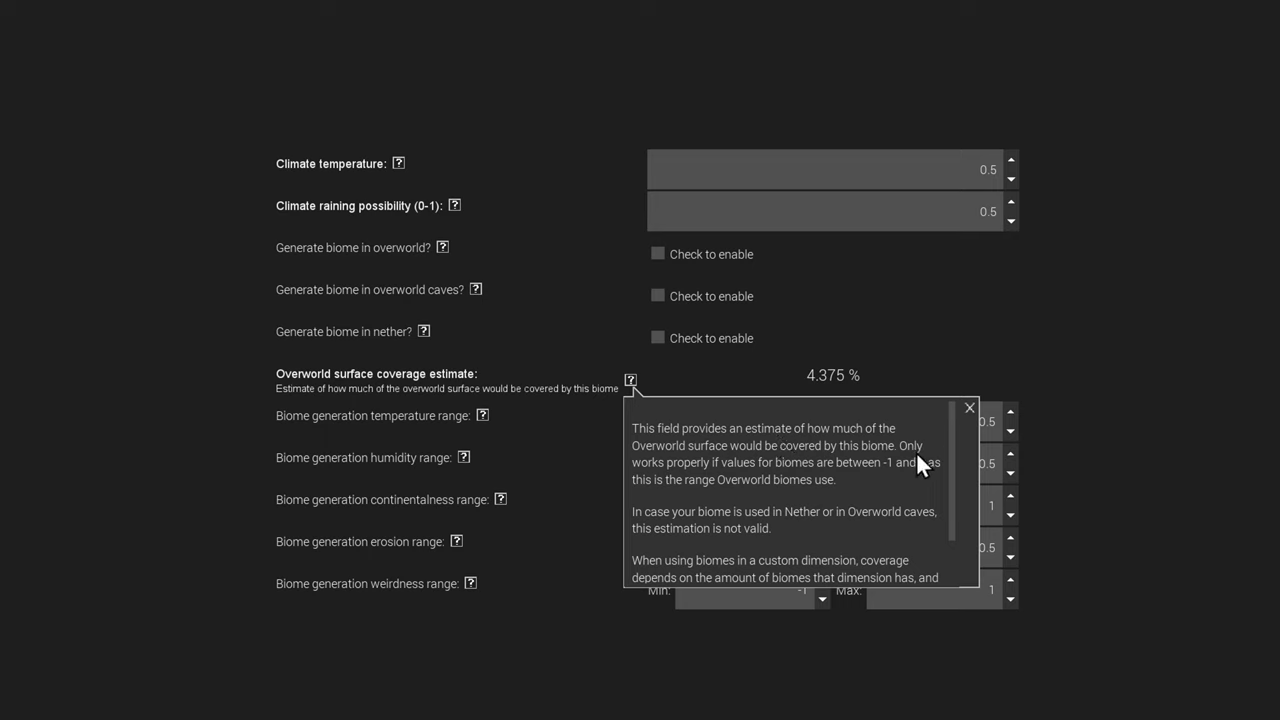
mouse_move(830, 483)
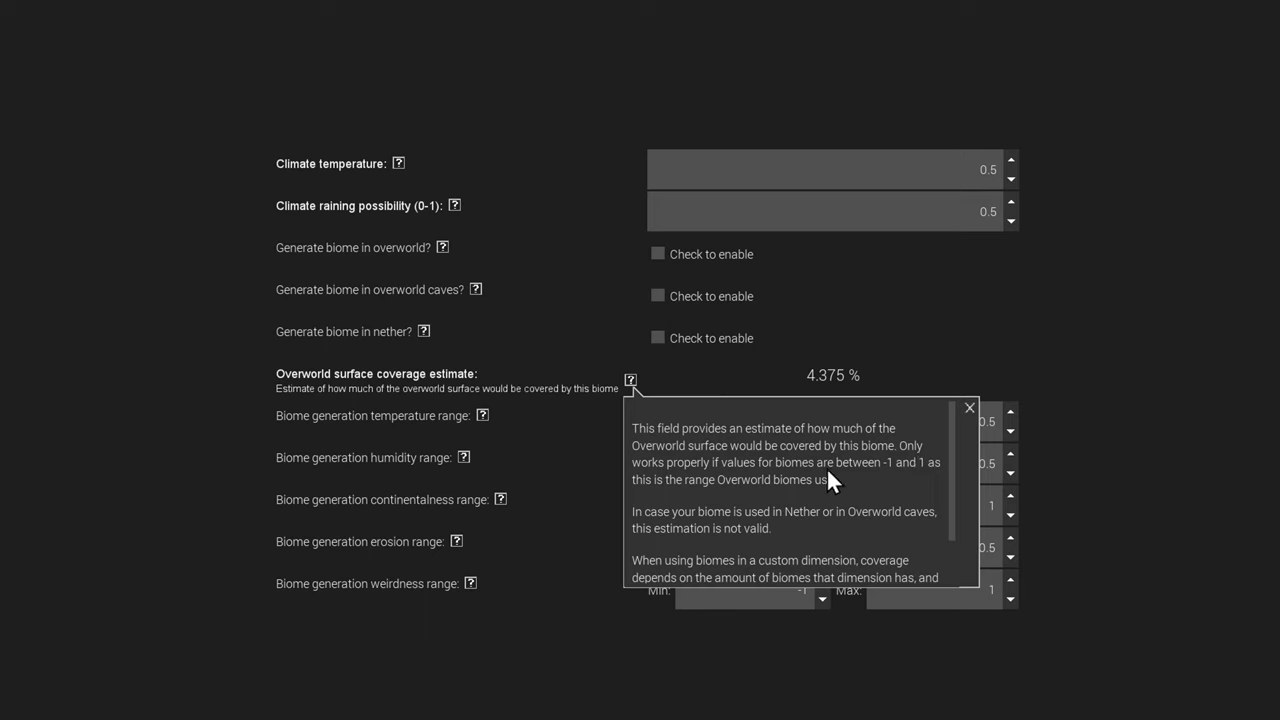
mouse_move(938, 484)
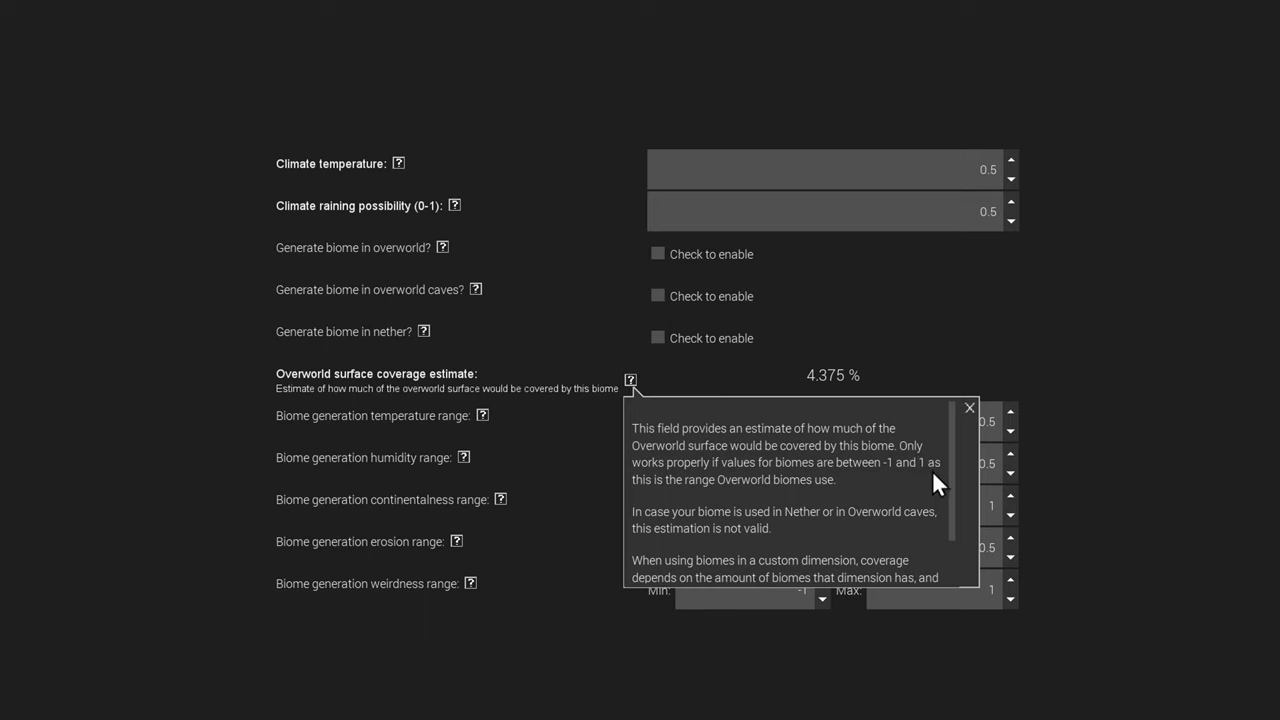
mouse_move(910, 484)
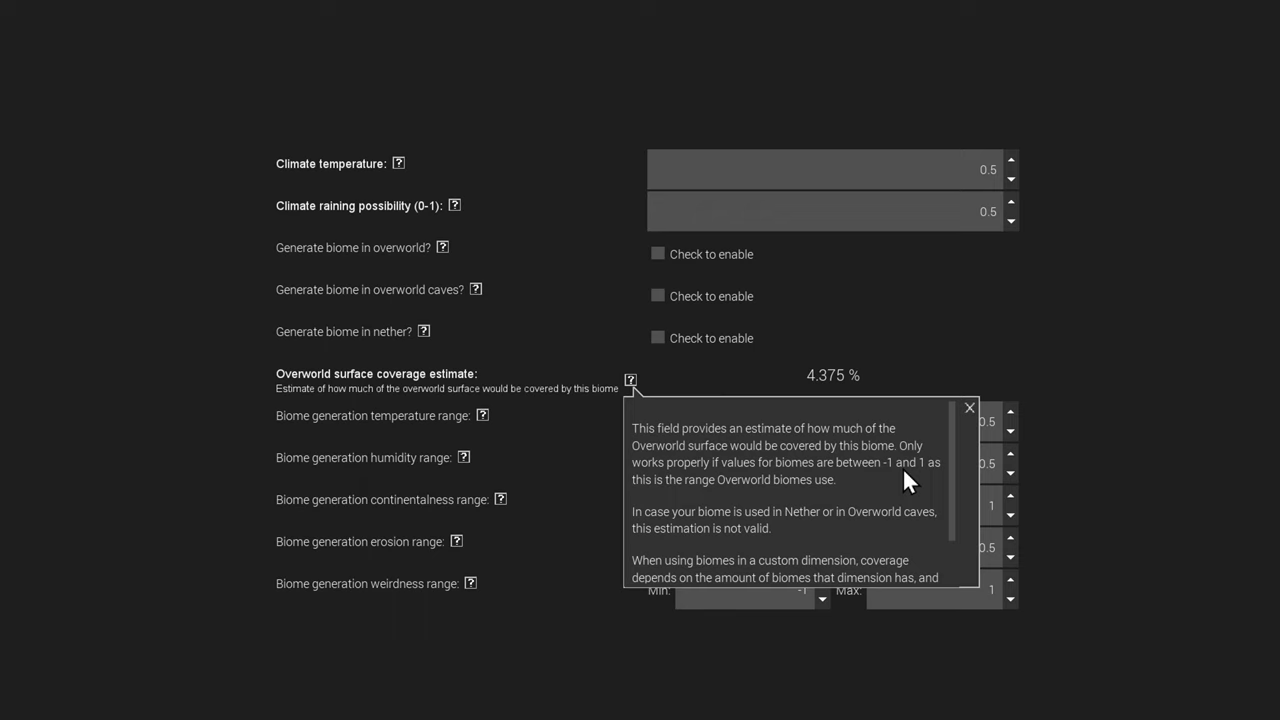
mouse_move(770, 495)
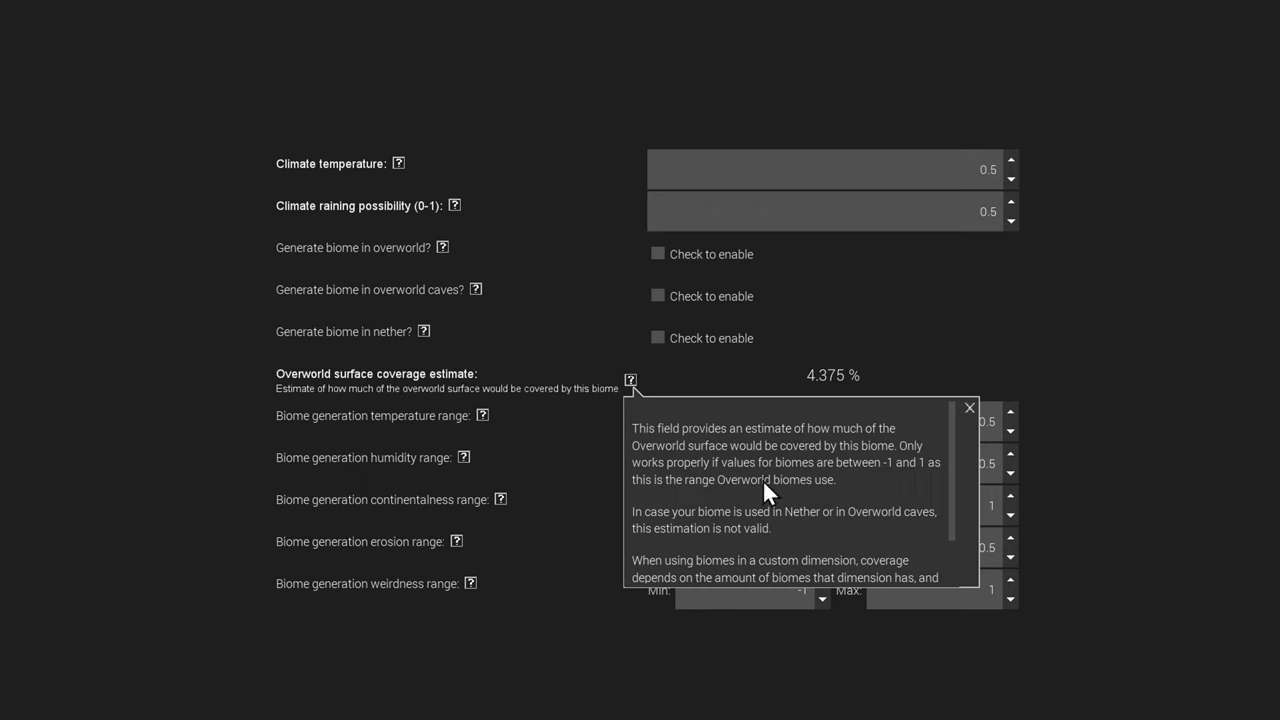
mouse_move(727, 503)
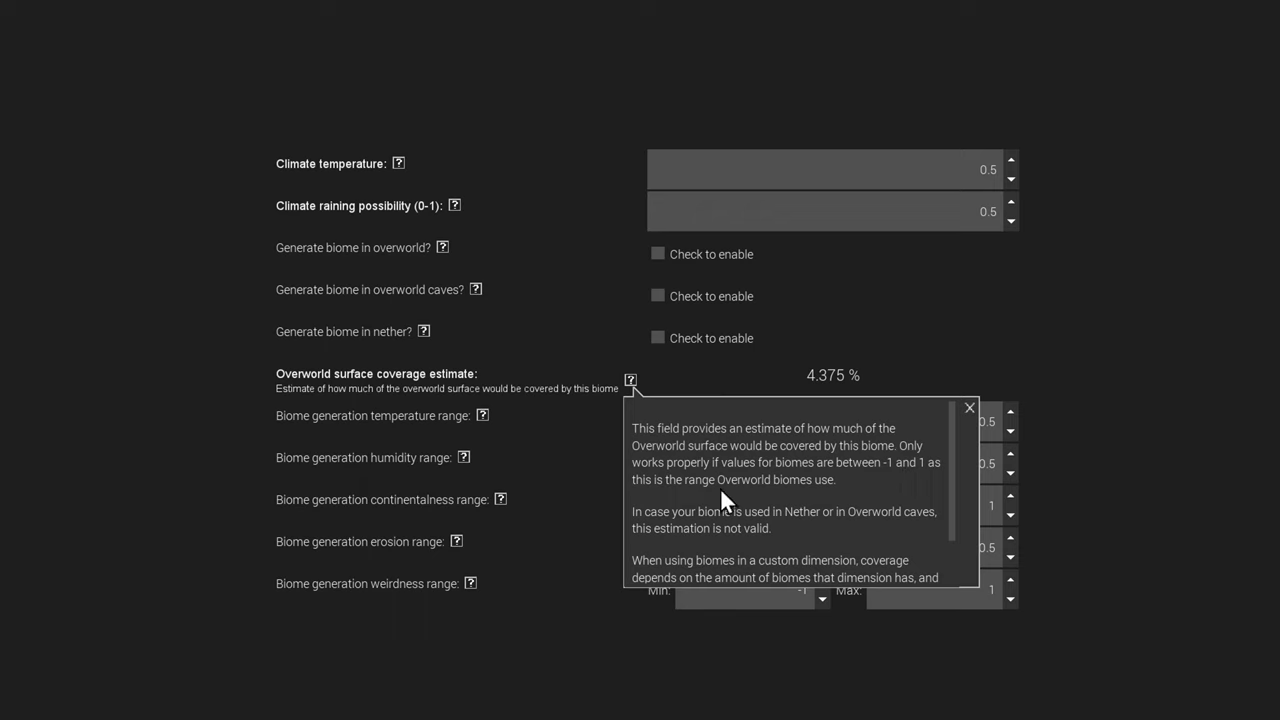
mouse_move(845, 505)
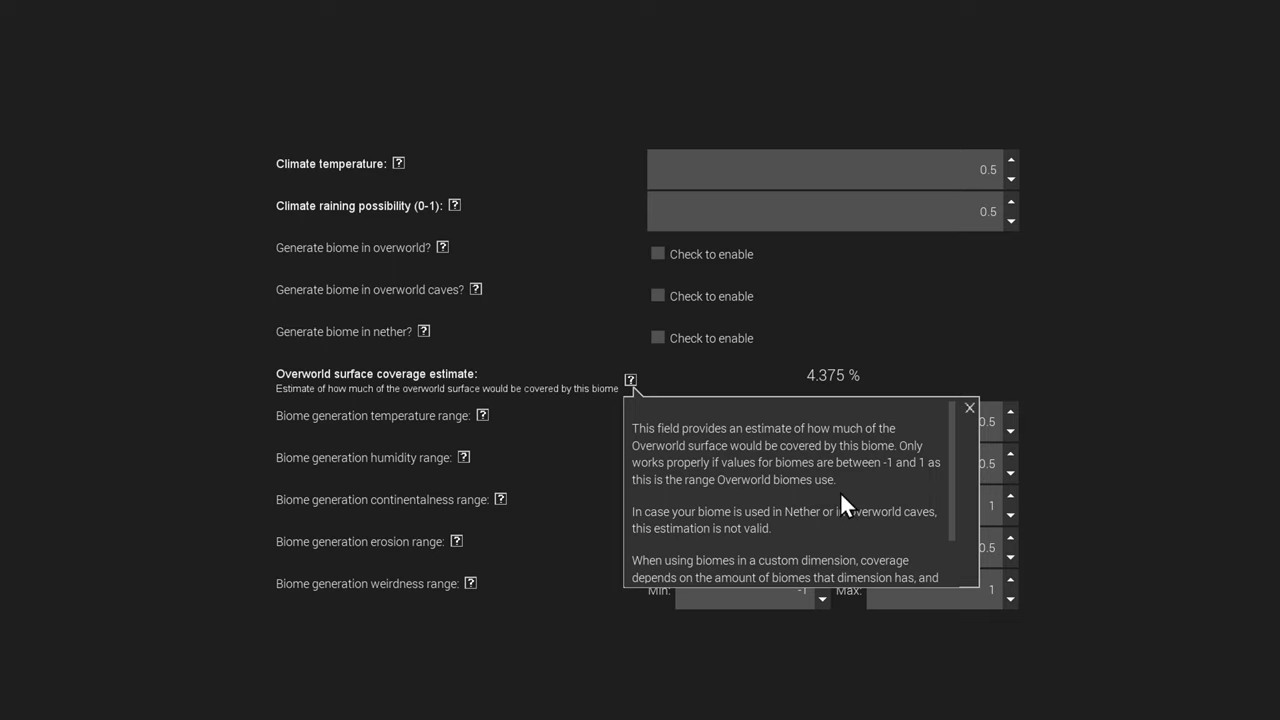
mouse_move(758, 538)
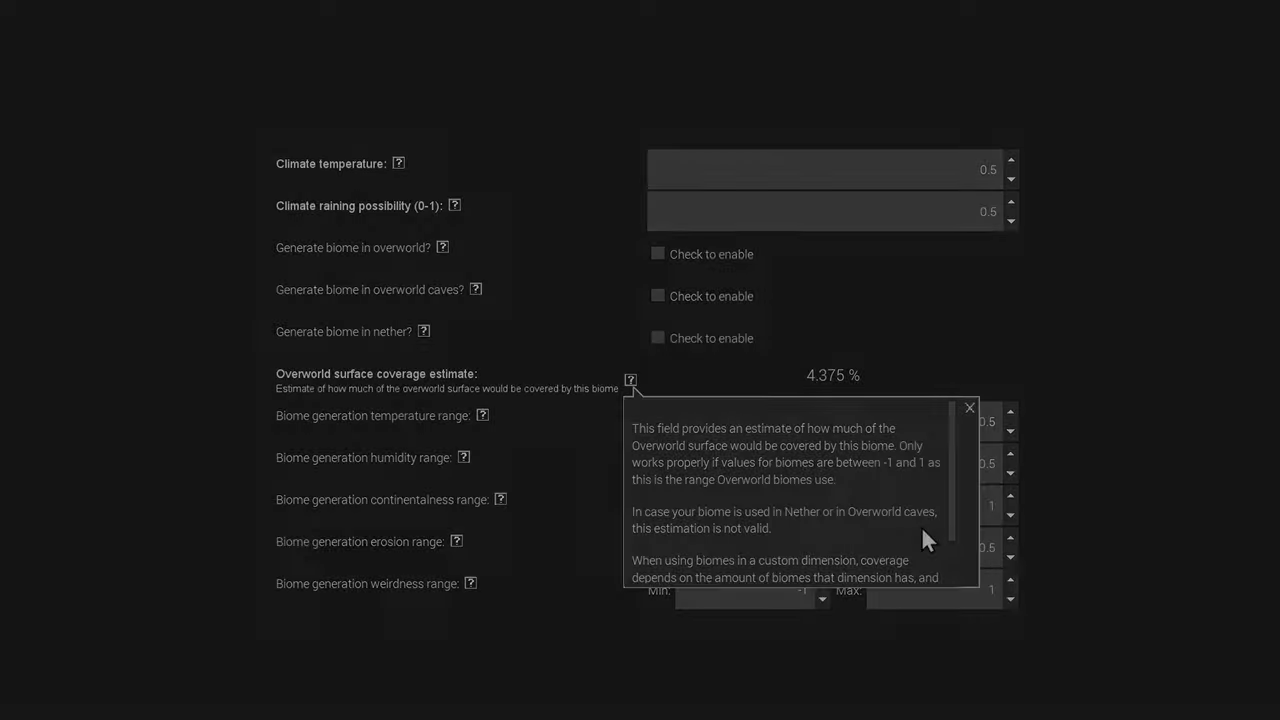
- Nudge the maximum generation temperature and watch coverage, returning to 0.5 and 4.375%
click(968, 407)
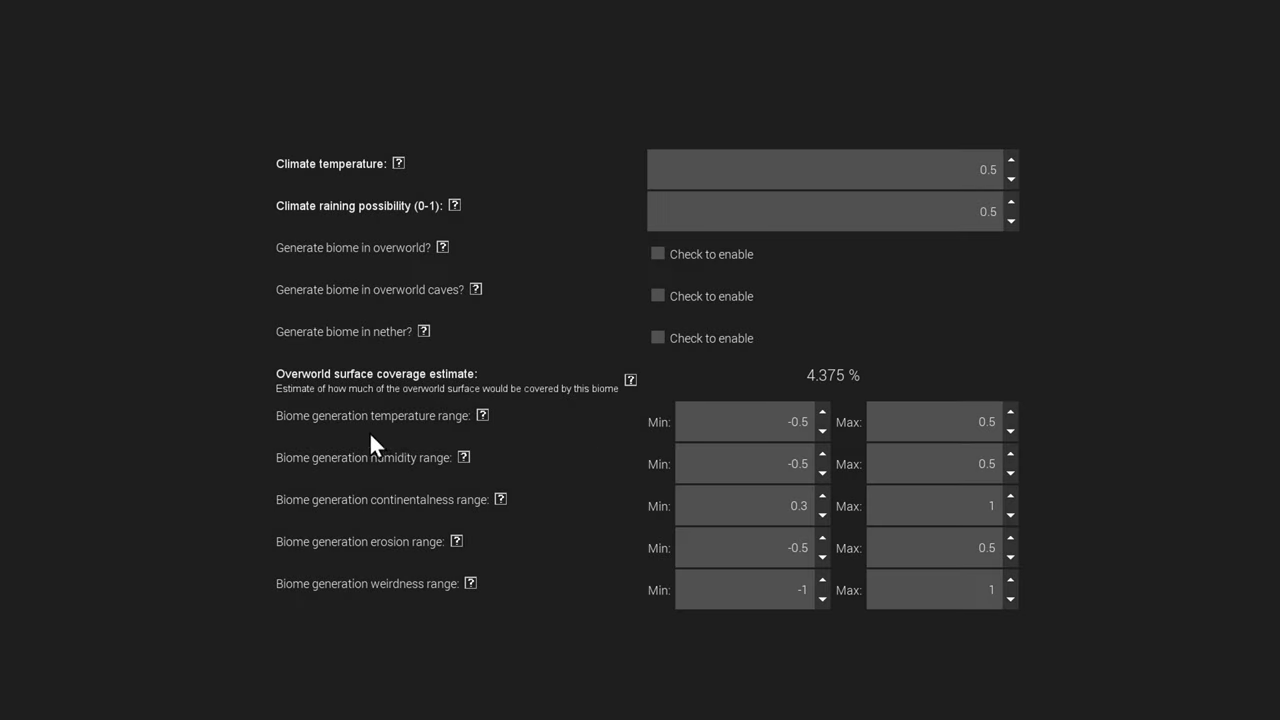
mouse_move(294, 437)
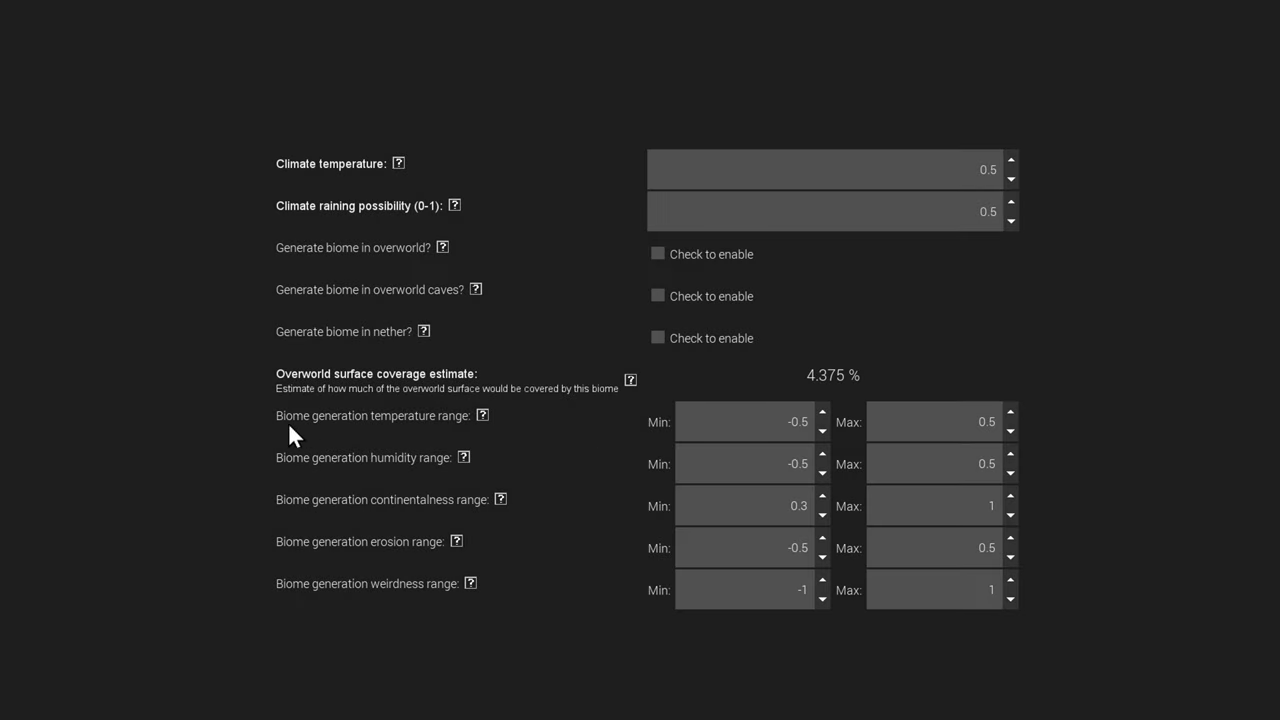
mouse_move(782, 421)
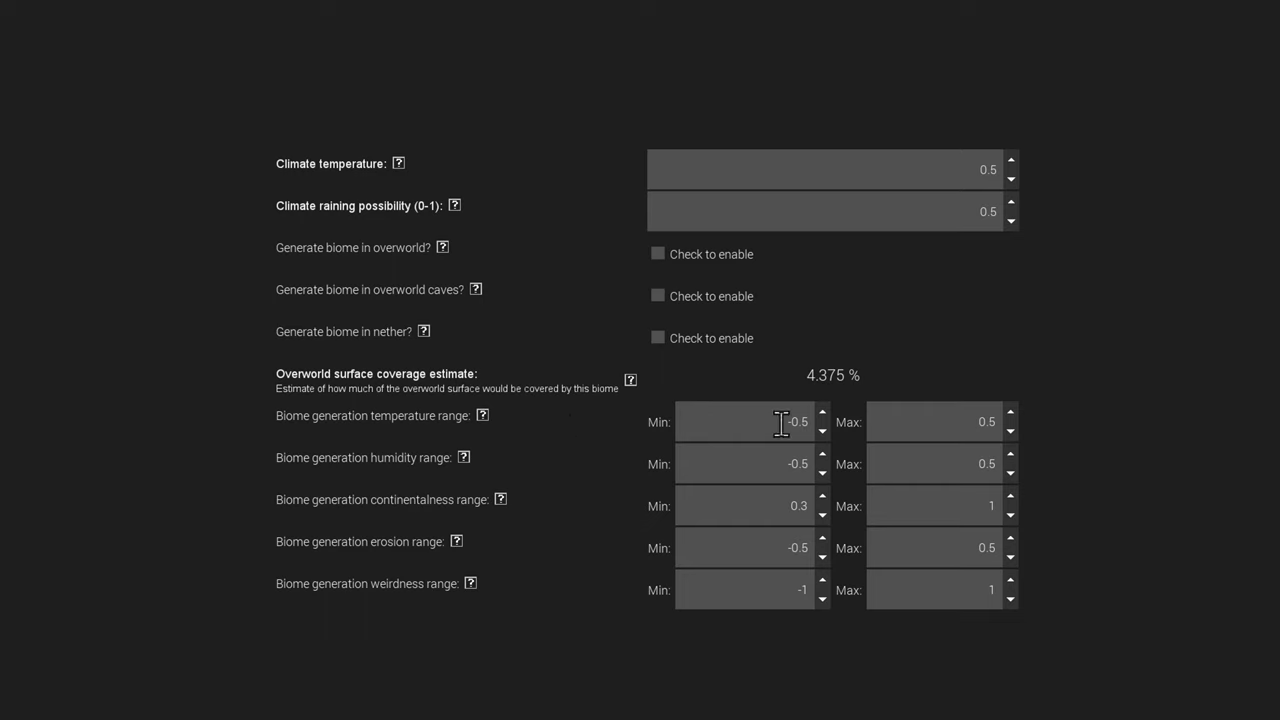
double_click(790, 421)
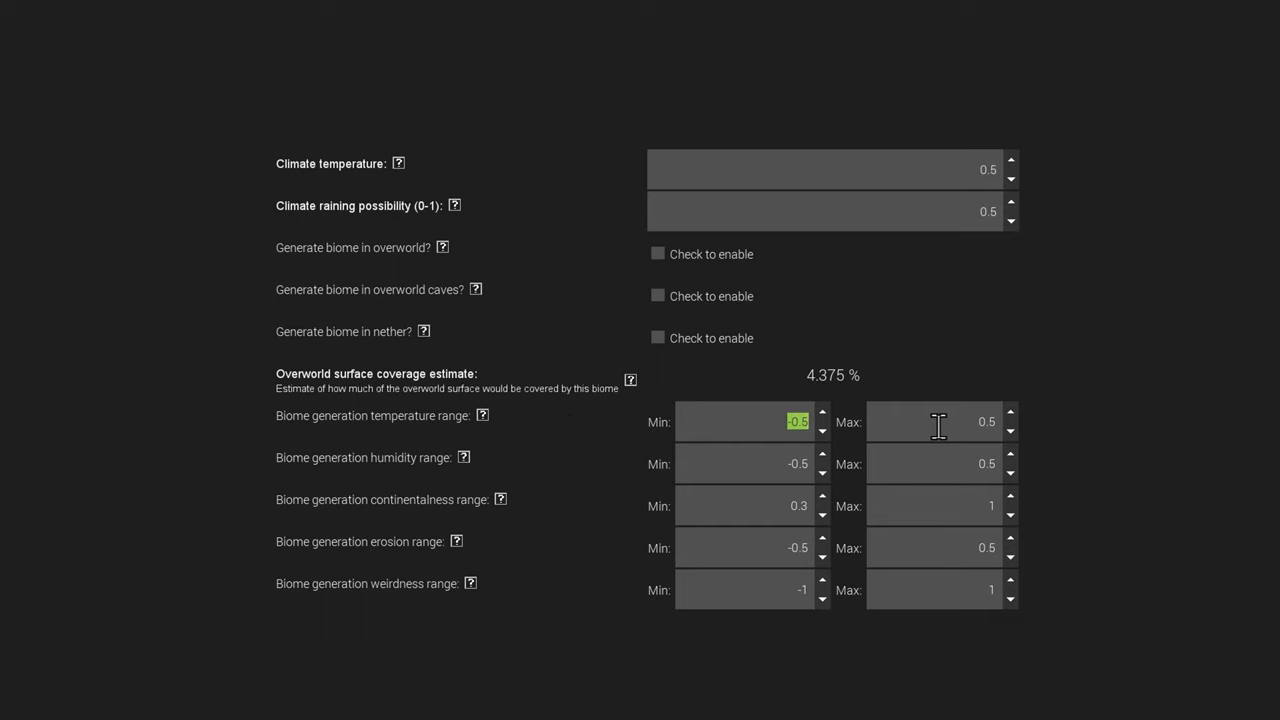
click(1010, 428)
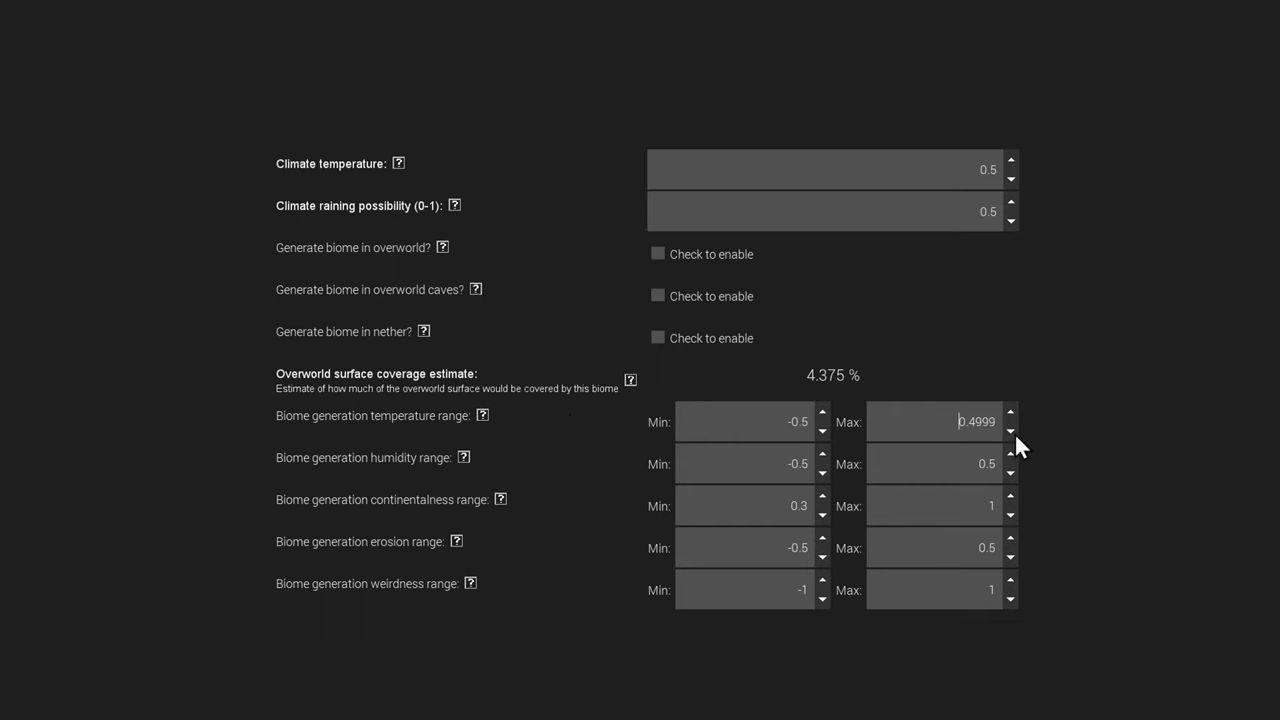
mouse_move(970, 421)
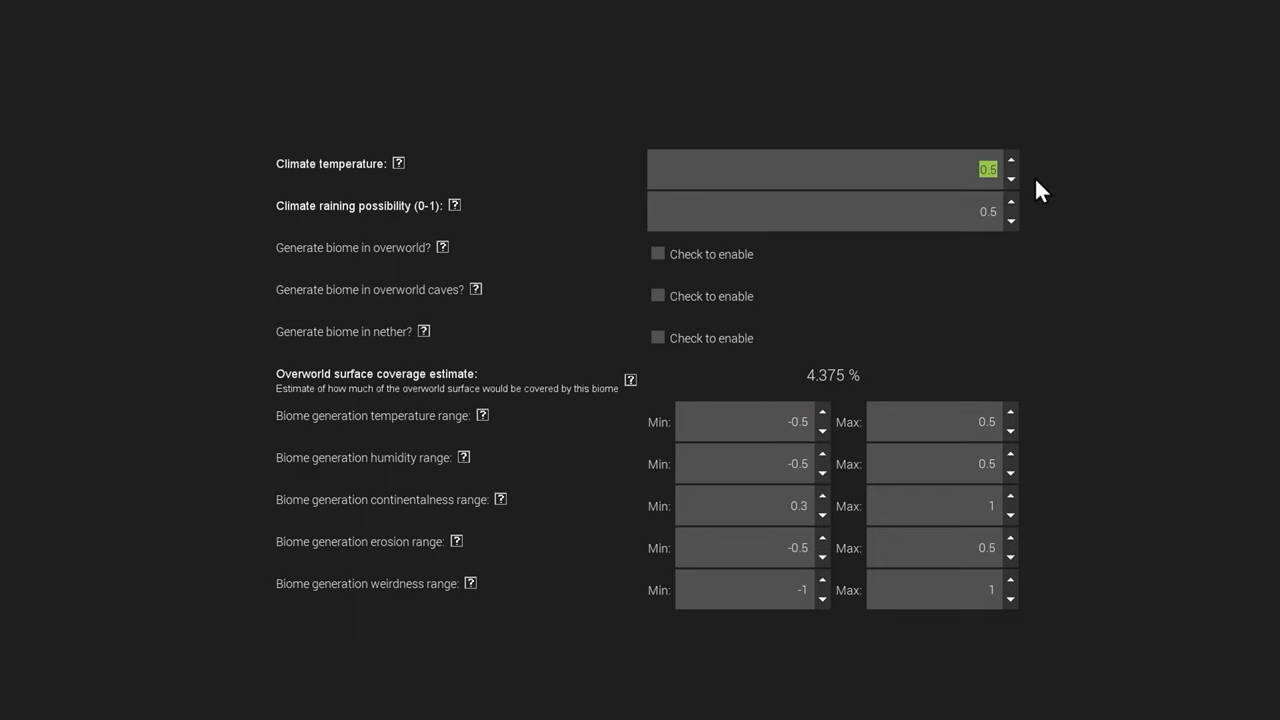
mouse_move(888, 169)
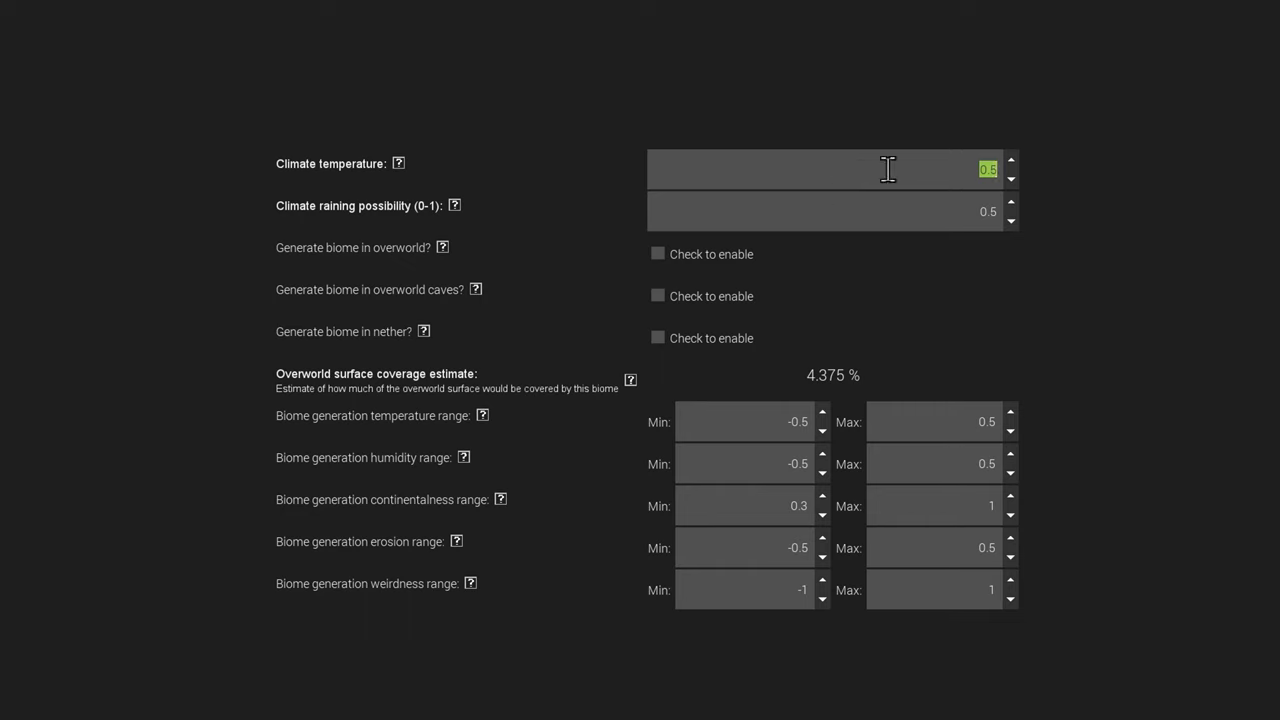
mouse_move(1040, 198)
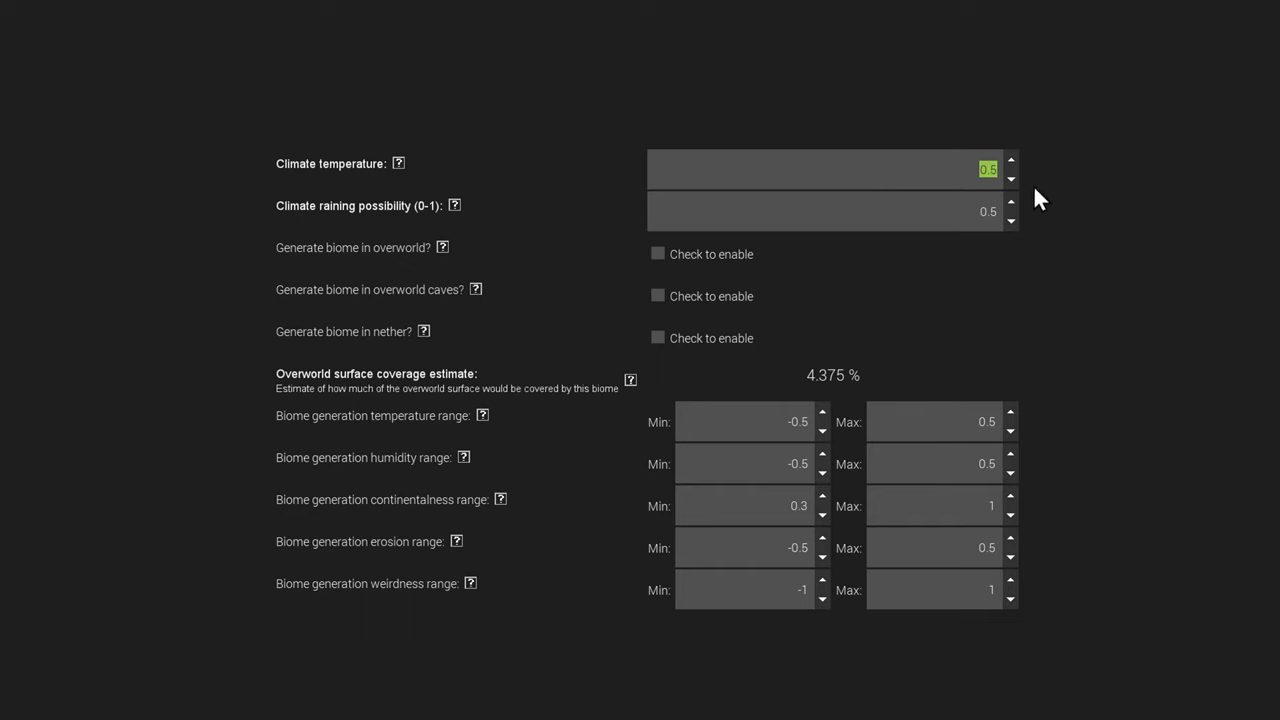
mouse_move(1018, 200)
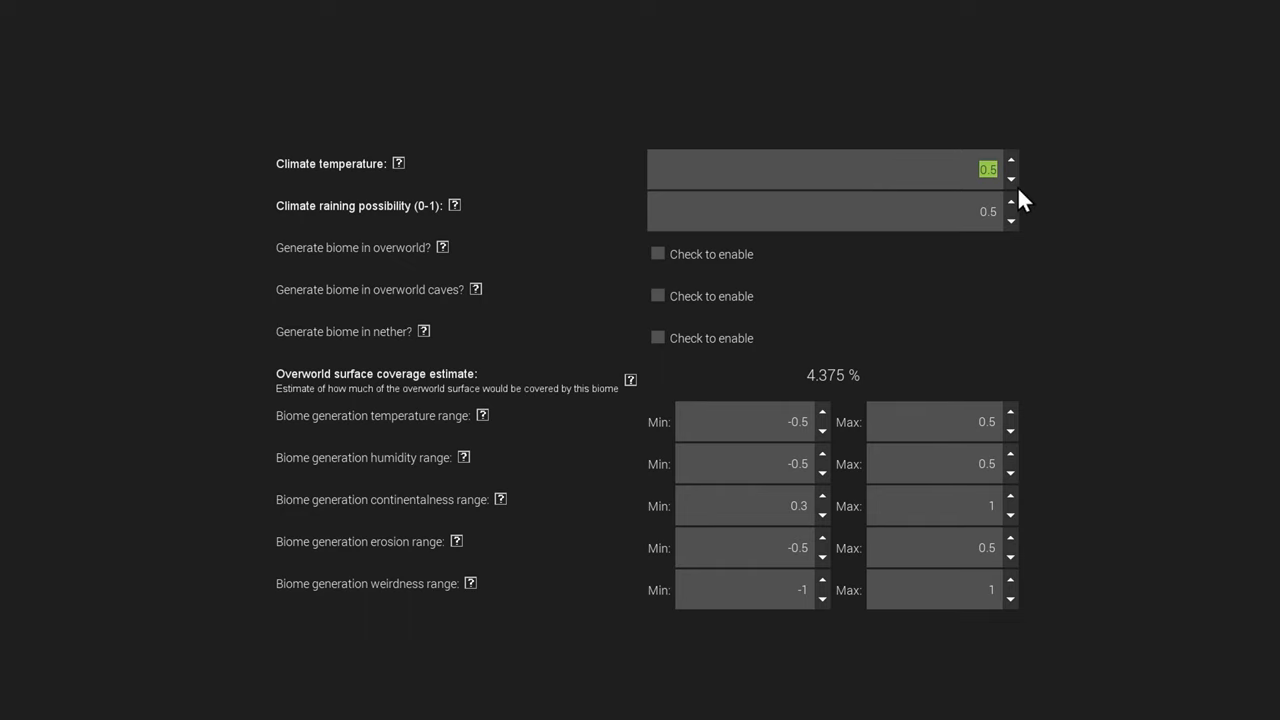
mouse_move(1010, 205)
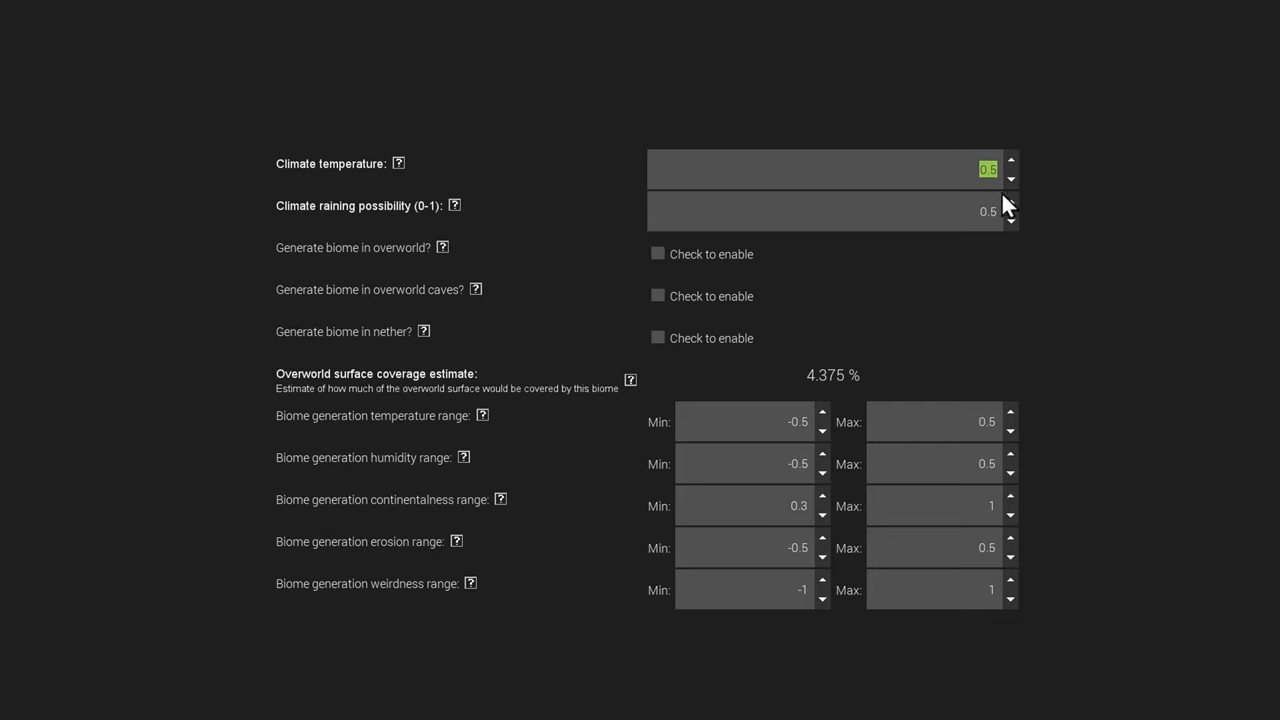
mouse_move(997, 417)
text(006)
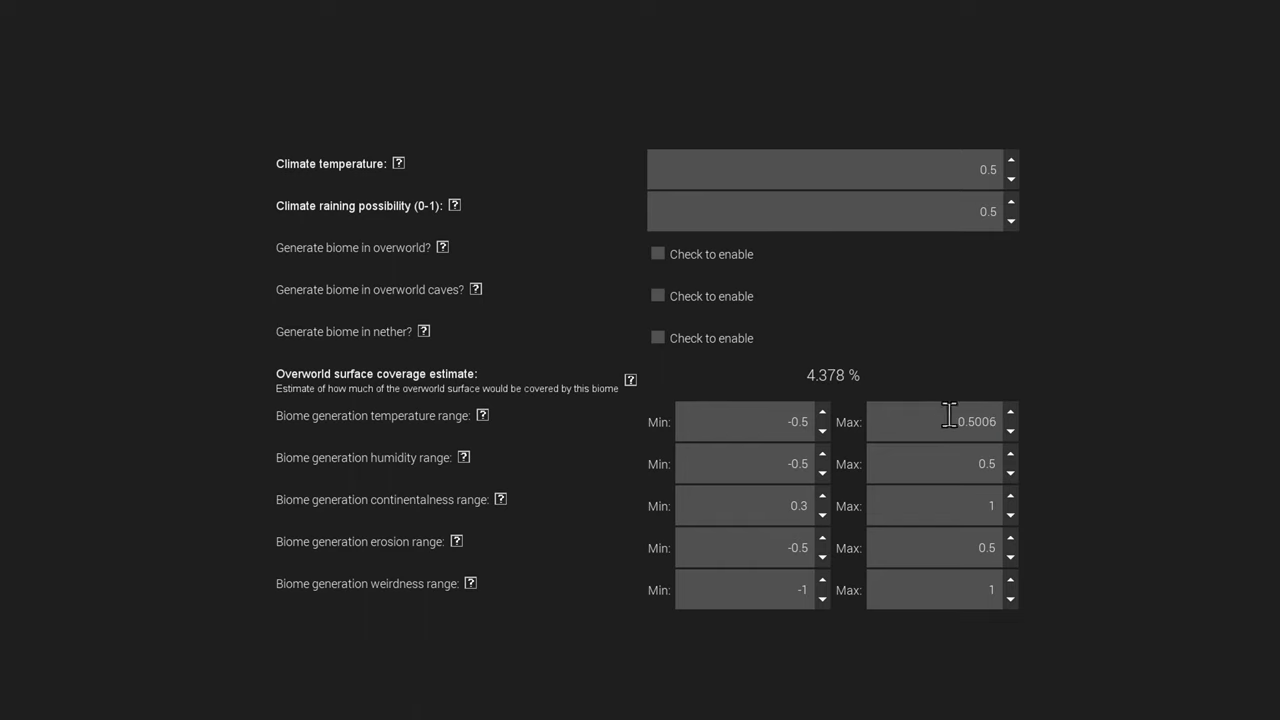
click(1011, 428)
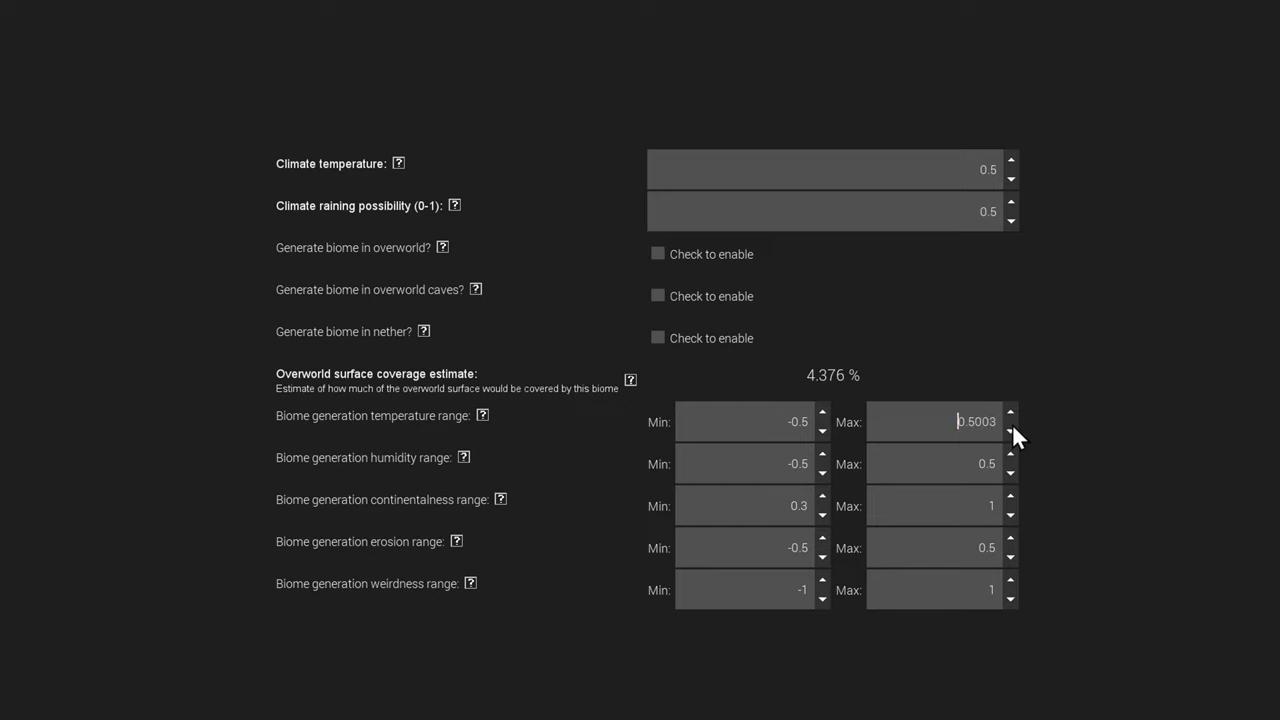
click(1011, 430)
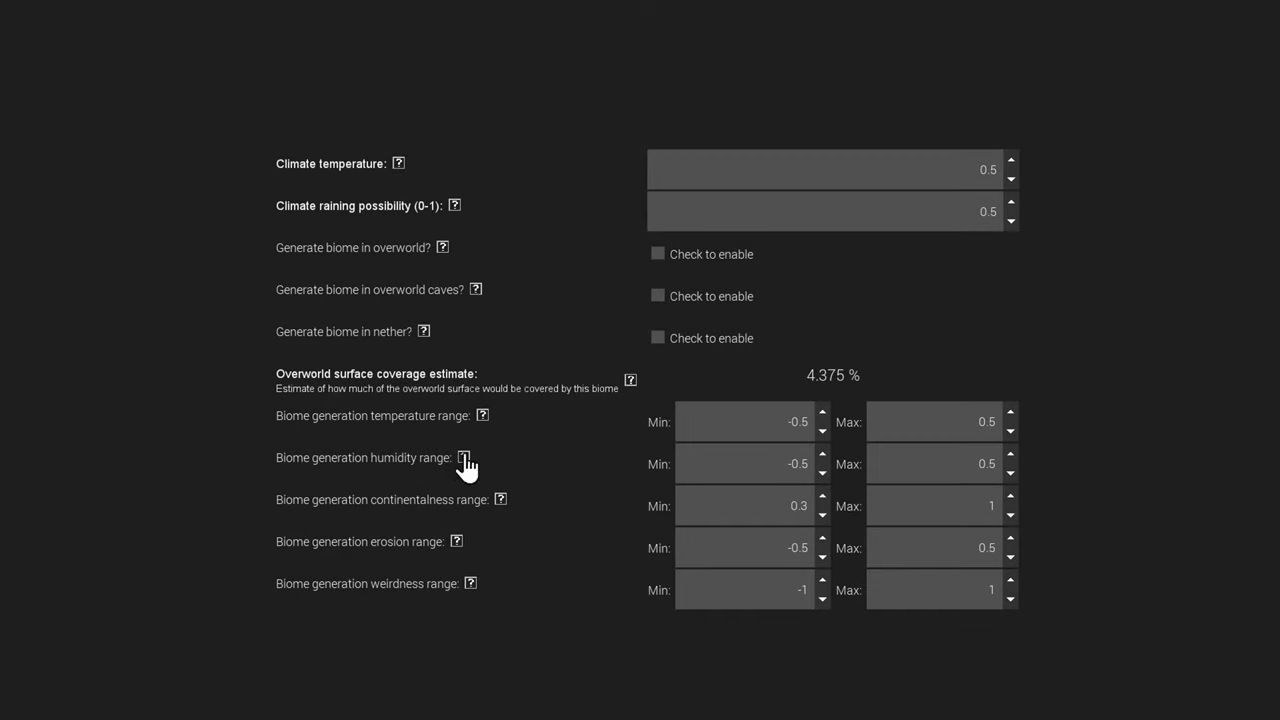
- Read the 'Biome generation humidity range' help, scrolling through its vanilla value ranges
click(463, 457)
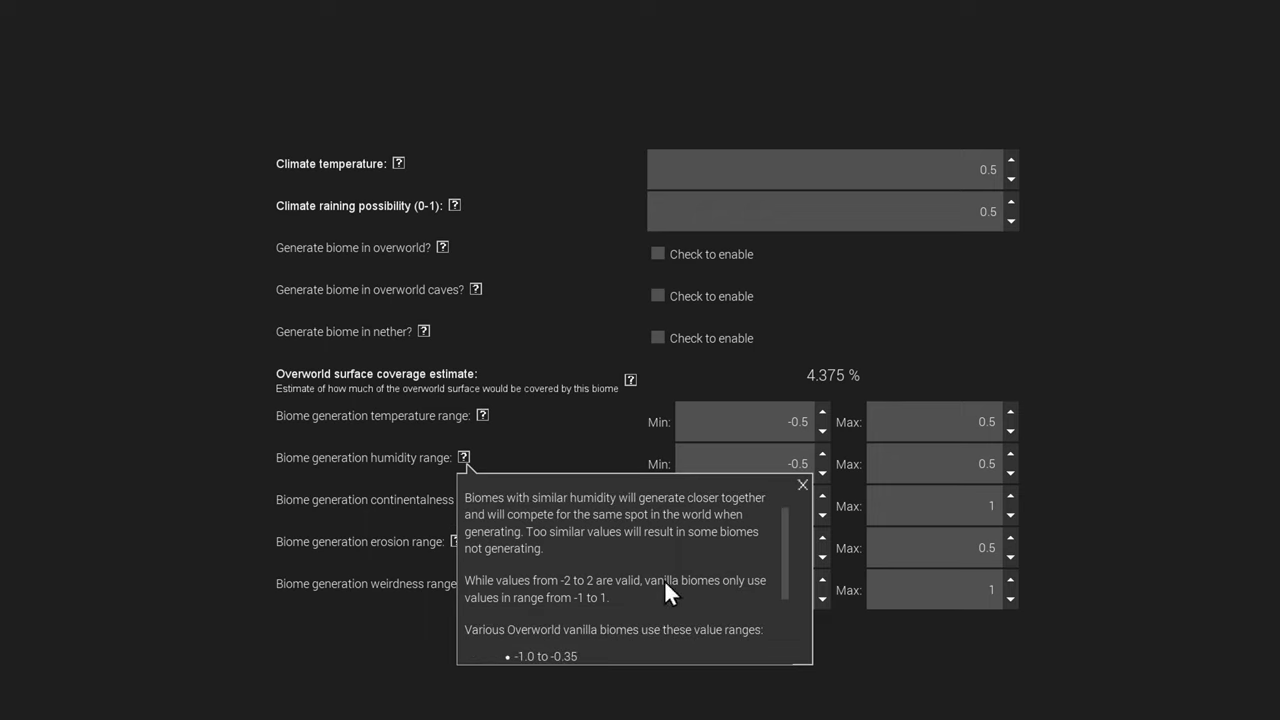
scroll(down, 3)
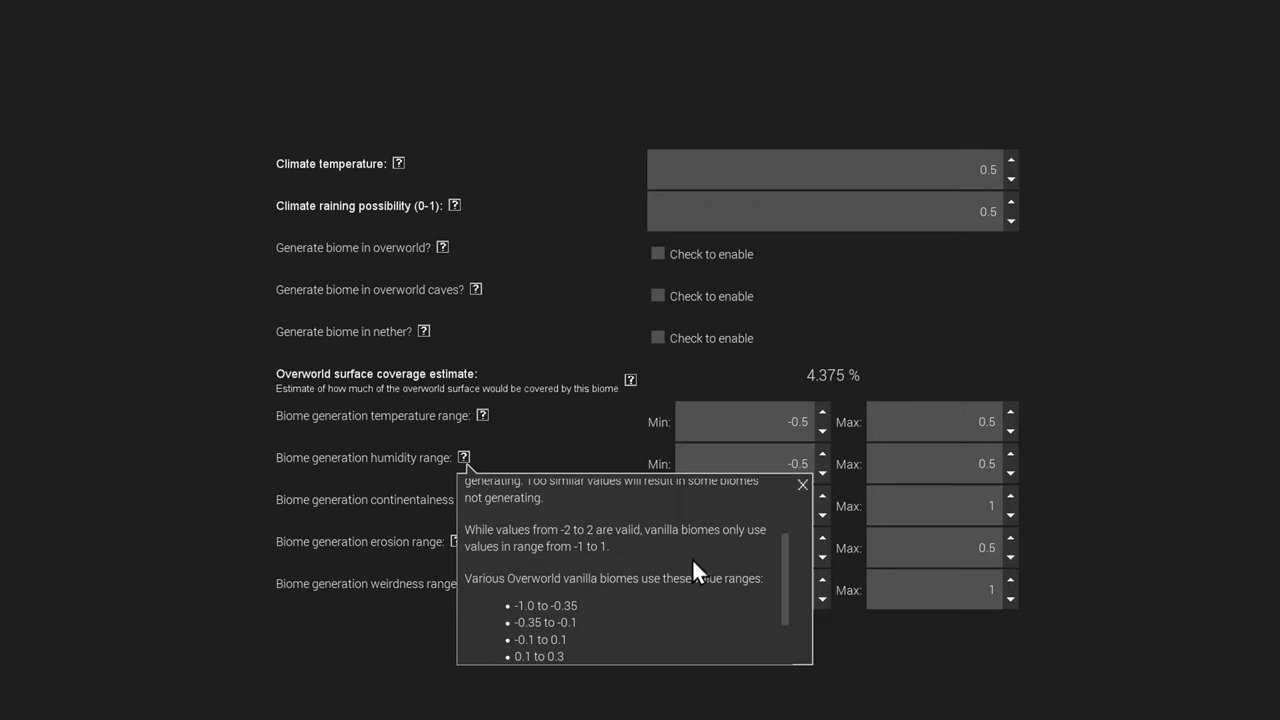
scroll(up, 3)
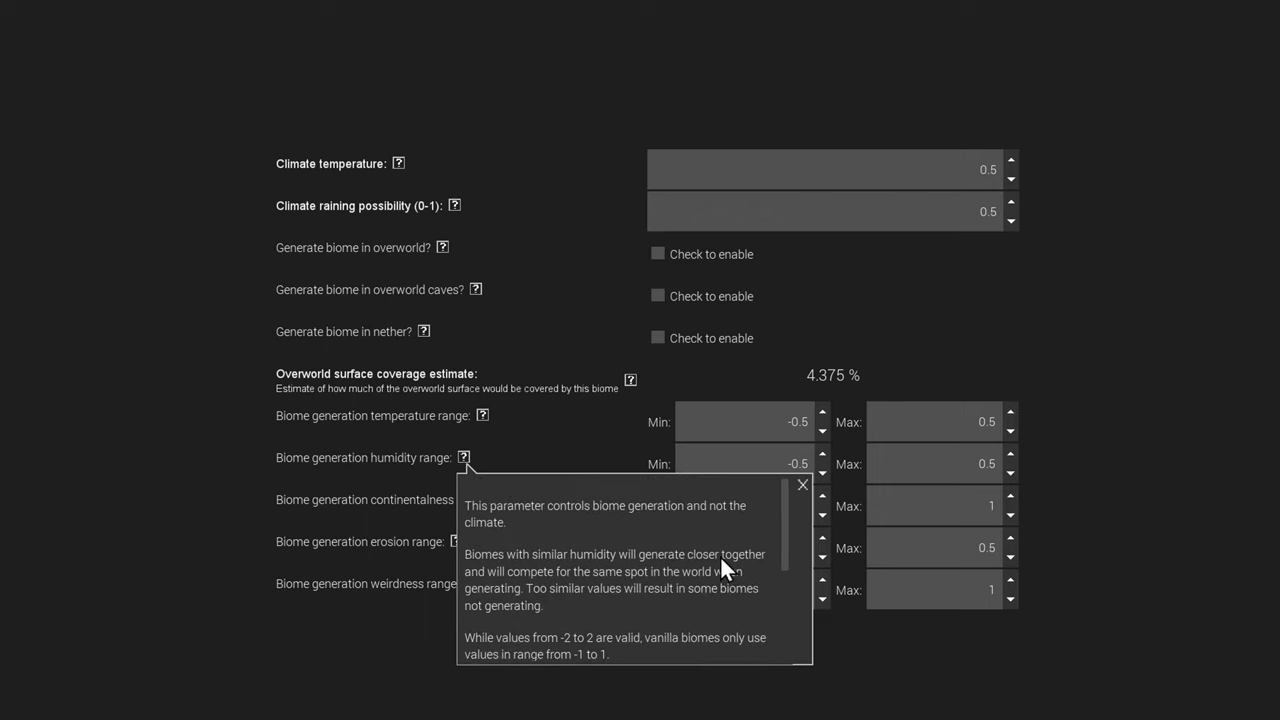
mouse_move(545, 530)
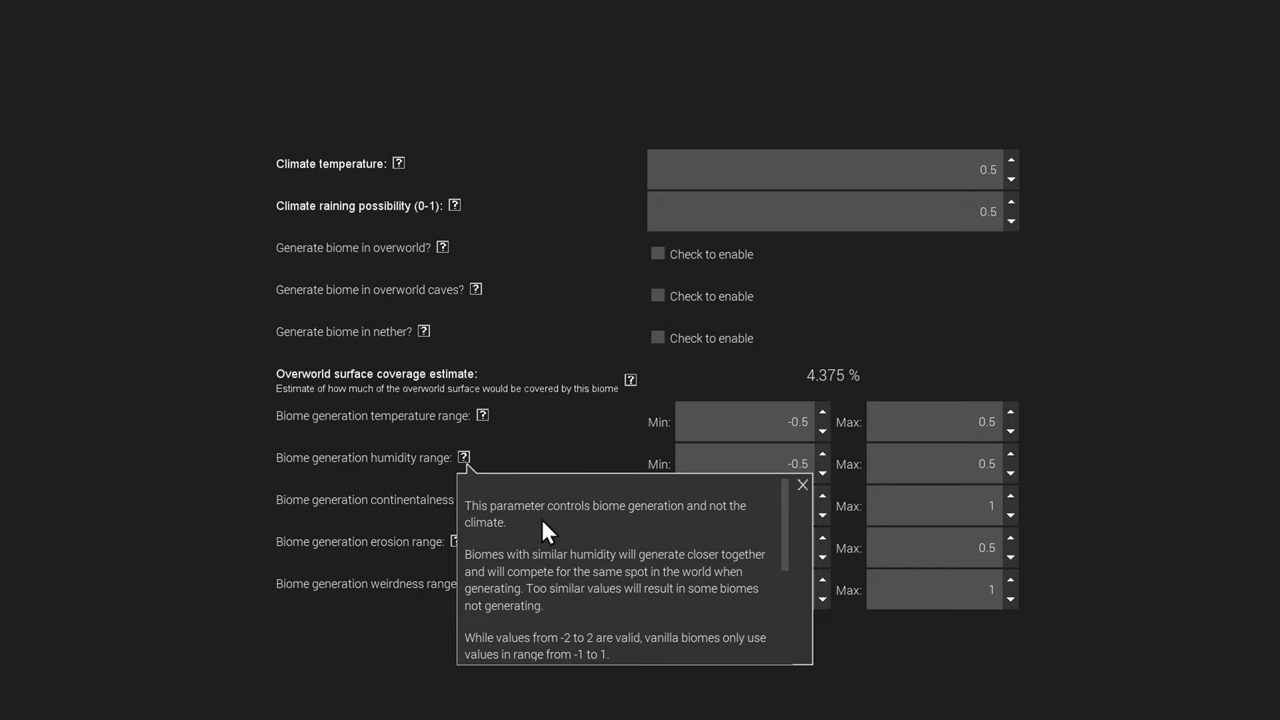
mouse_move(740, 528)
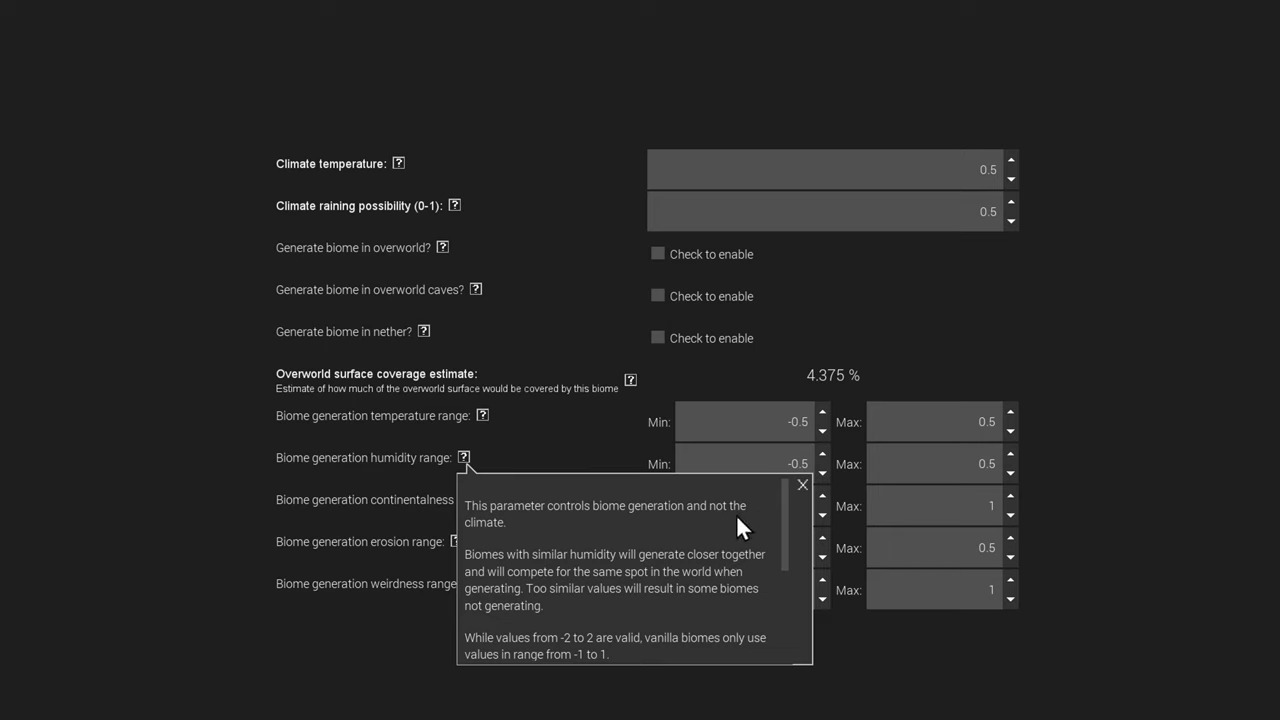
mouse_move(740, 588)
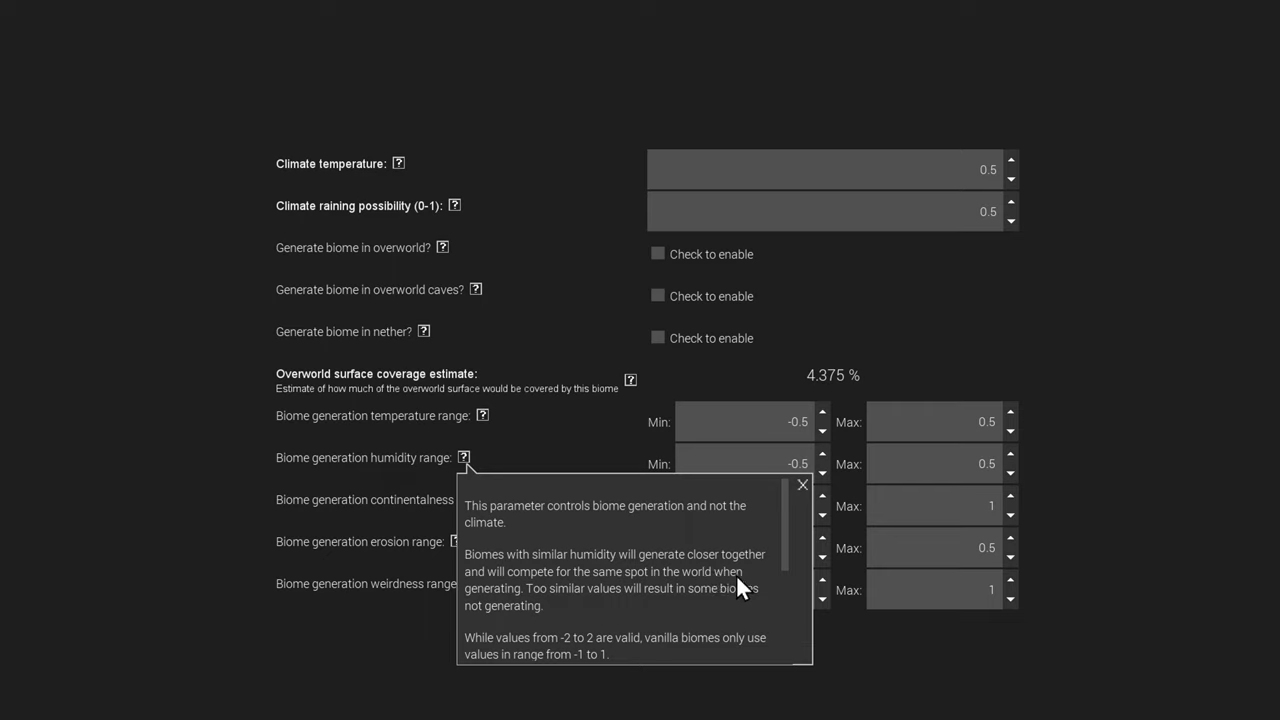
scroll(down, 3)
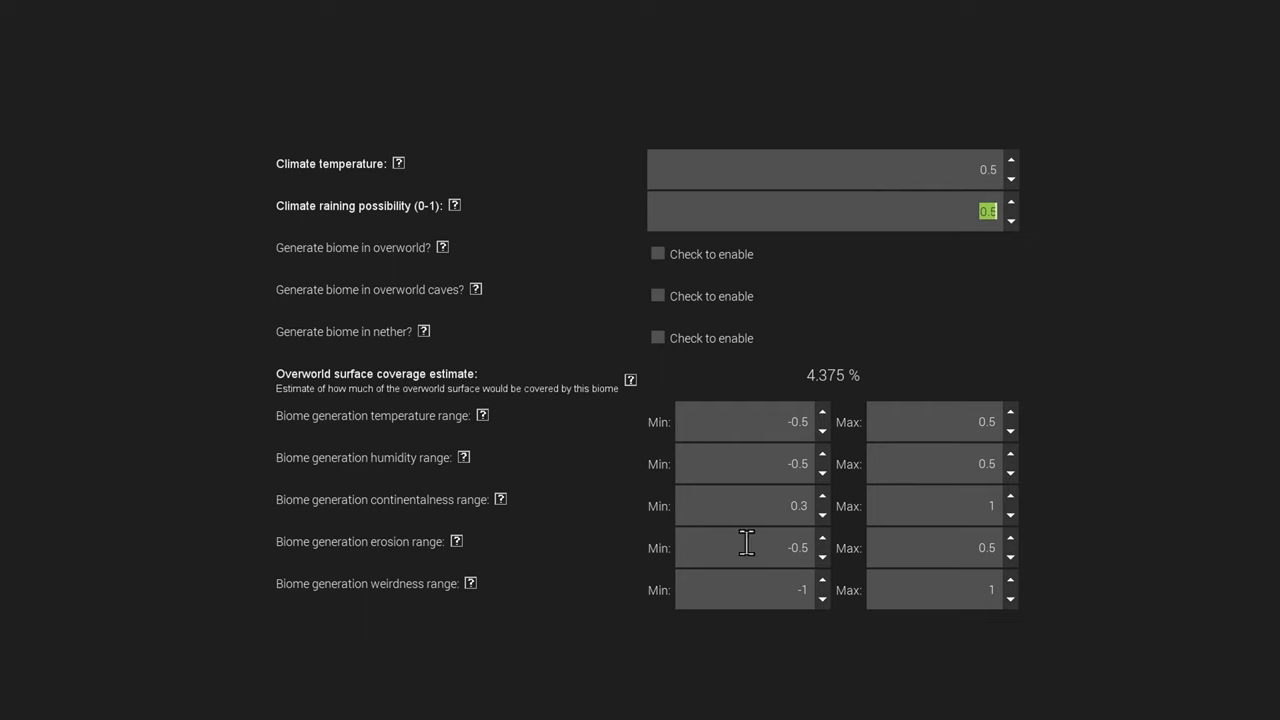
mouse_move(612, 490)
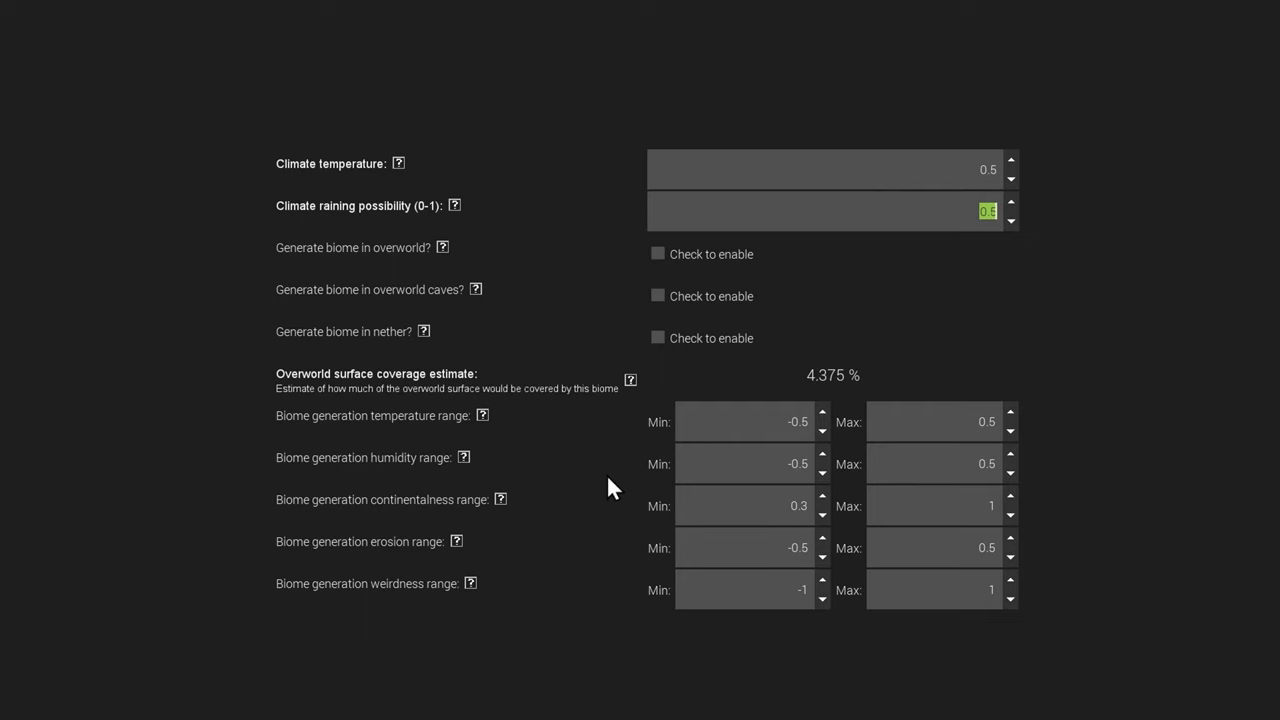
mouse_move(278, 508)
text(001)
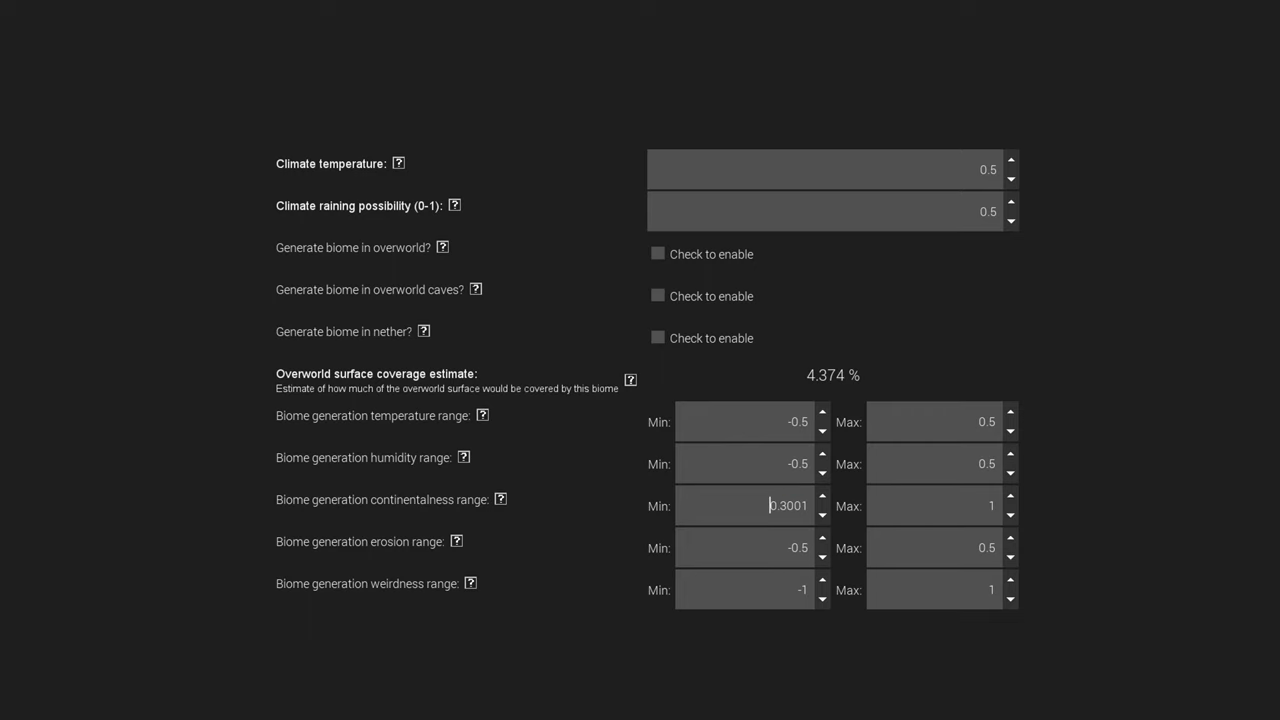
mouse_move(465, 552)
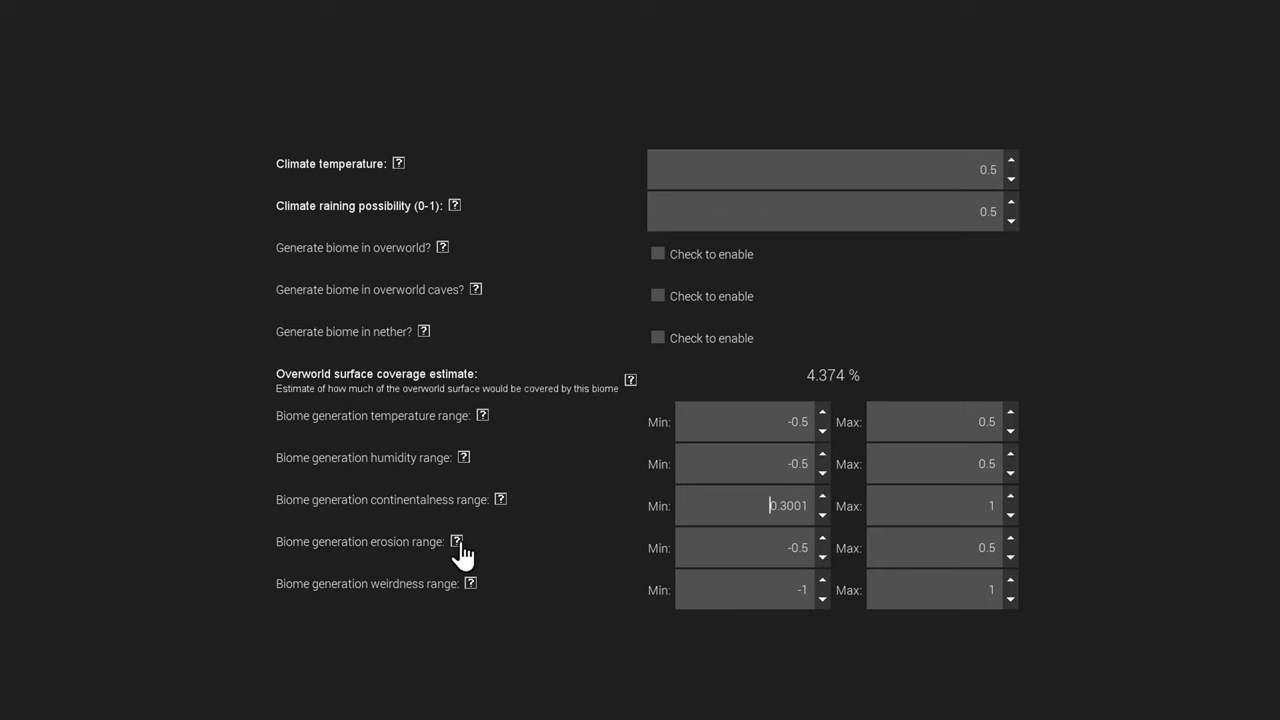
- Read the continentalness range help down to vanilla ranges like far inland 0.3–1.0
click(500, 499)
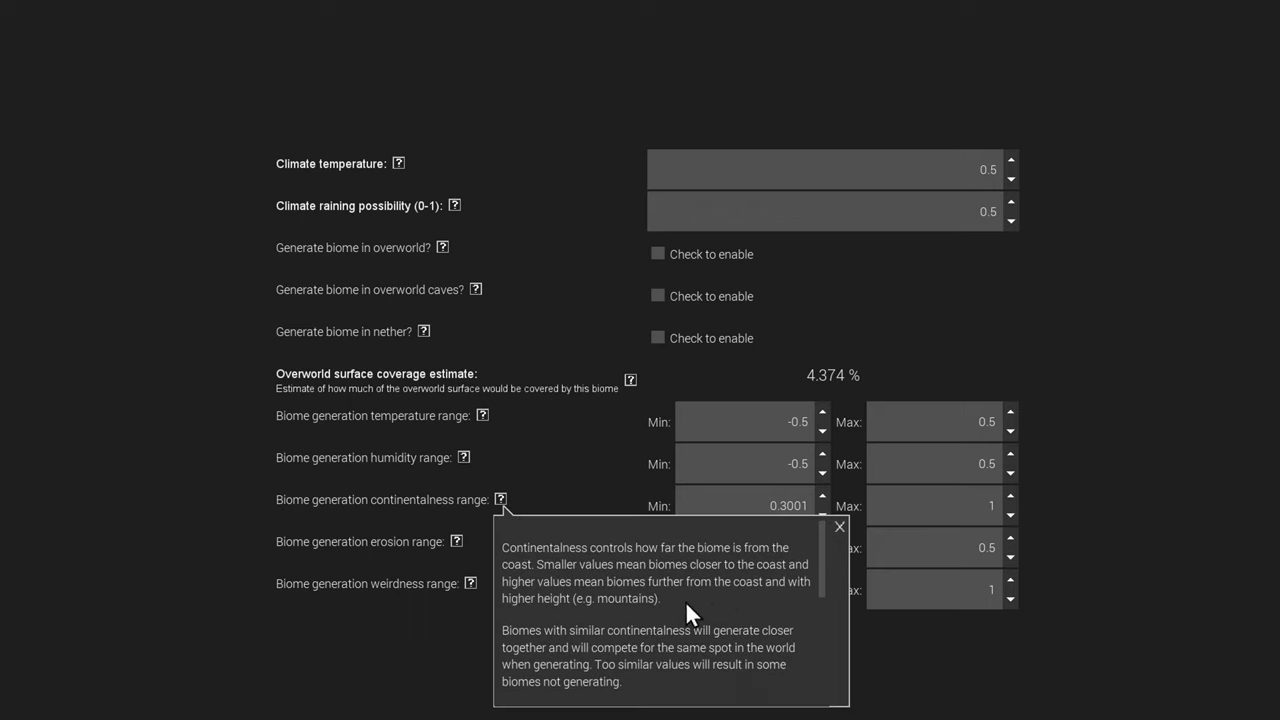
double_click(580, 598)
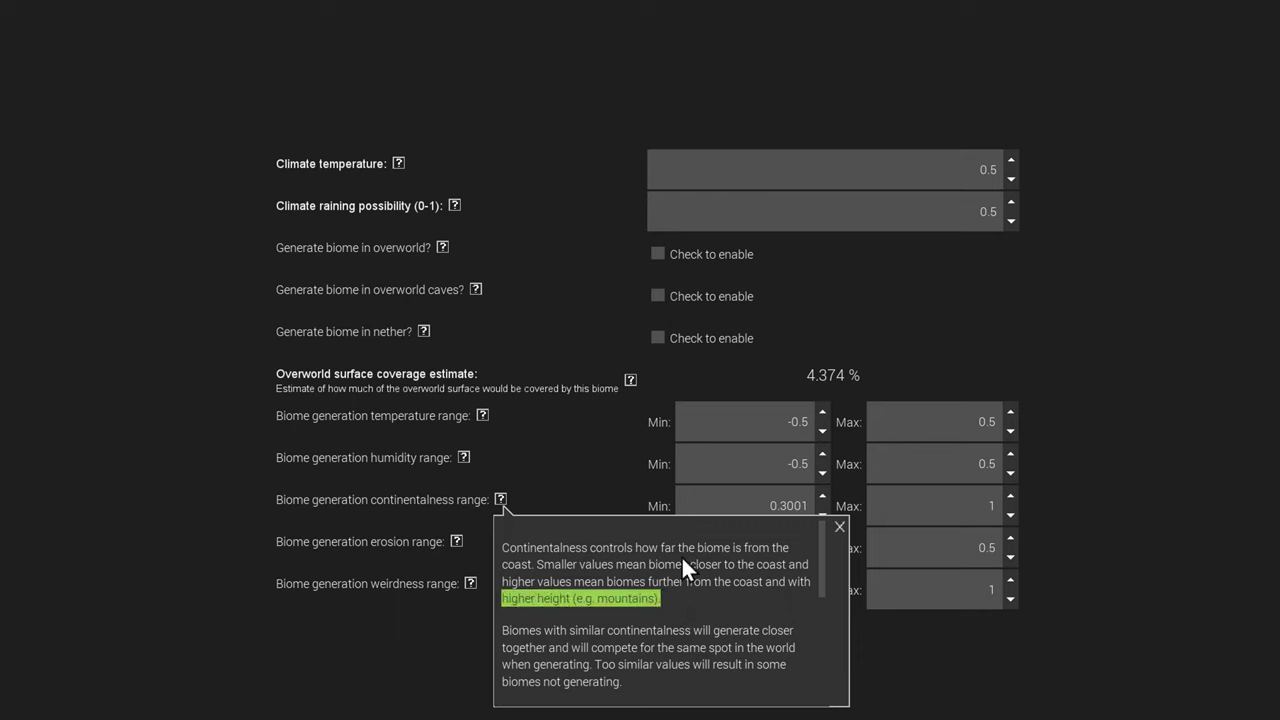
mouse_move(718, 568)
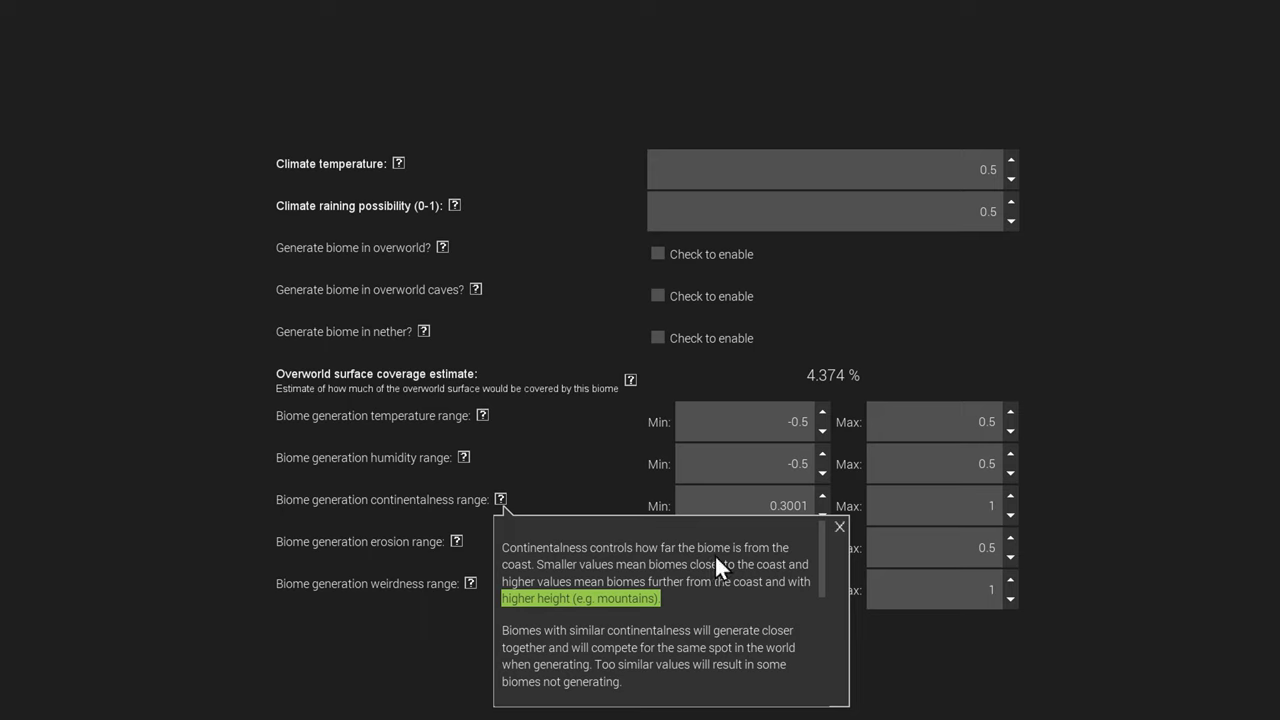
mouse_move(537, 595)
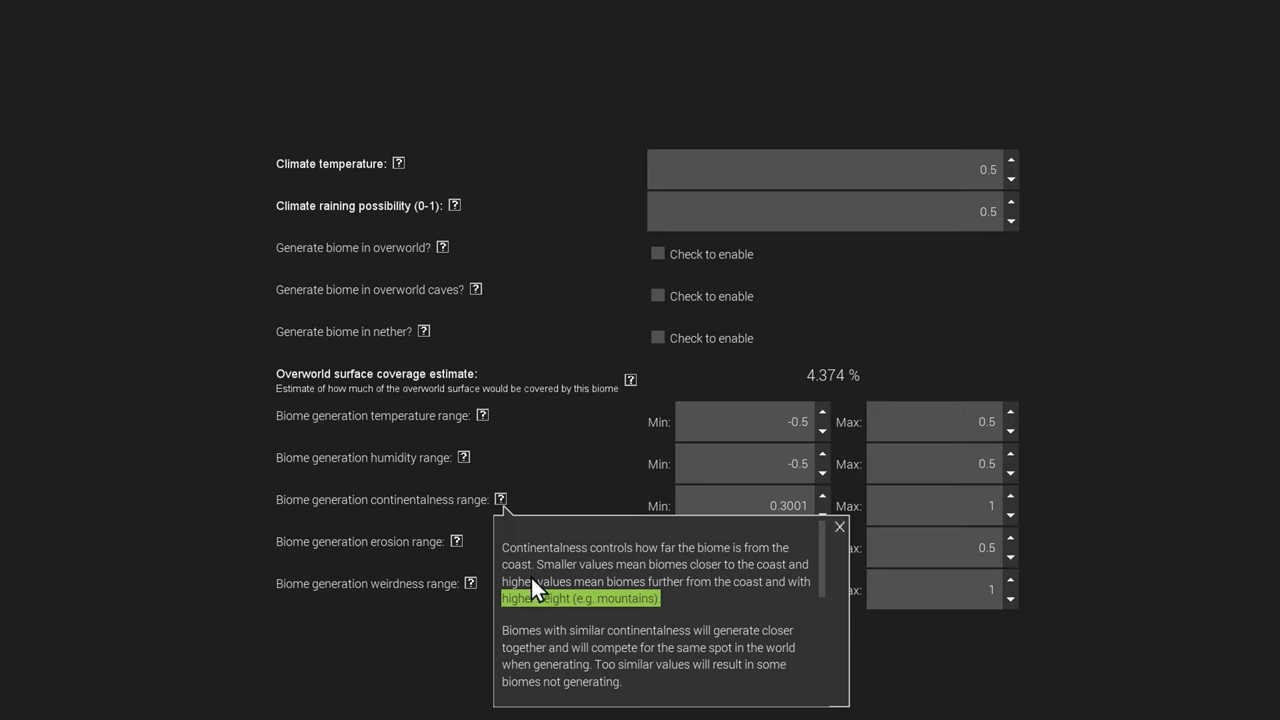
mouse_move(627, 588)
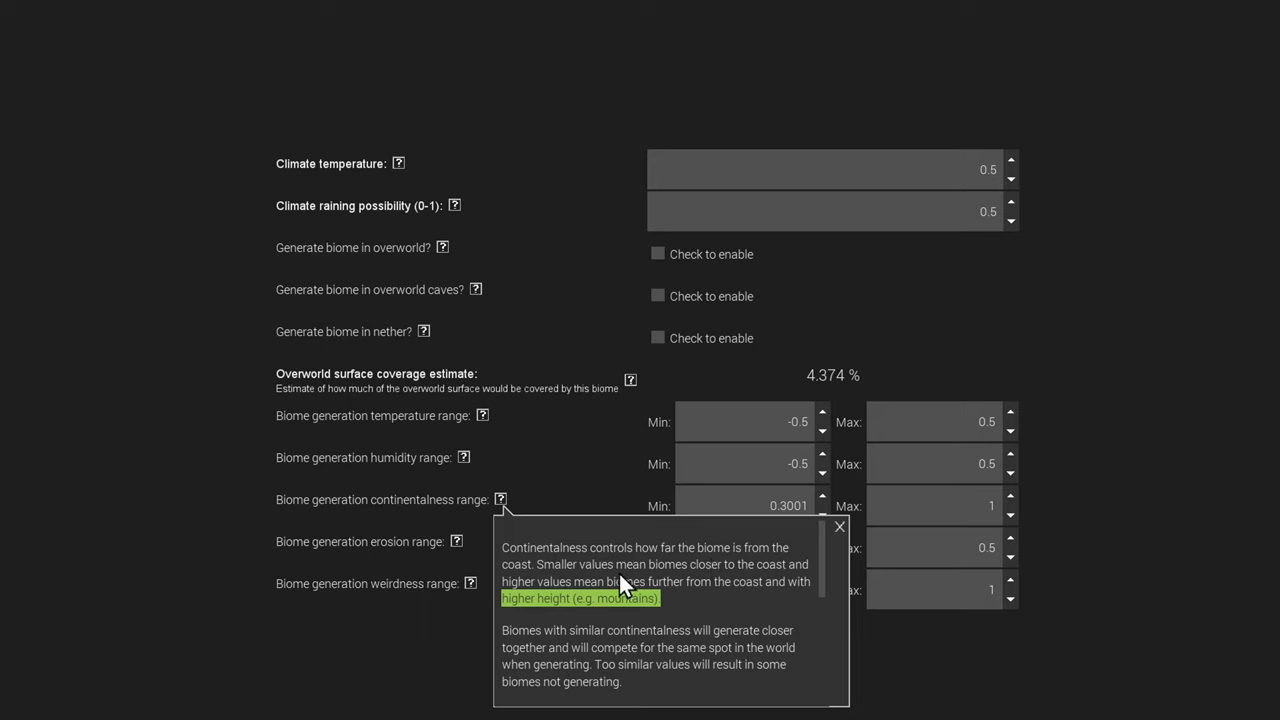
mouse_move(638, 583)
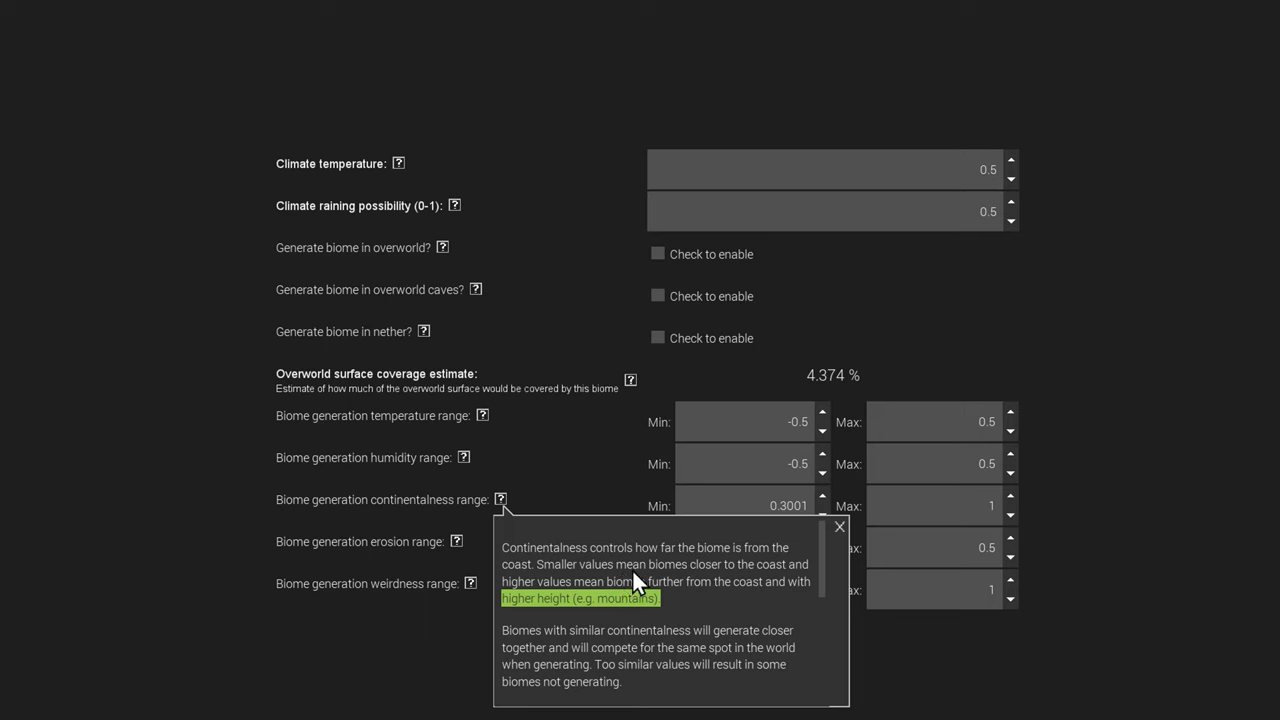
mouse_move(820, 588)
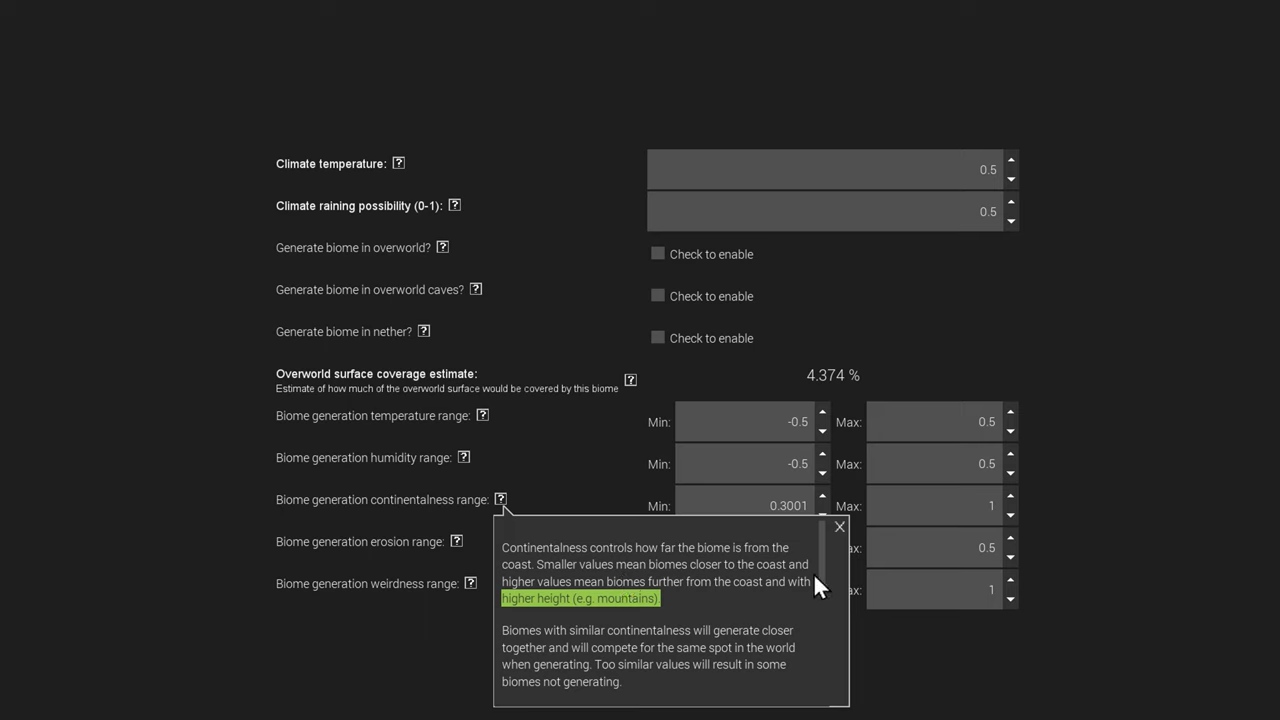
mouse_move(678, 595)
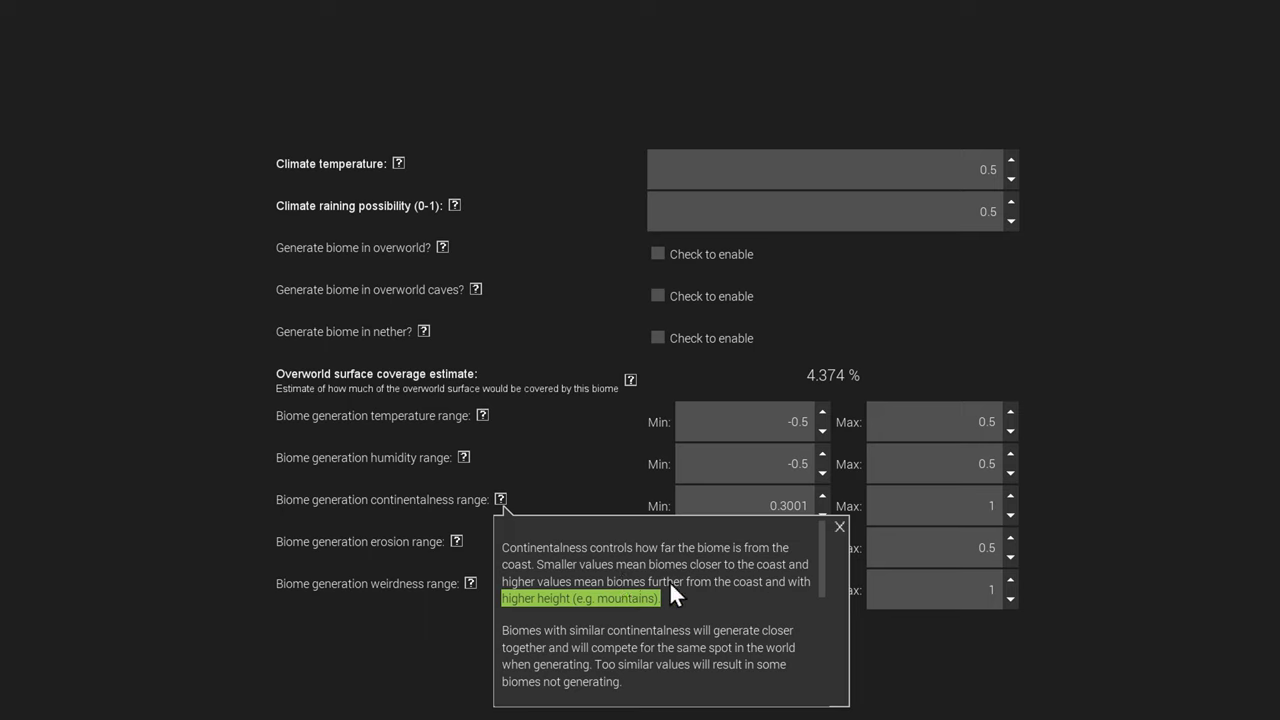
mouse_move(655, 615)
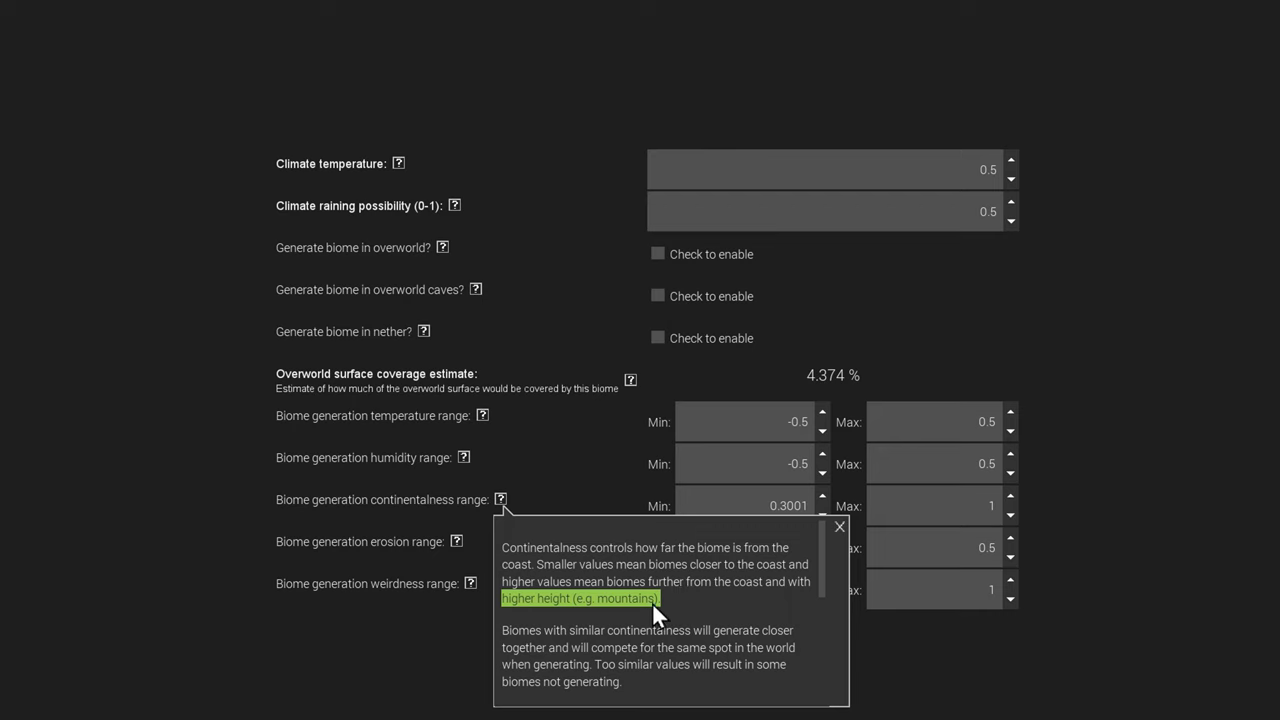
scroll(down, 3)
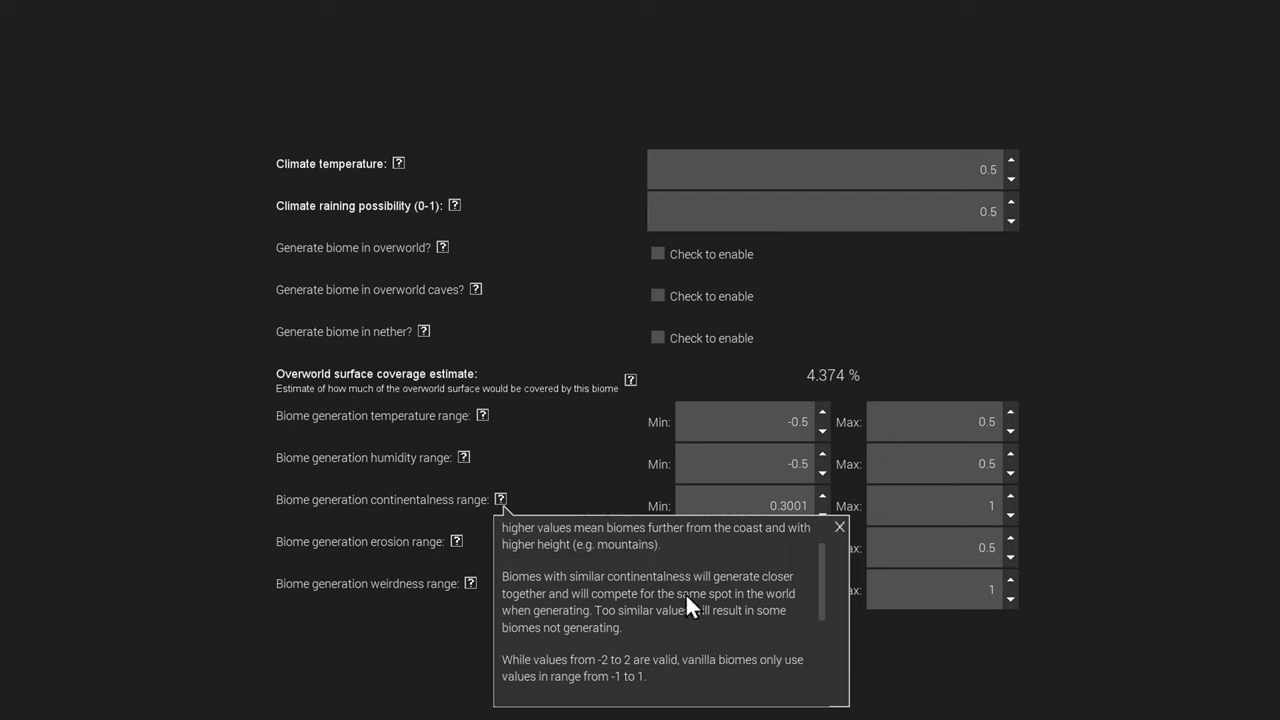
scroll(down, 3)
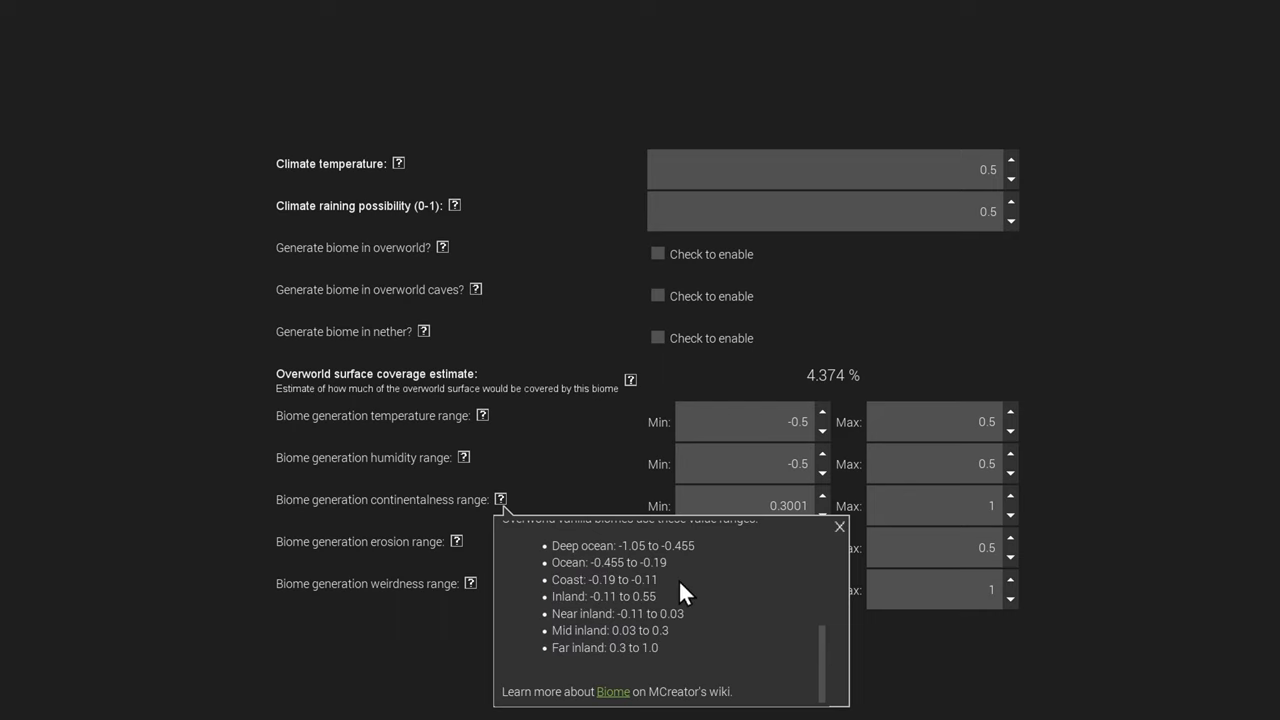
scroll(up, 3)
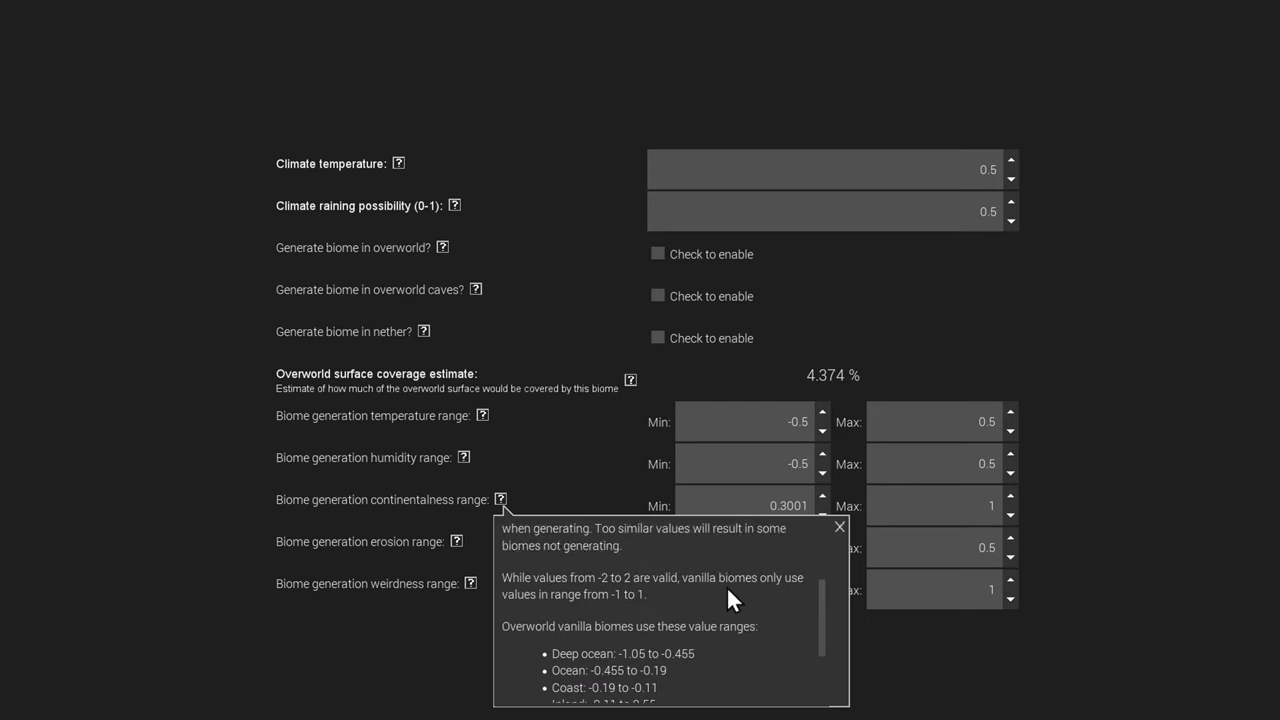
scroll(up, 3)
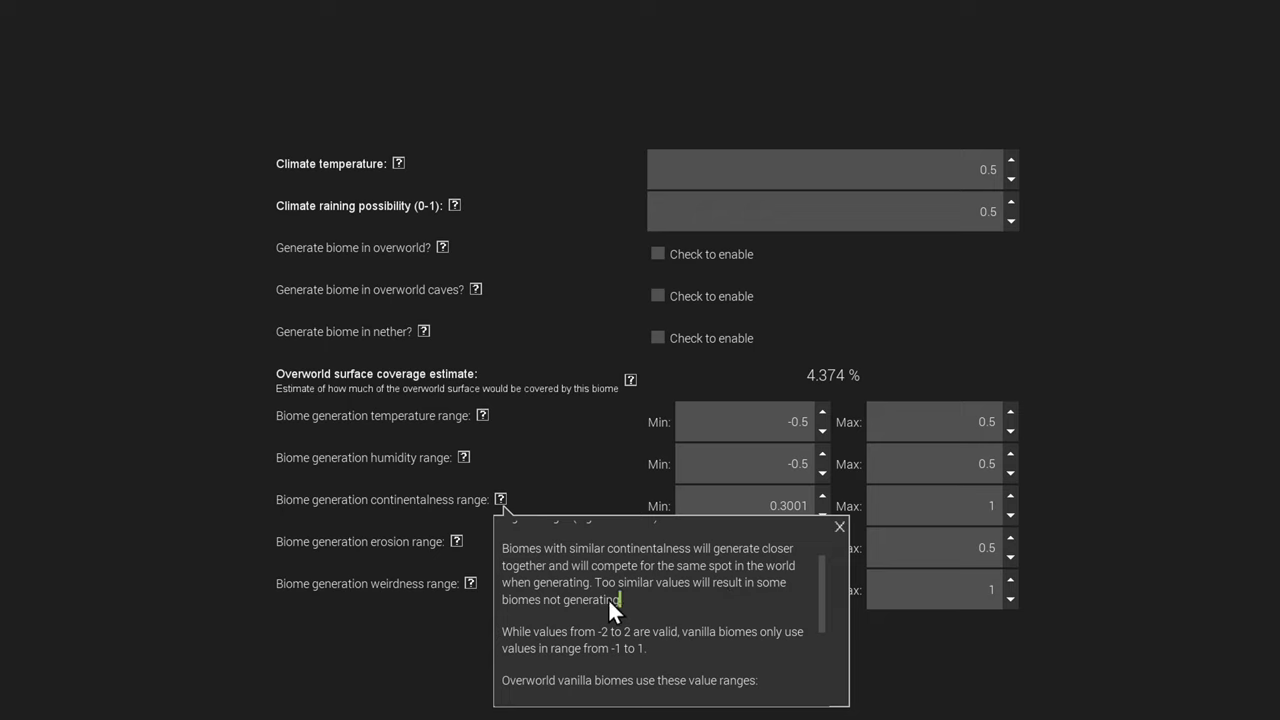
mouse_move(683, 650)
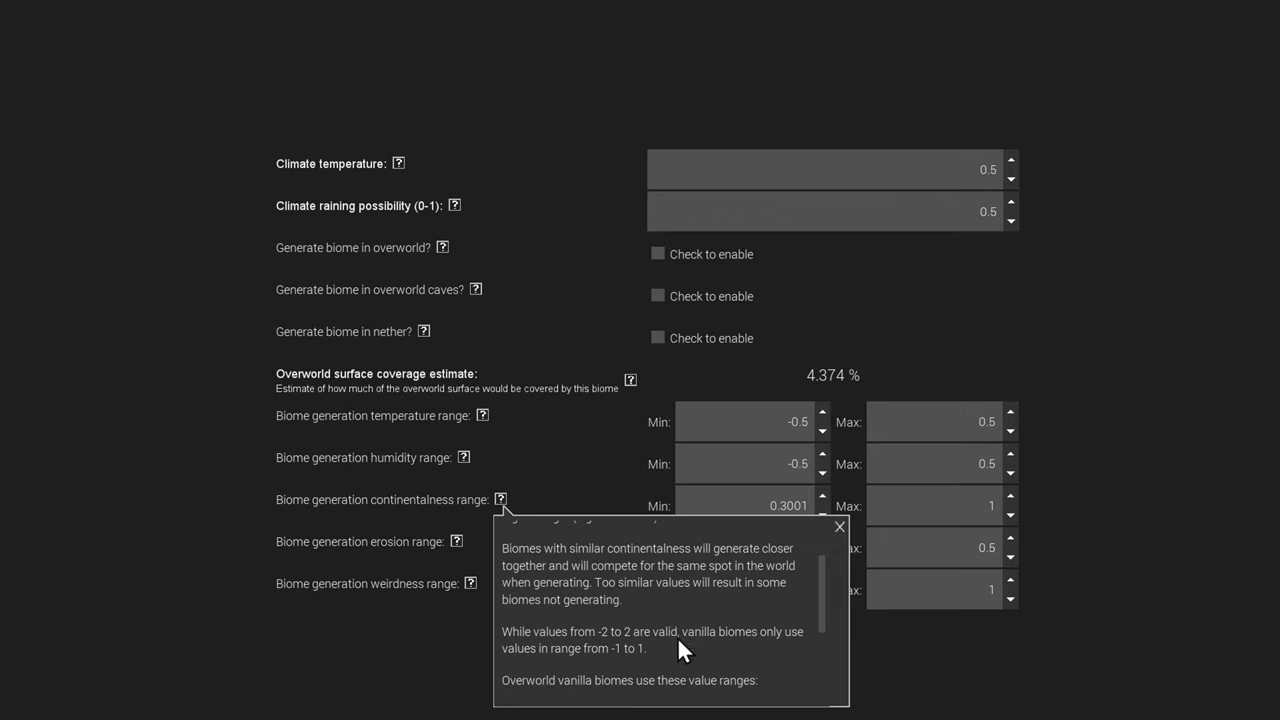
scroll(down, 3)
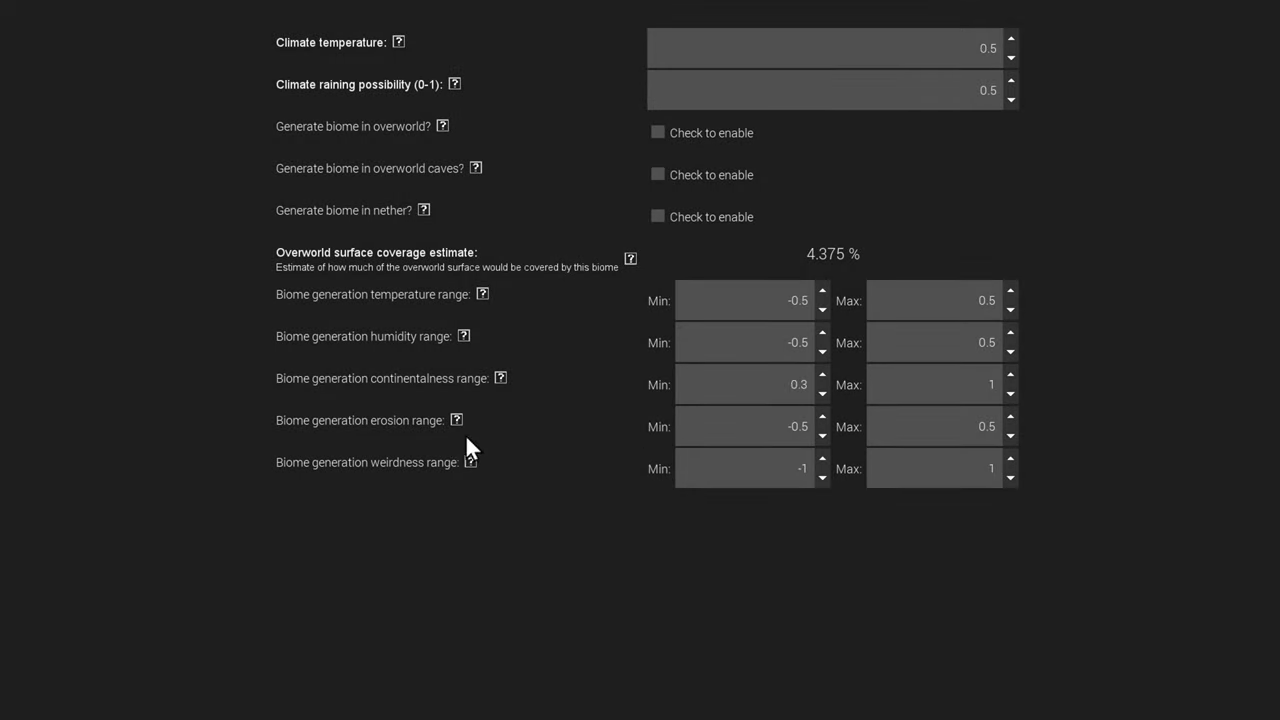
click(457, 419)
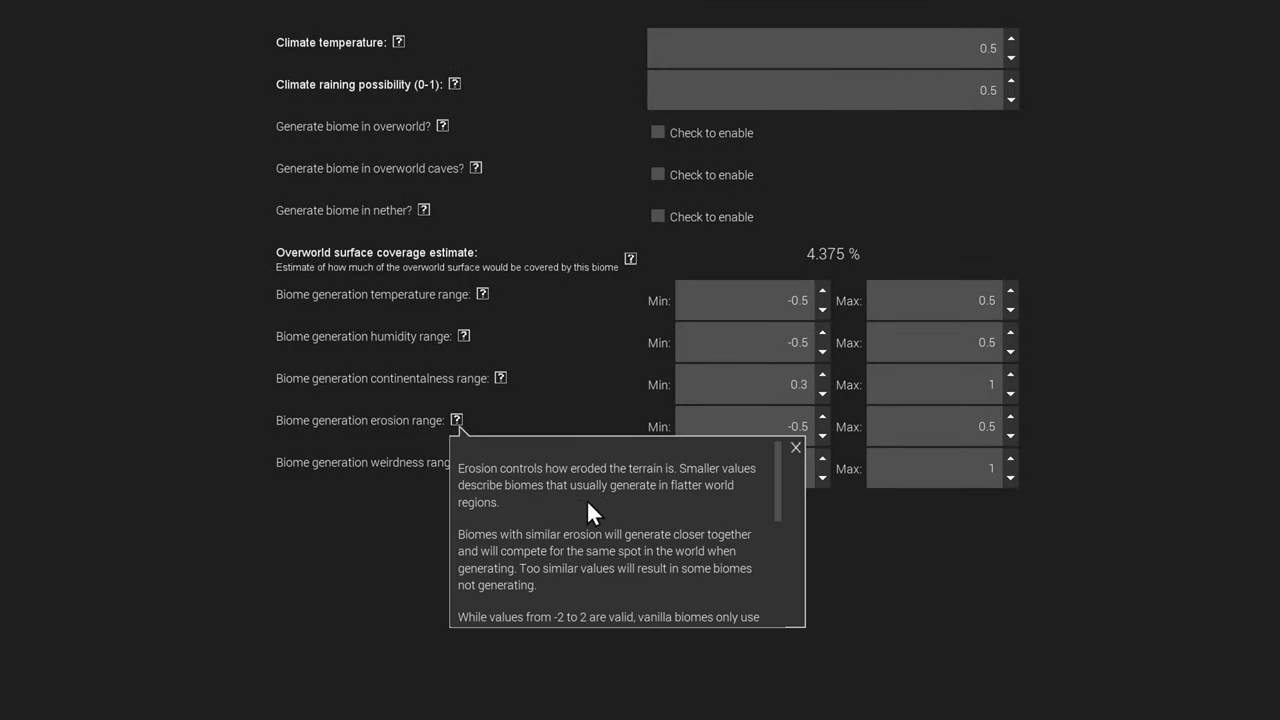
scroll(down, 3)
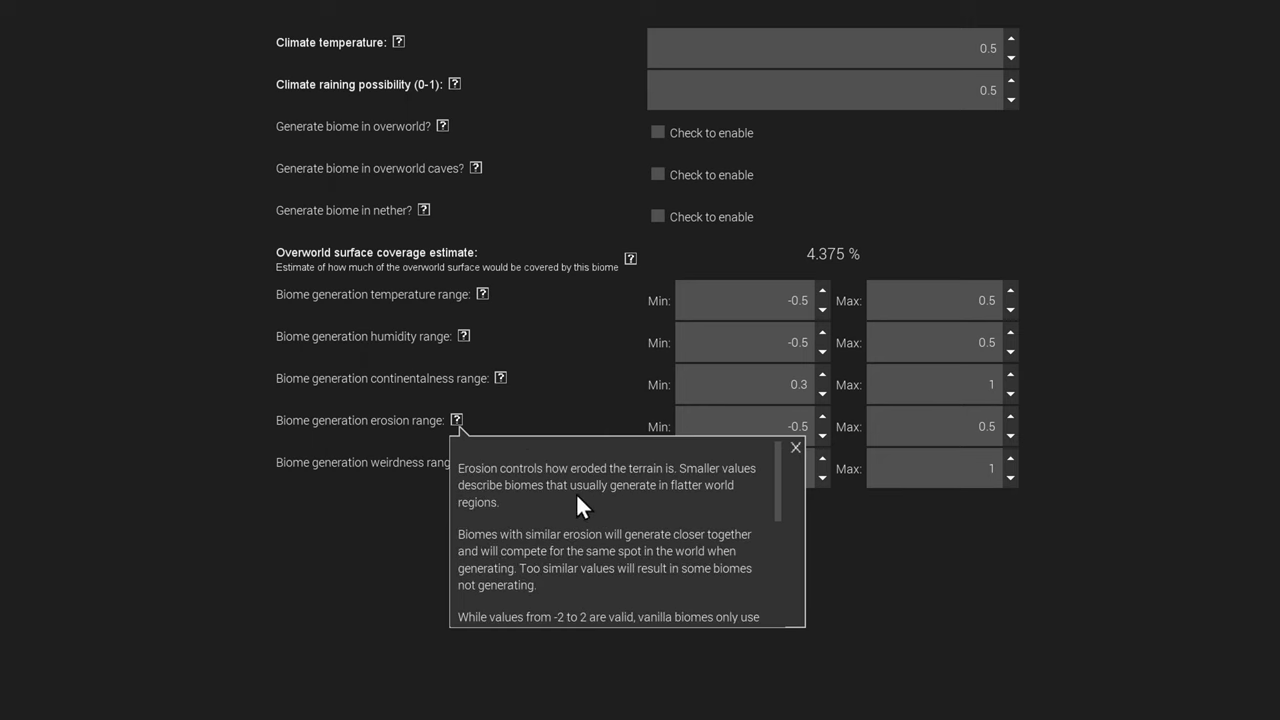
mouse_move(560, 489)
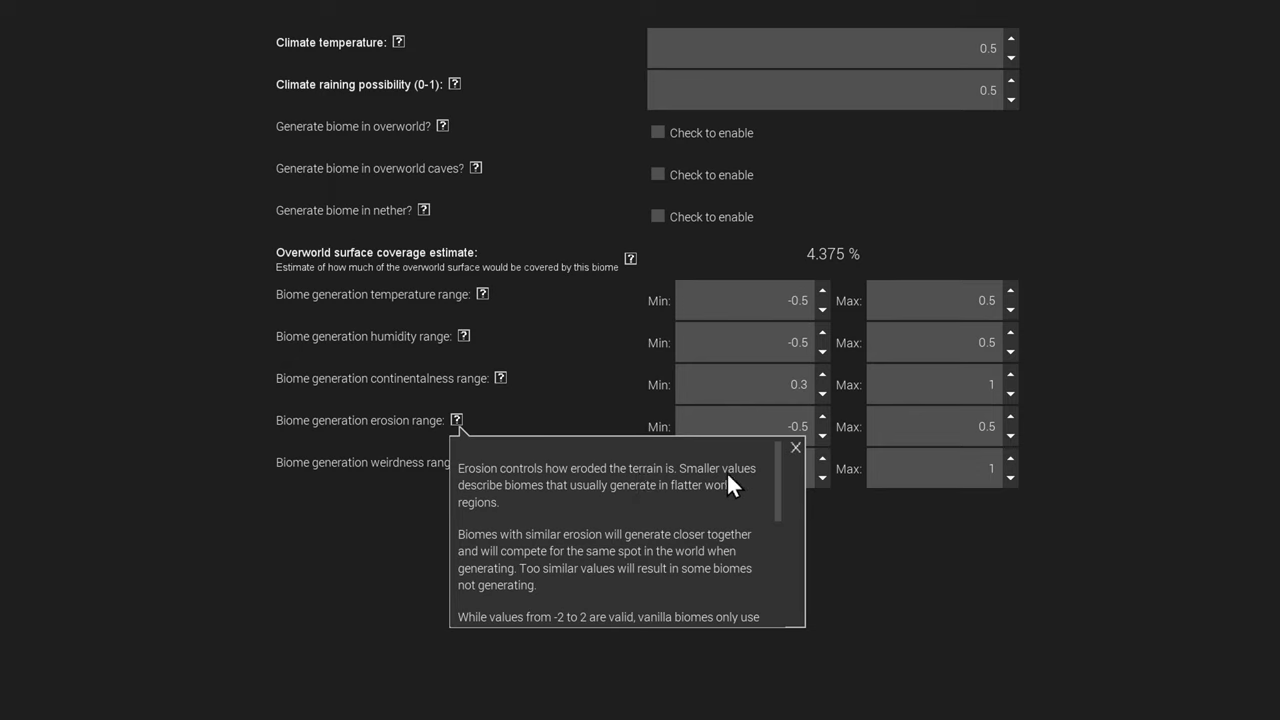
mouse_move(531, 508)
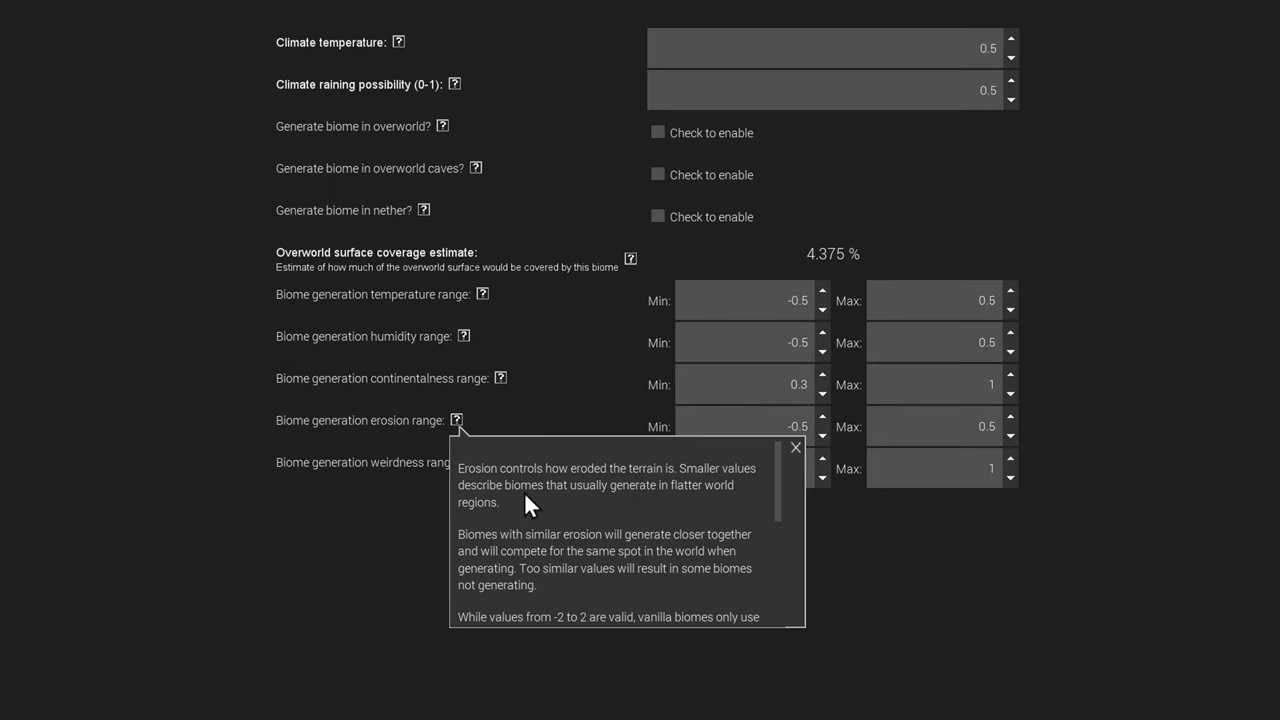
mouse_move(628, 508)
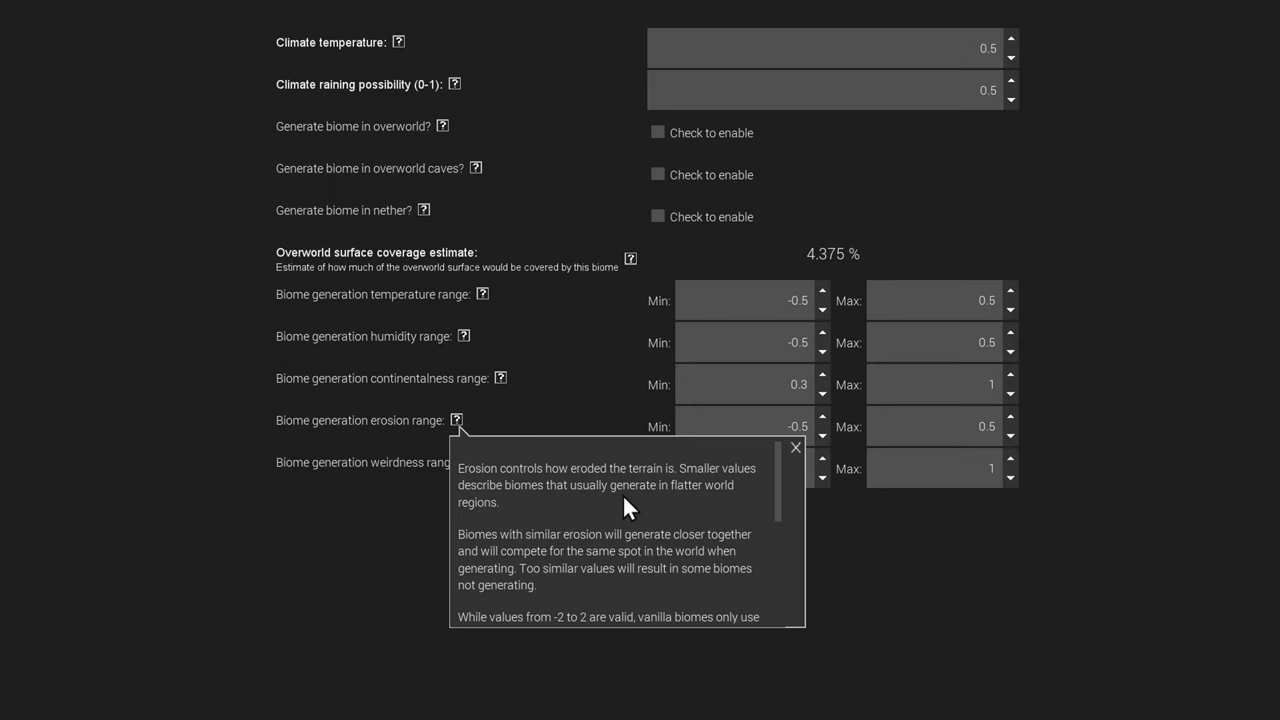
mouse_move(758, 504)
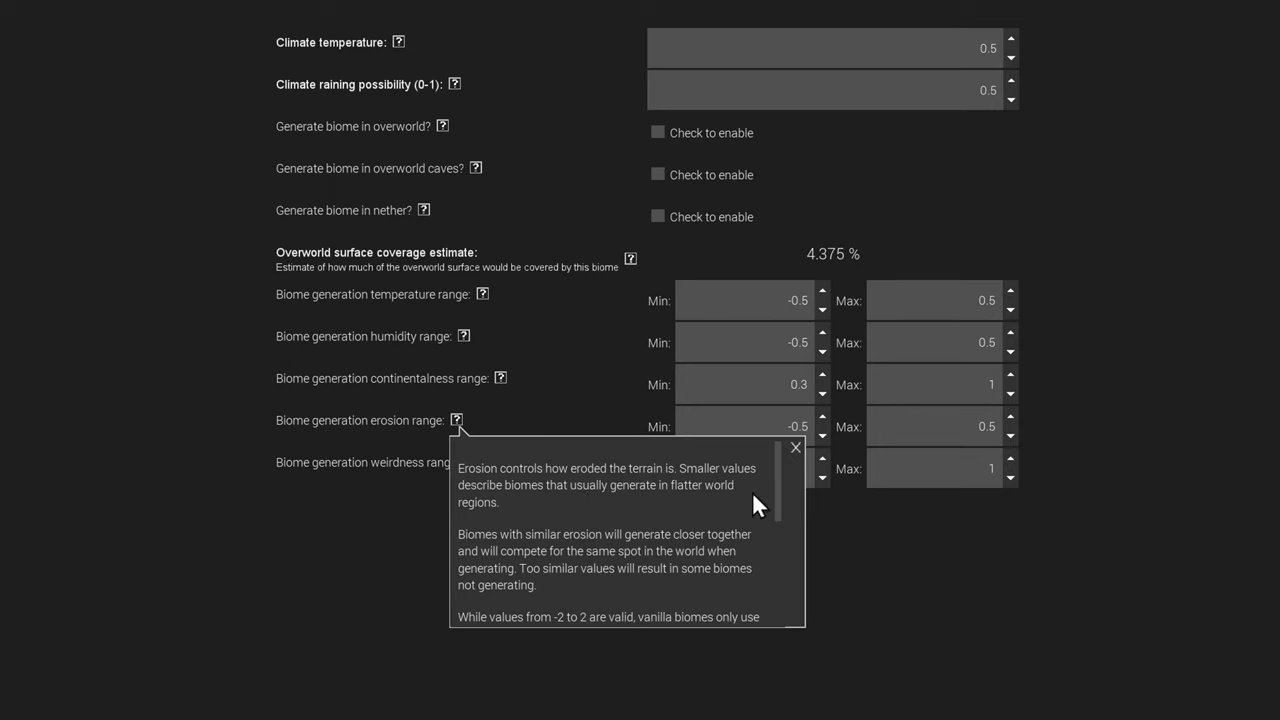
mouse_move(672, 476)
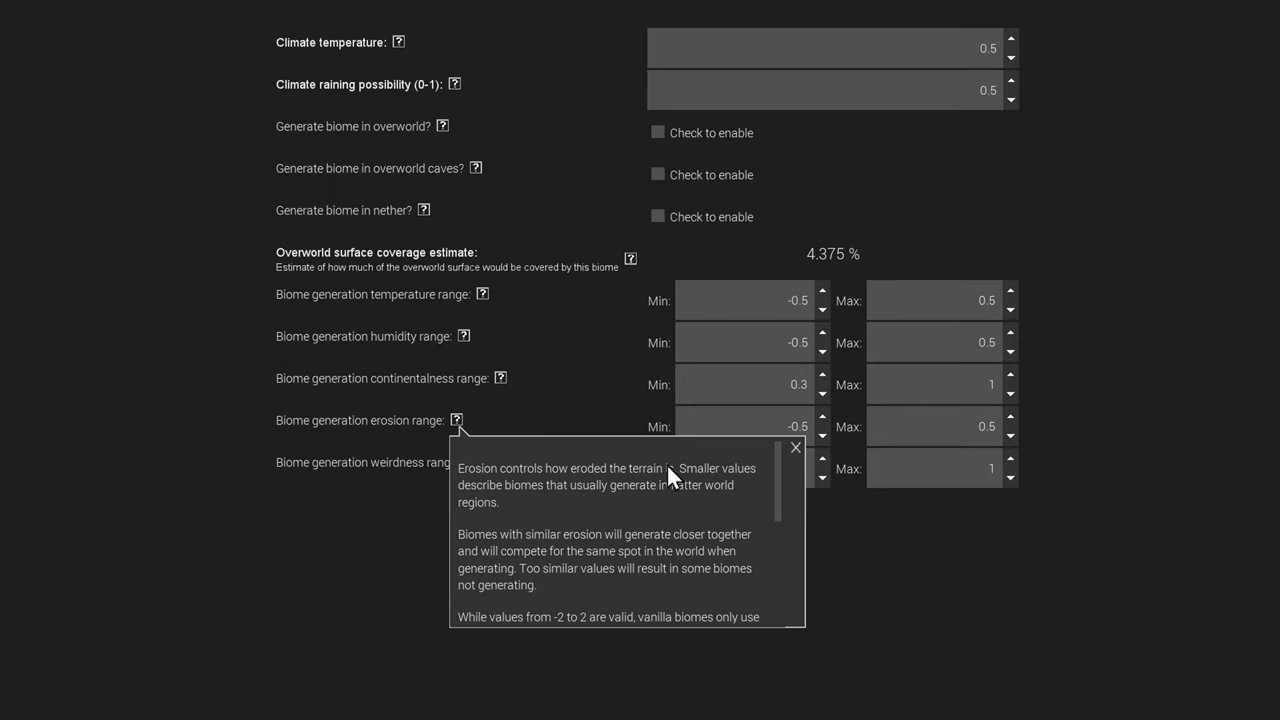
mouse_move(610, 480)
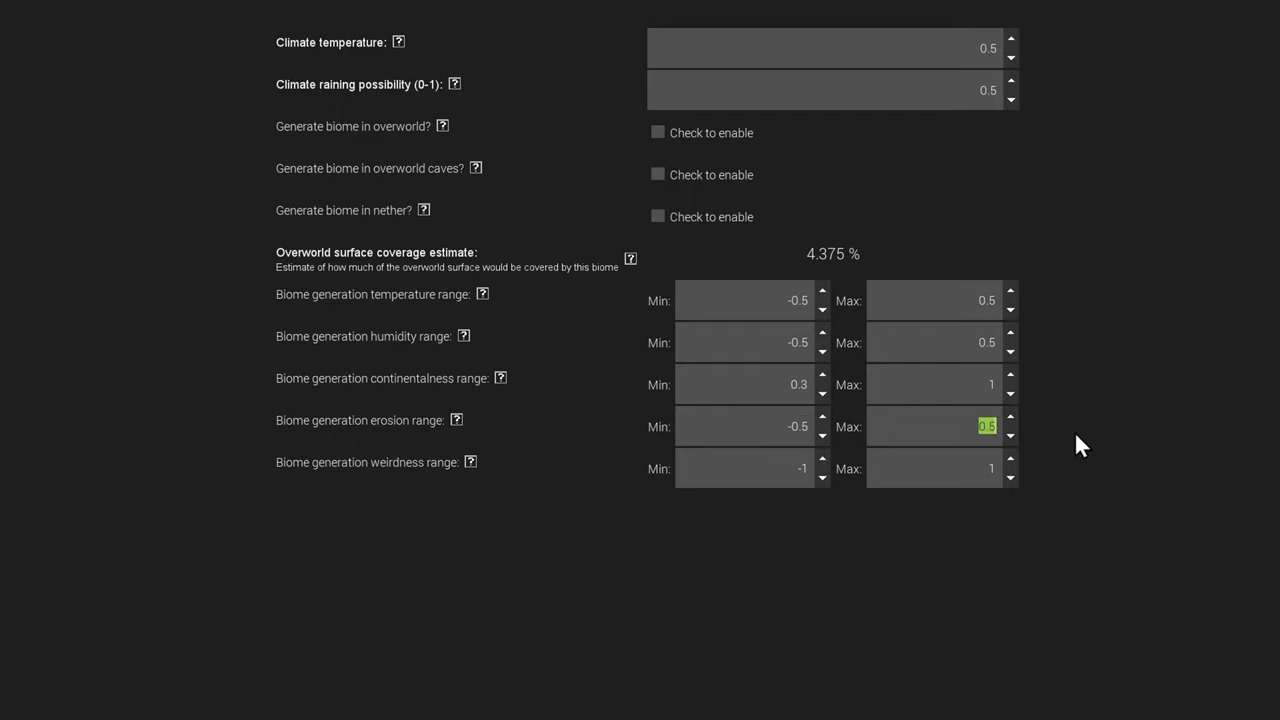
mouse_move(1010, 410)
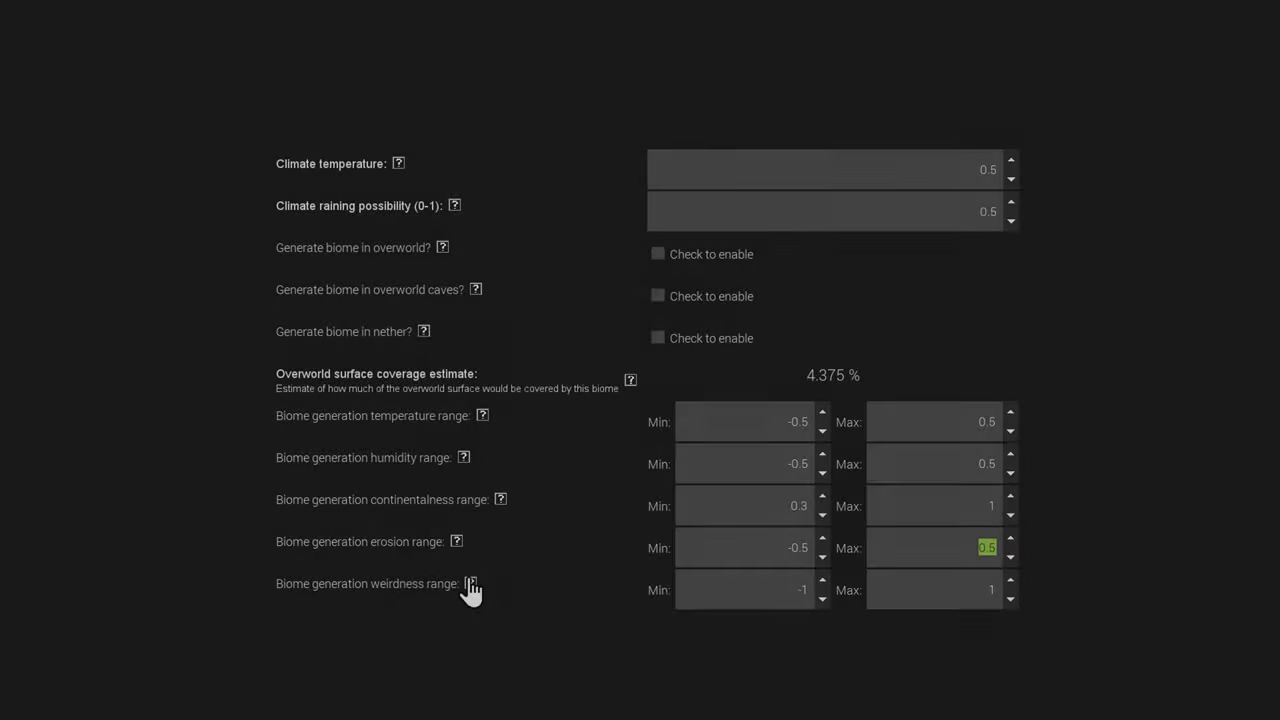
- Show the weirdness range help about similar-weirdness biomes competing for space
click(470, 584)
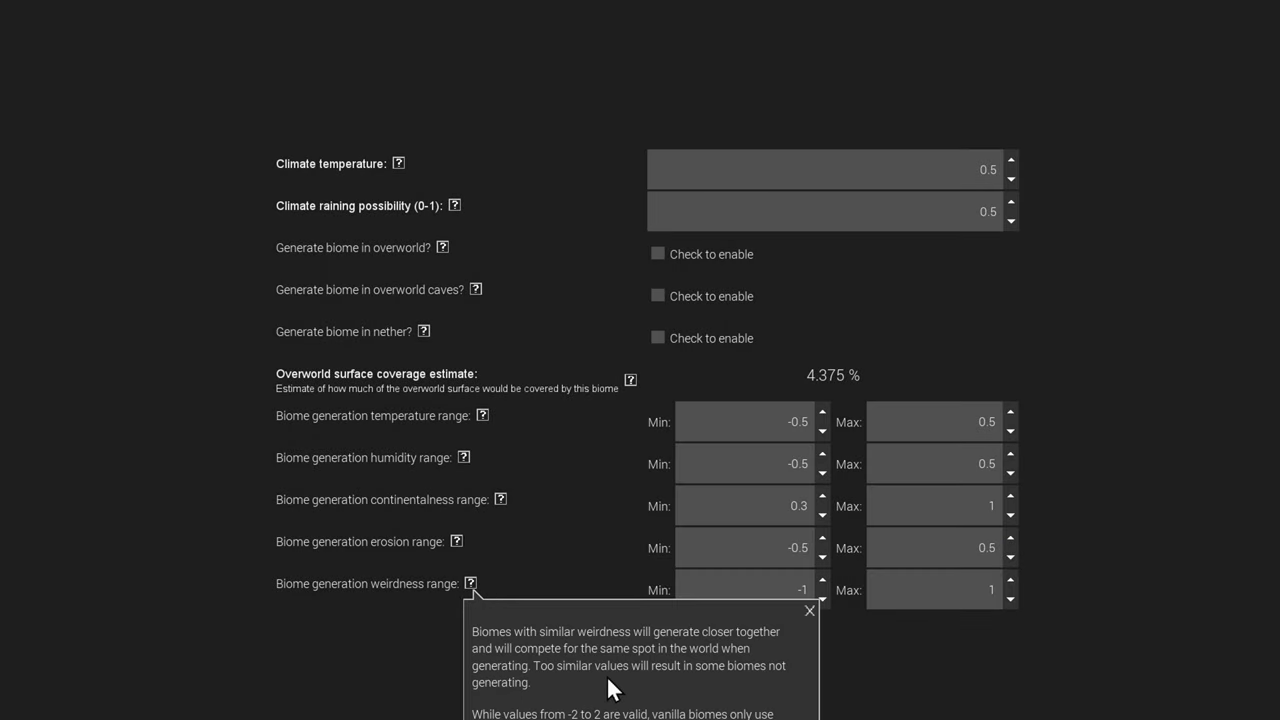
mouse_move(595, 685)
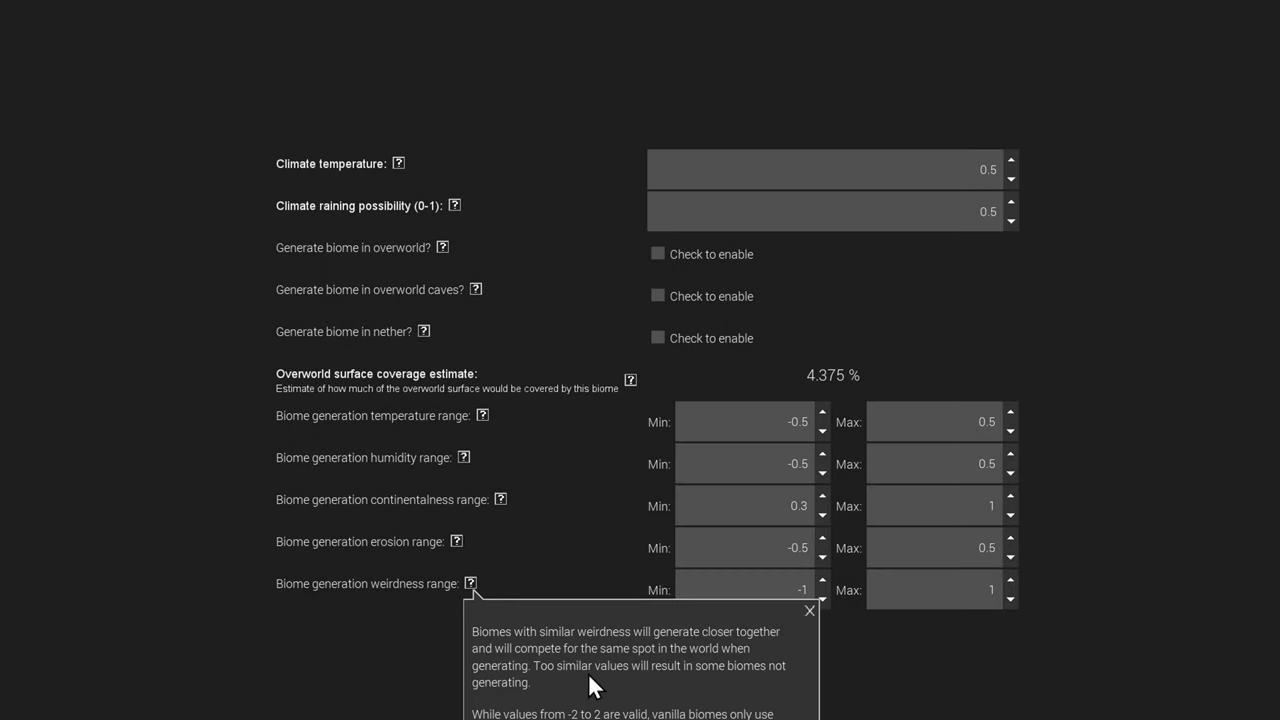
mouse_move(583, 700)
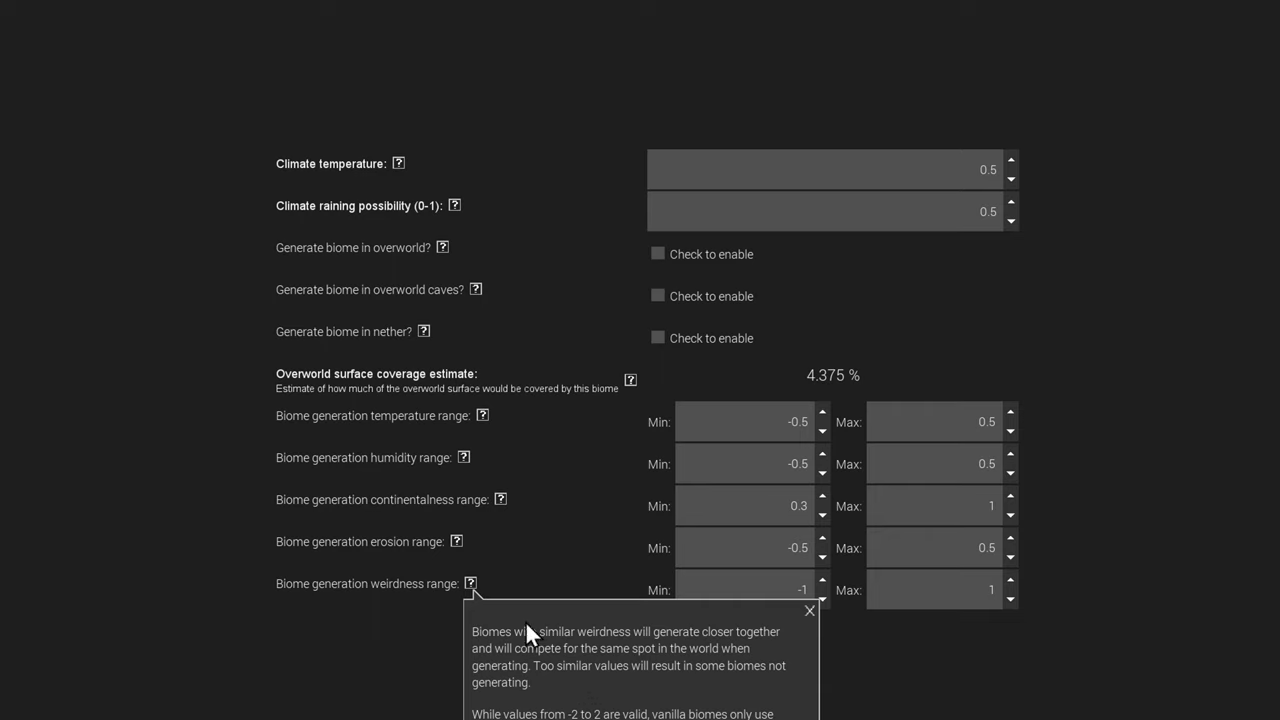
mouse_move(515, 635)
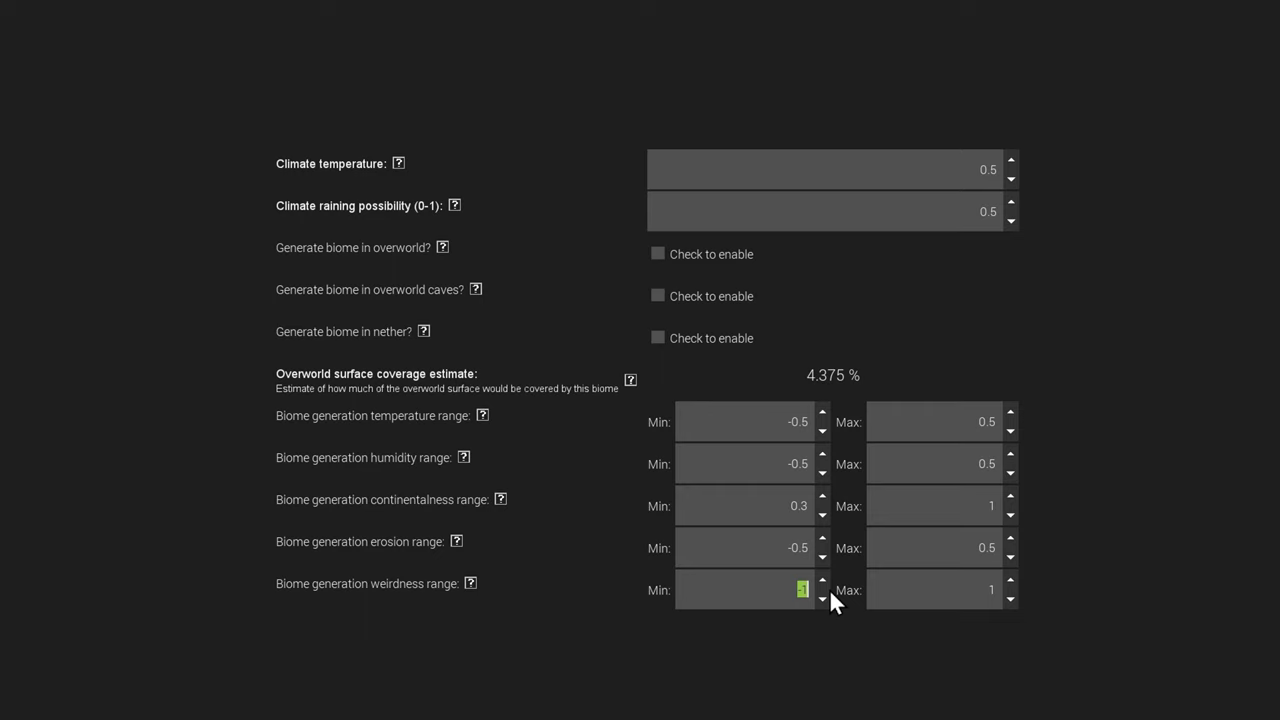
mouse_move(828, 598)
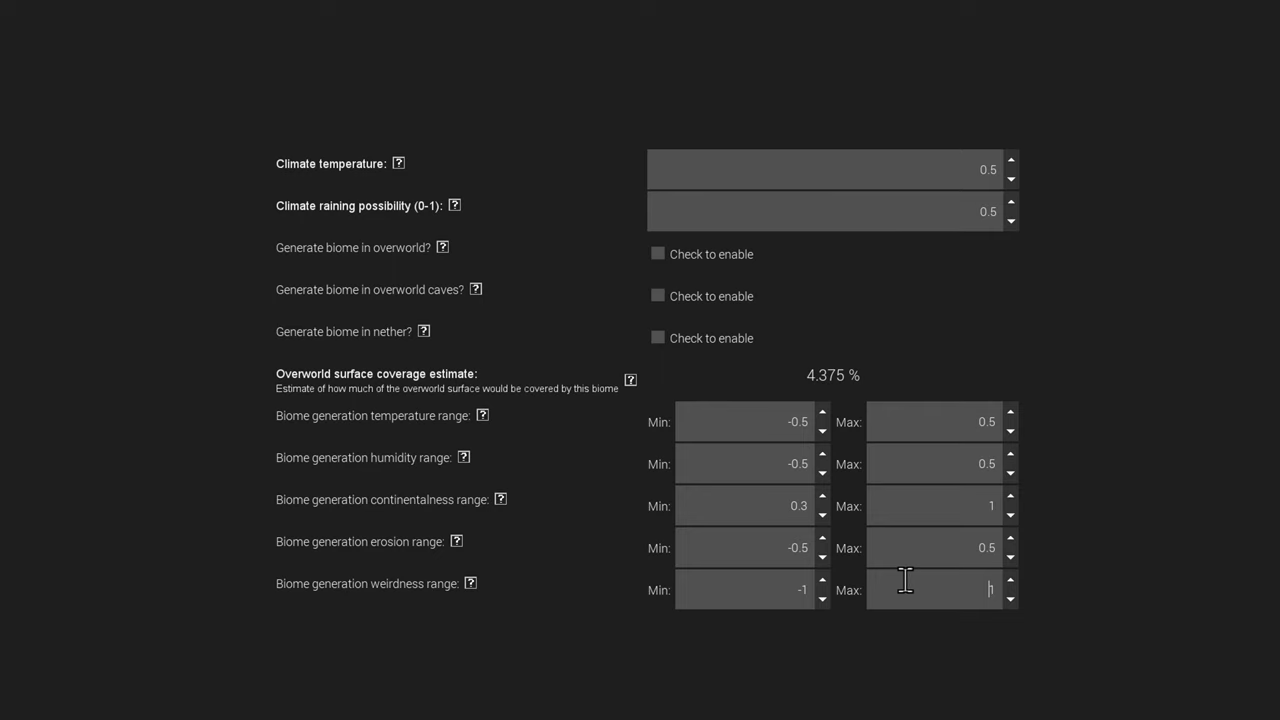
mouse_move(762, 588)
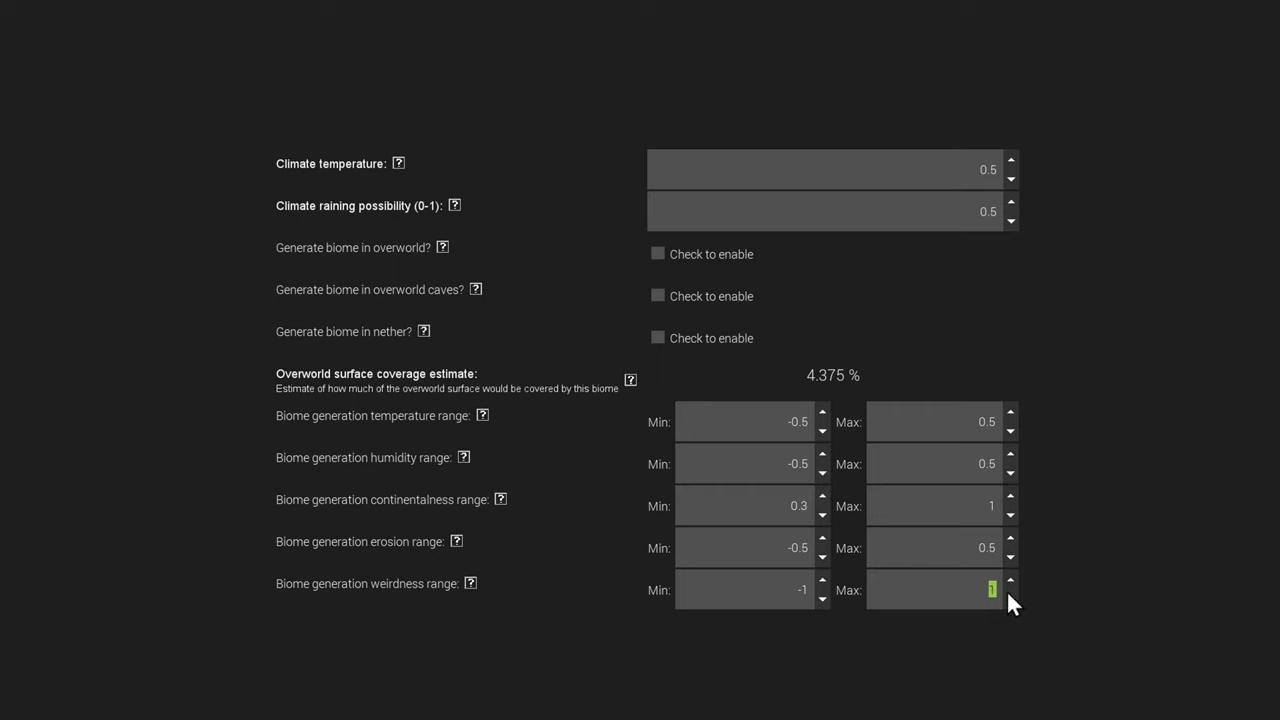
mouse_move(1037, 597)
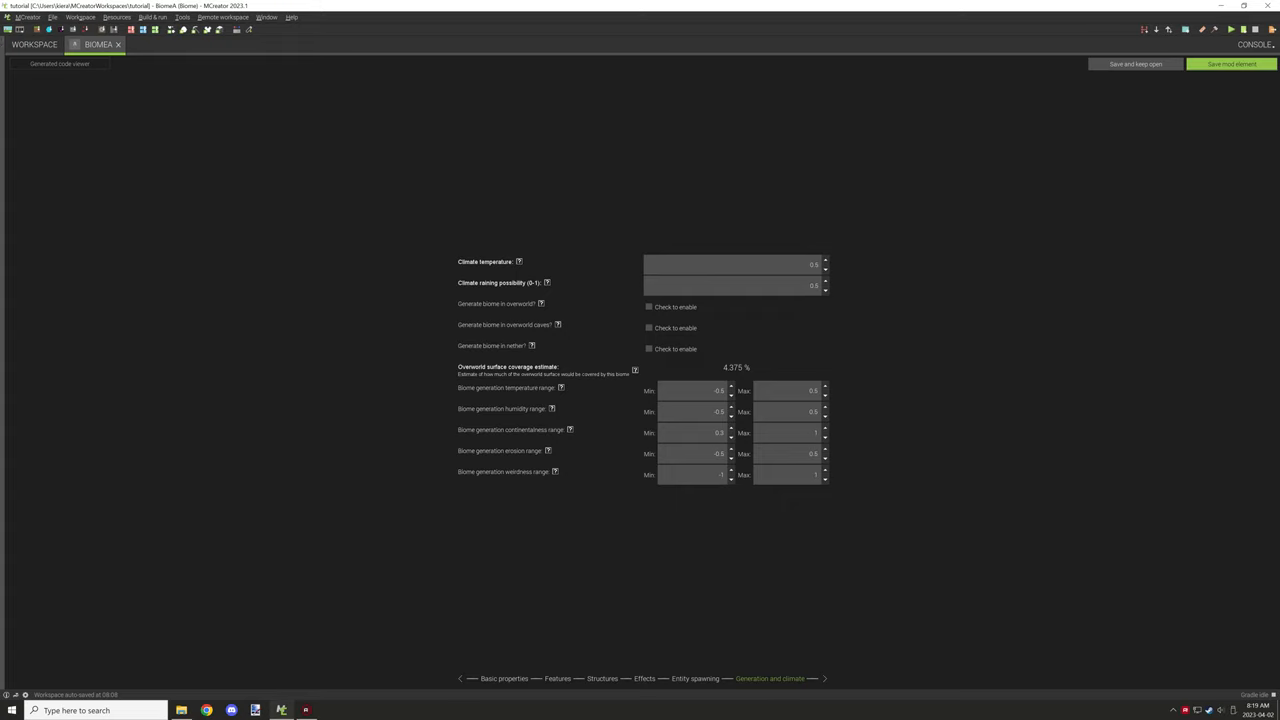
mouse_move(488, 573)
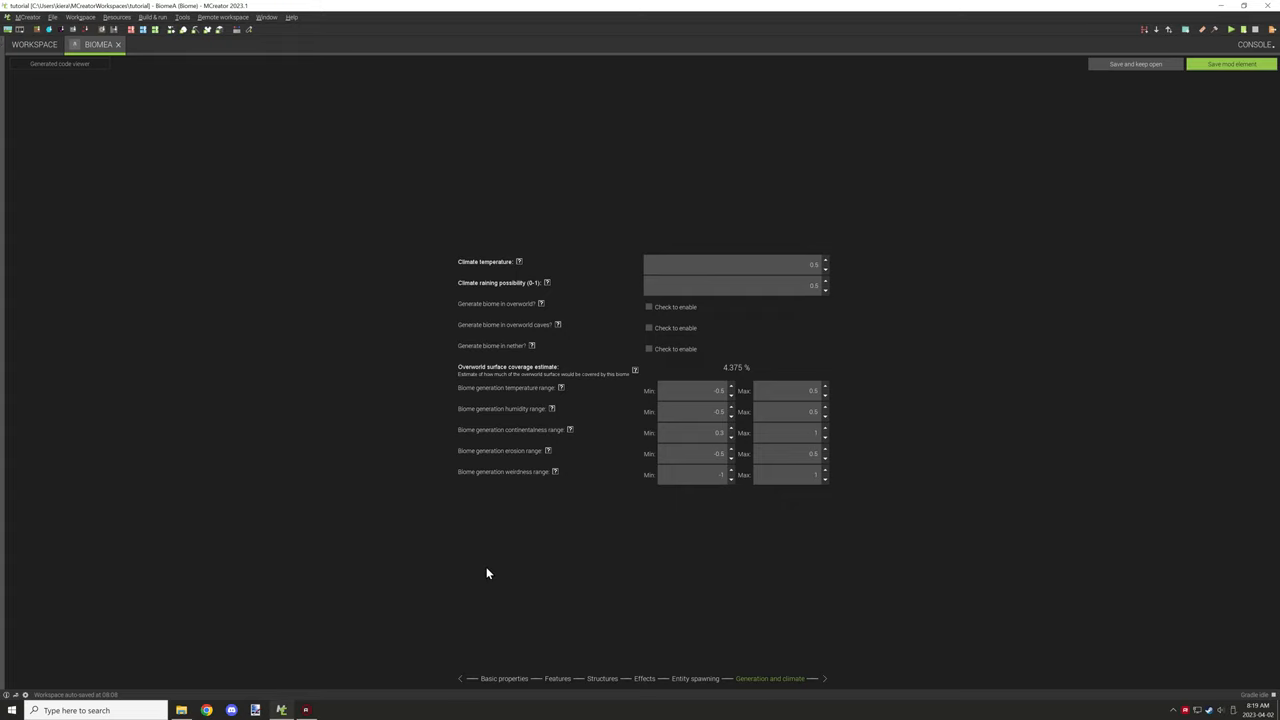
mouse_move(450, 554)
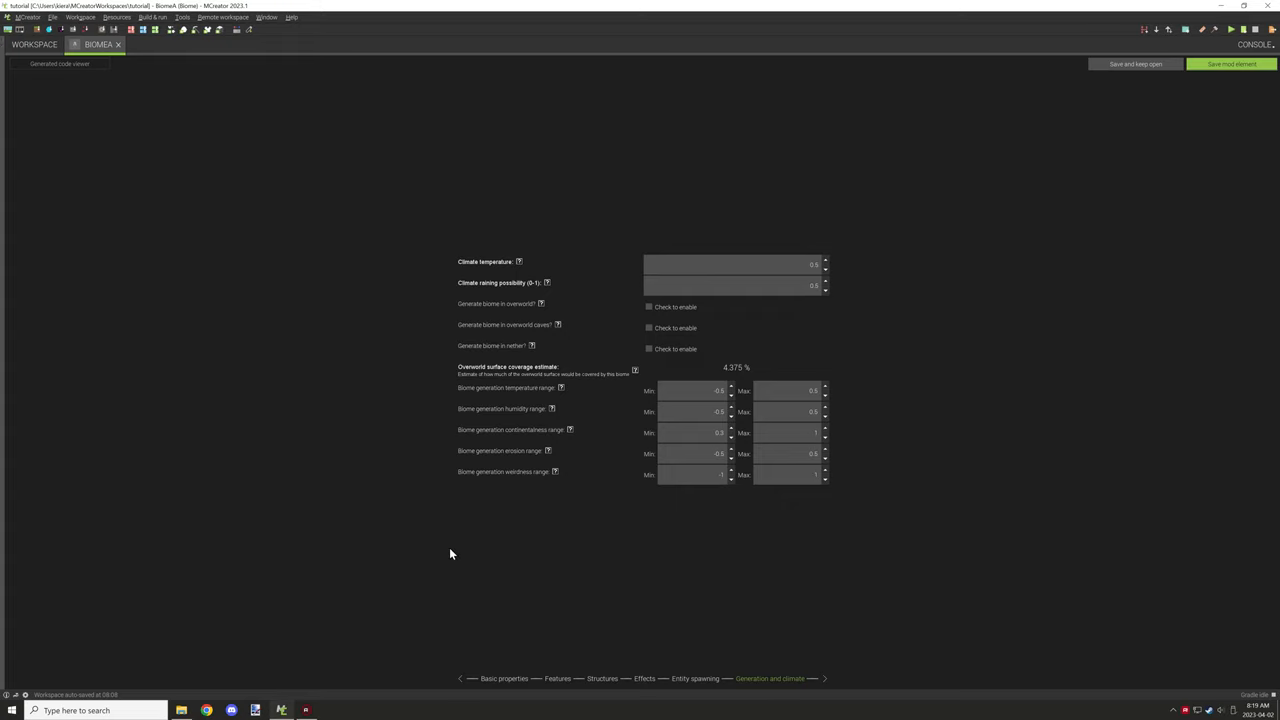